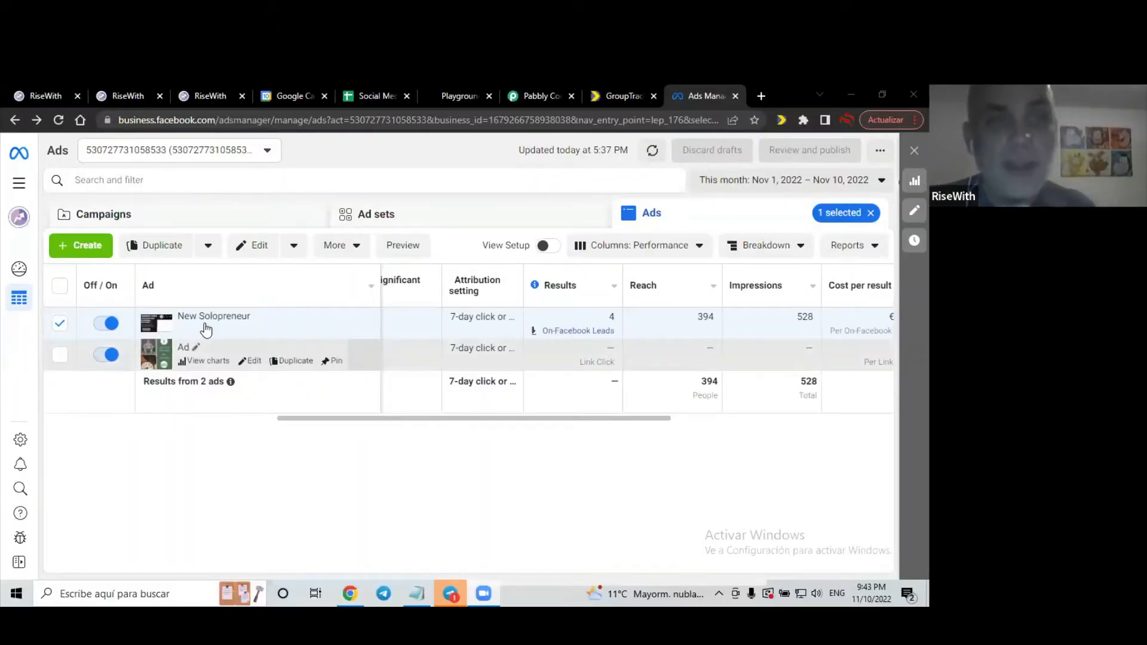
mouse_move(365, 269)
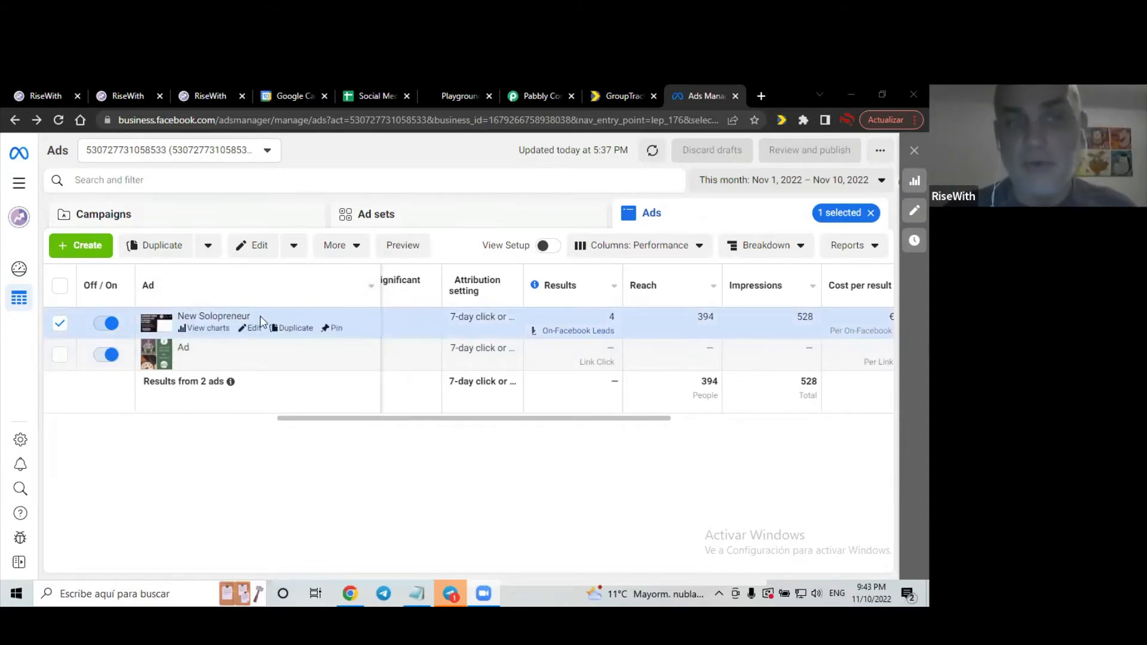
mouse_move(106, 159)
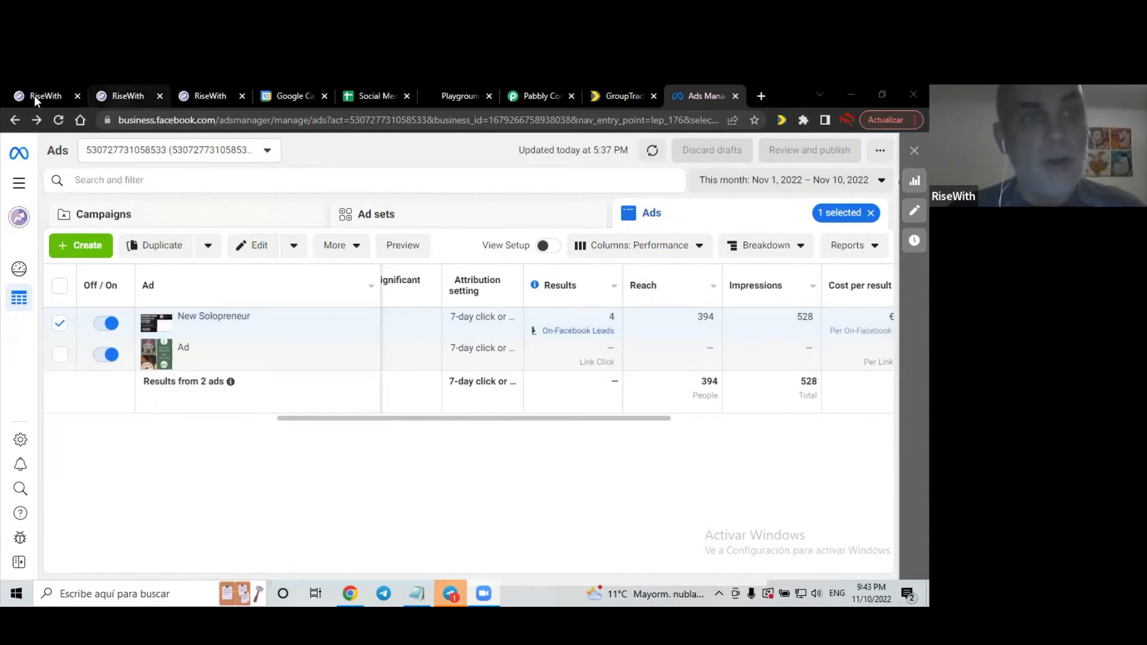
Review RiseWith's Facebook/Instagram integration against the ad account shown in Ads Manager
left_click(46, 96)
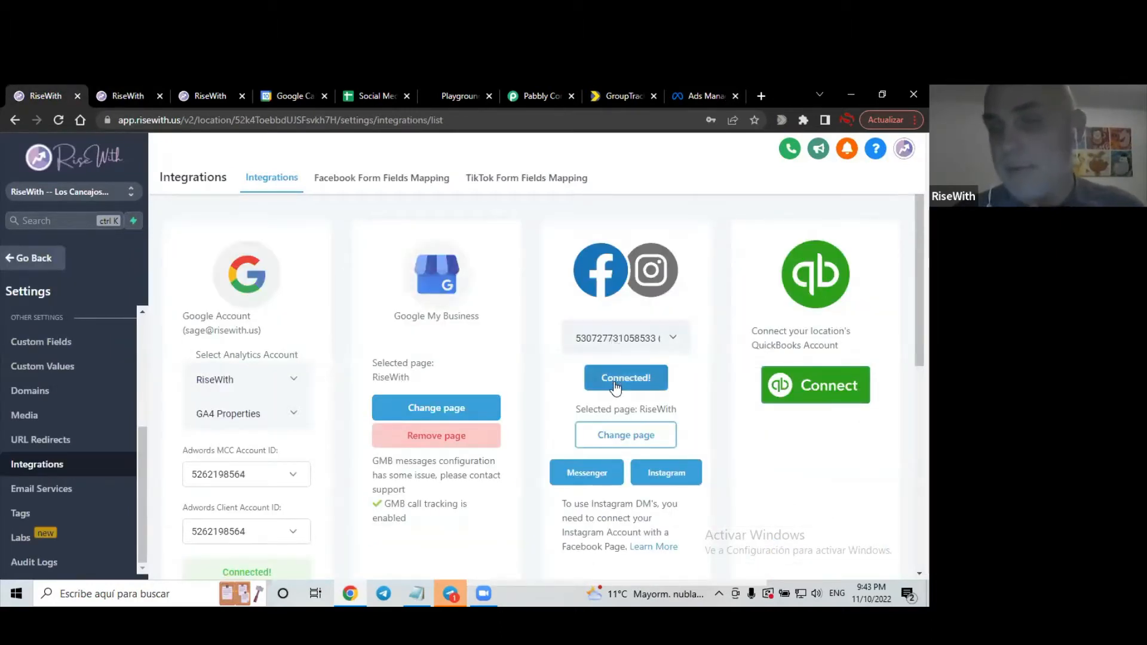
mouse_move(625, 434)
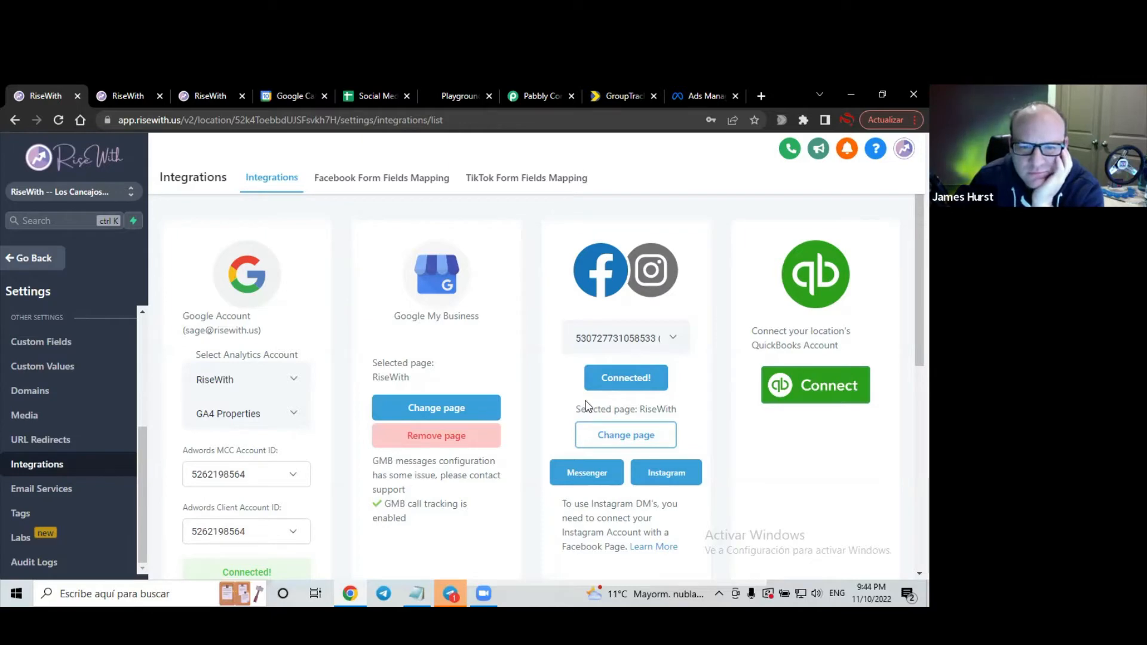
scroll("down", 3)
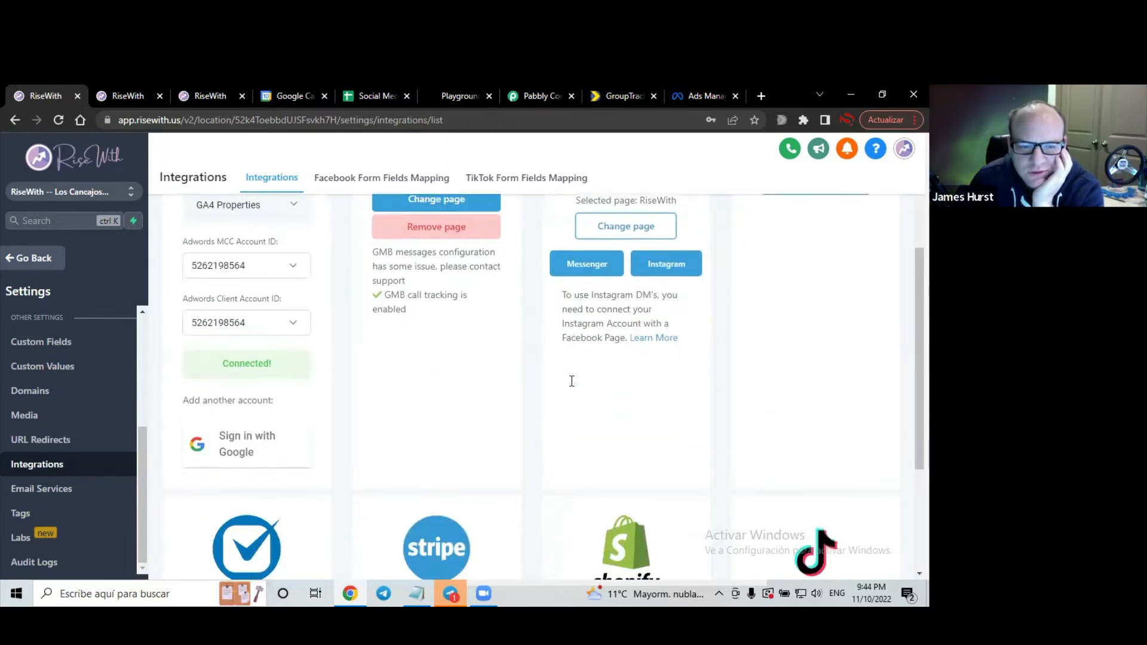
scroll("down", 3)
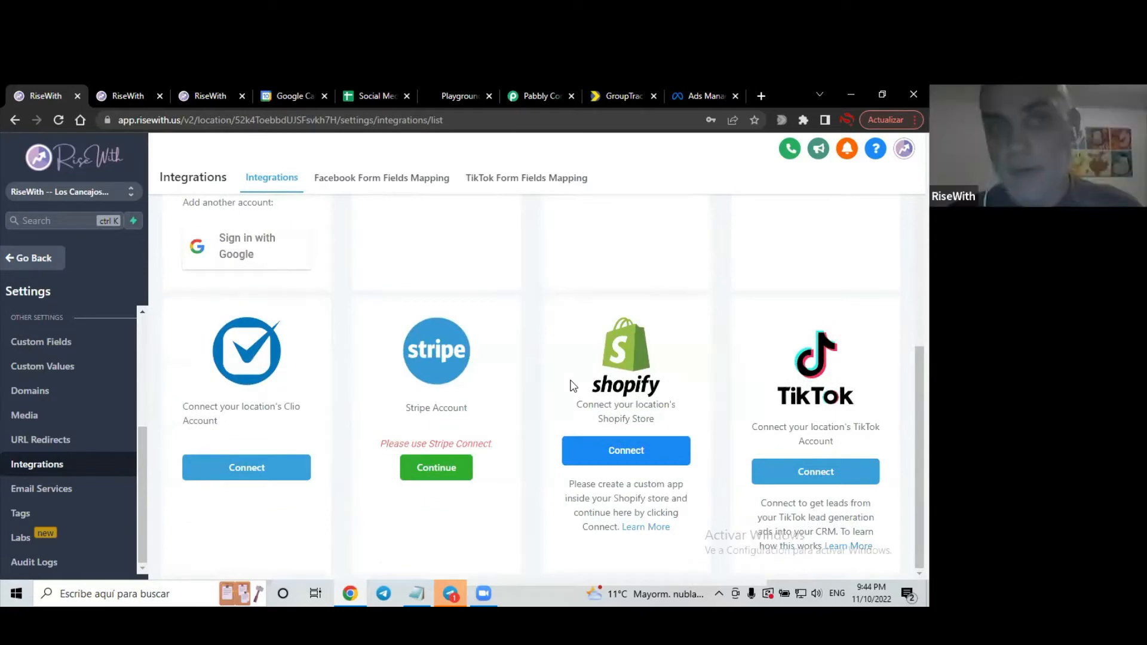
mouse_move(576, 339)
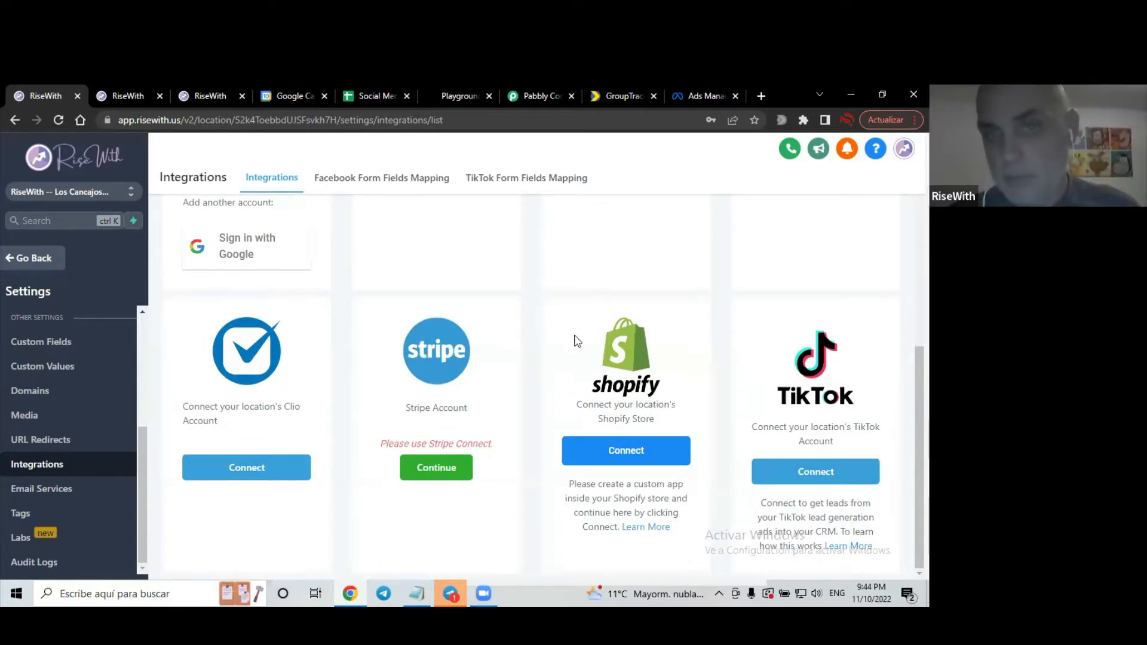
scroll("up", 3)
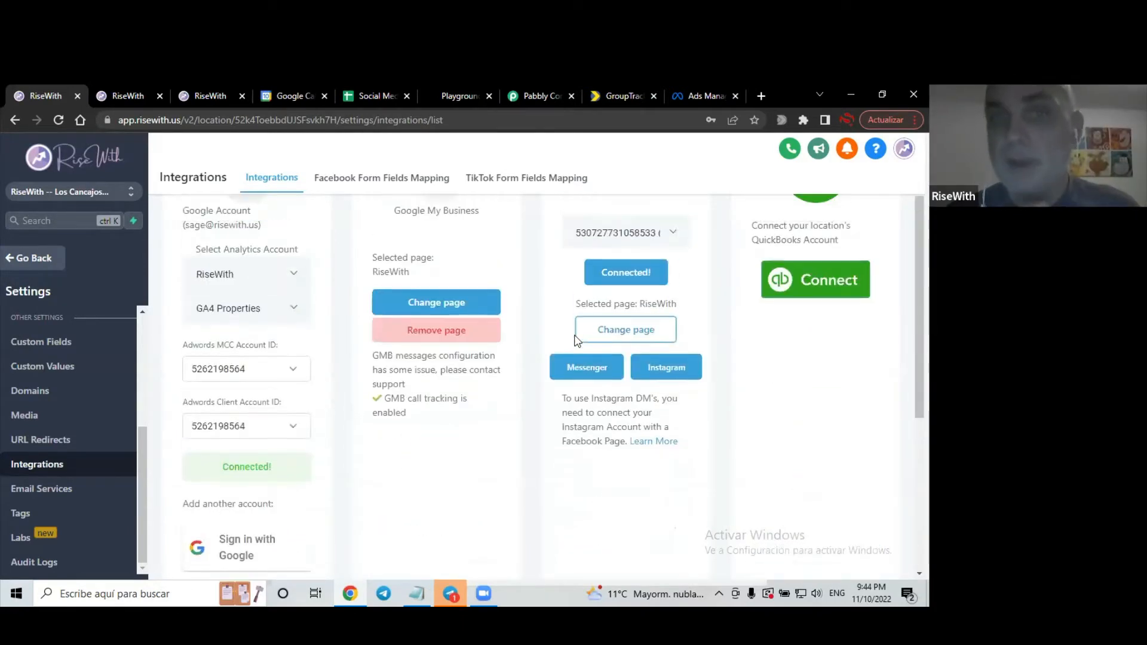
scroll("up", 3)
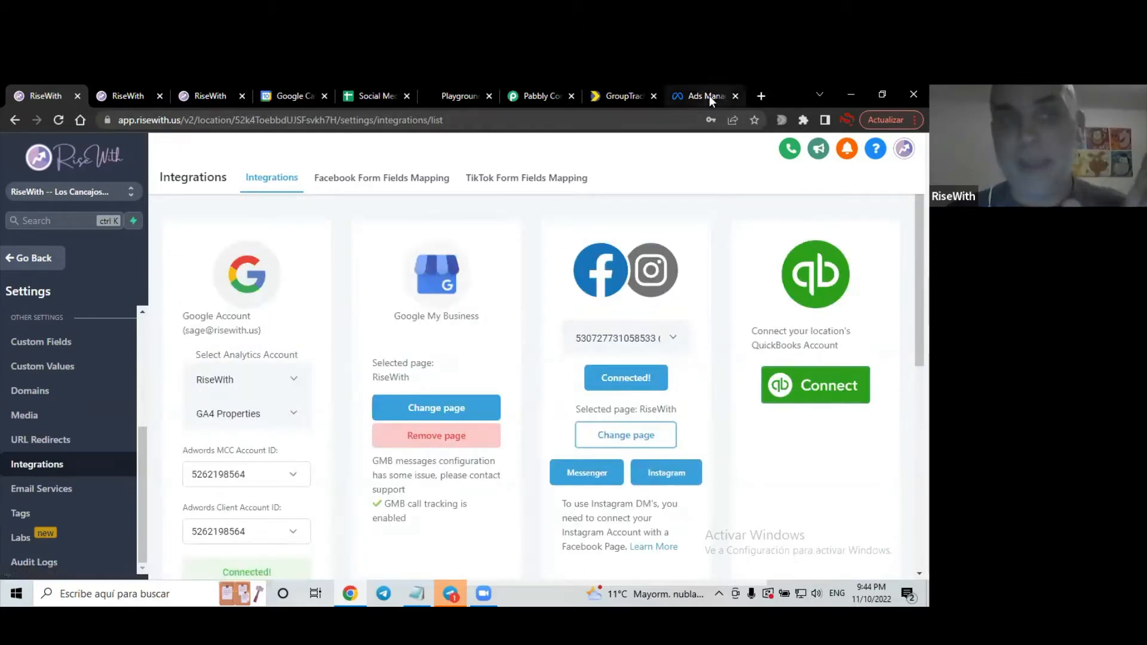
left_click(704, 95)
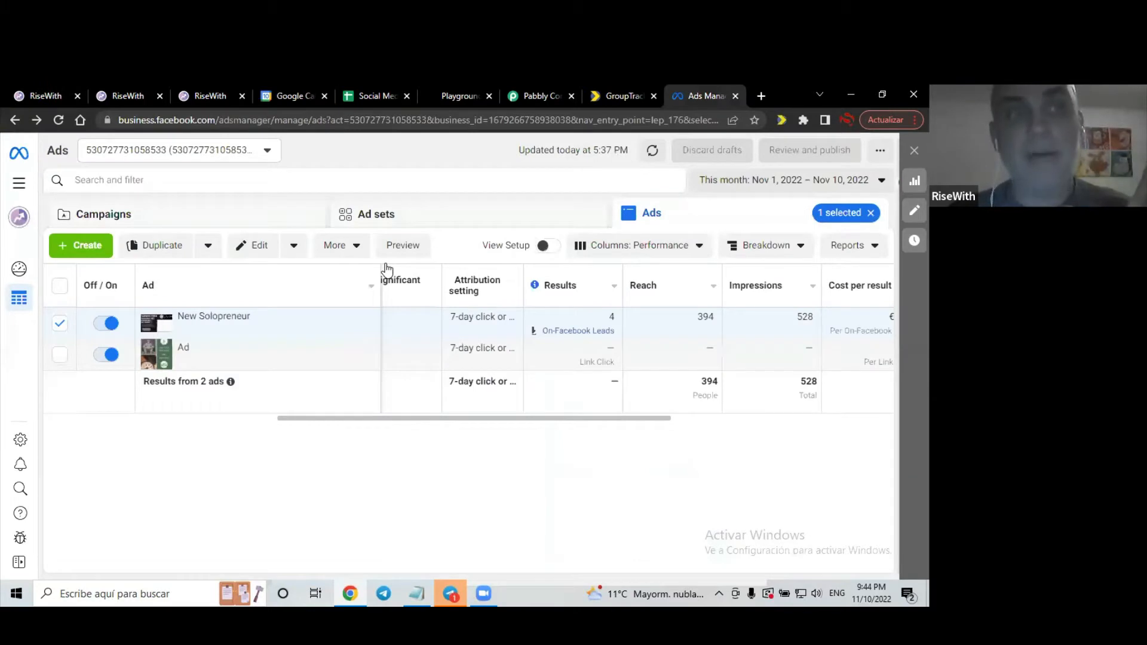
mouse_move(553, 333)
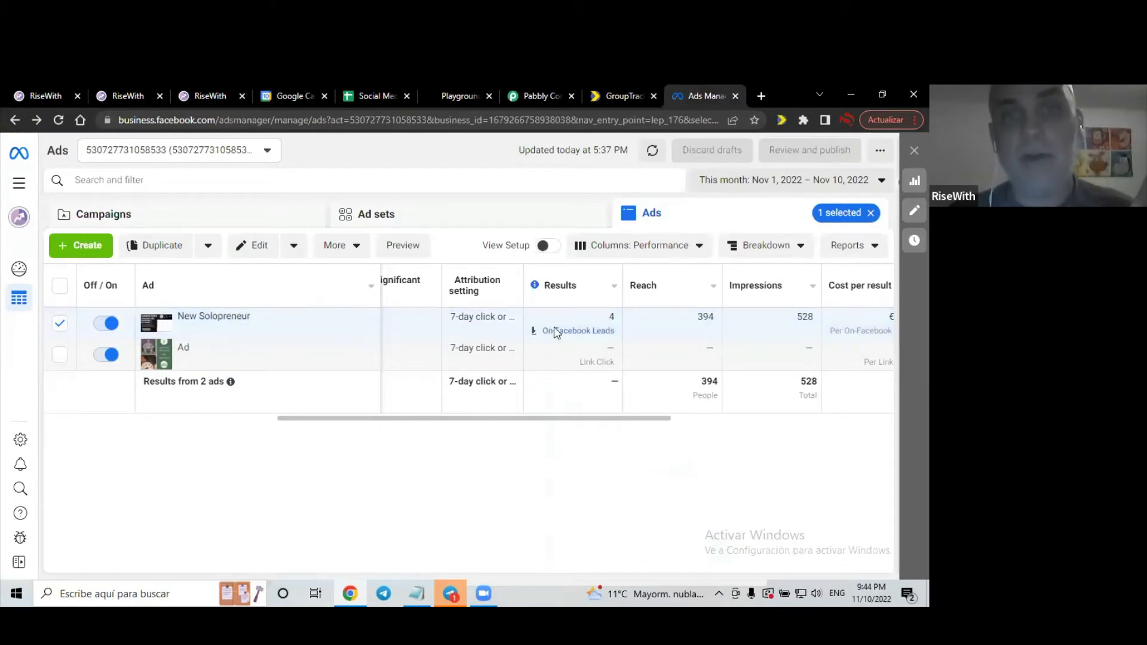
mouse_move(37, 108)
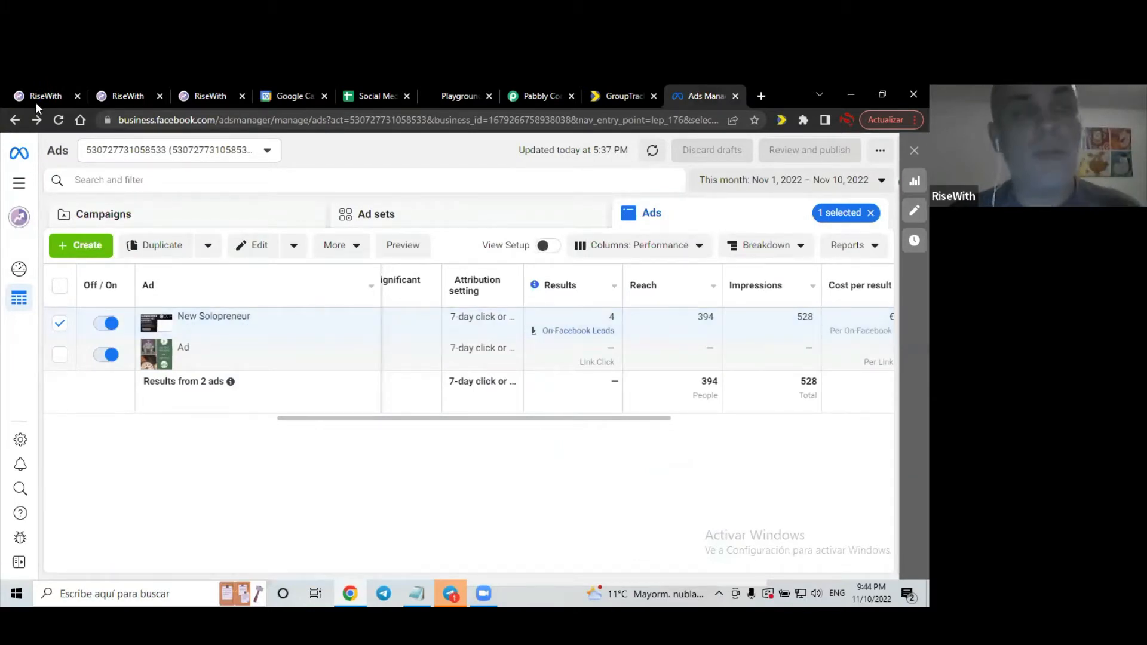
left_click(45, 95)
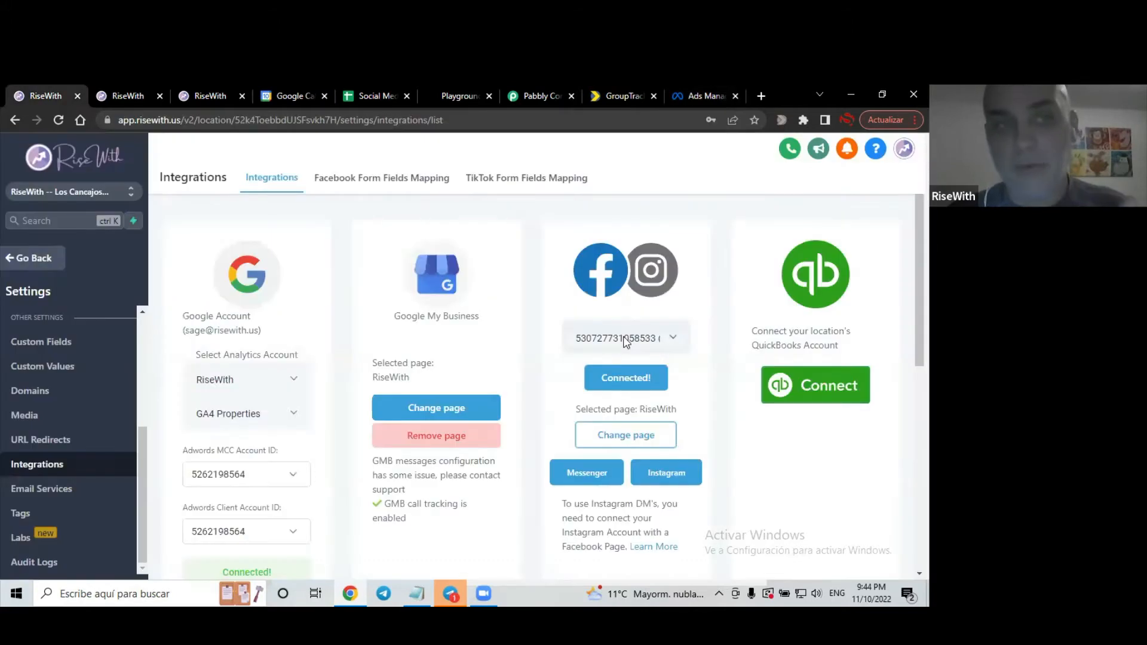
mouse_move(382, 178)
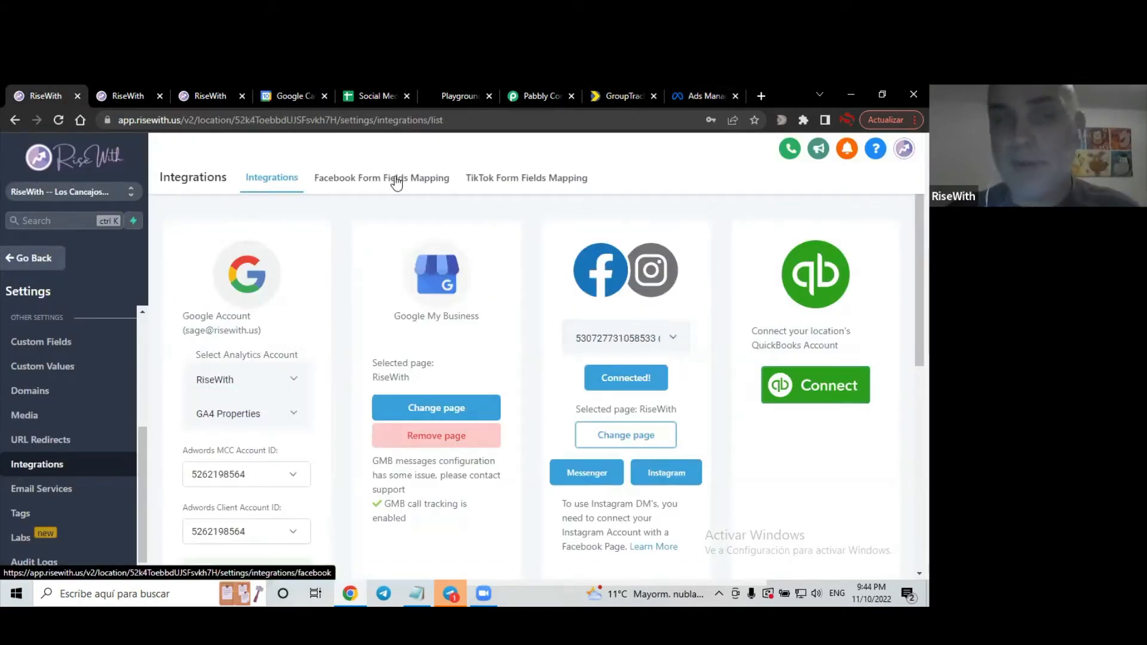
Confirm the New Solopreneur form maps to first name, email and phone
left_click(381, 178)
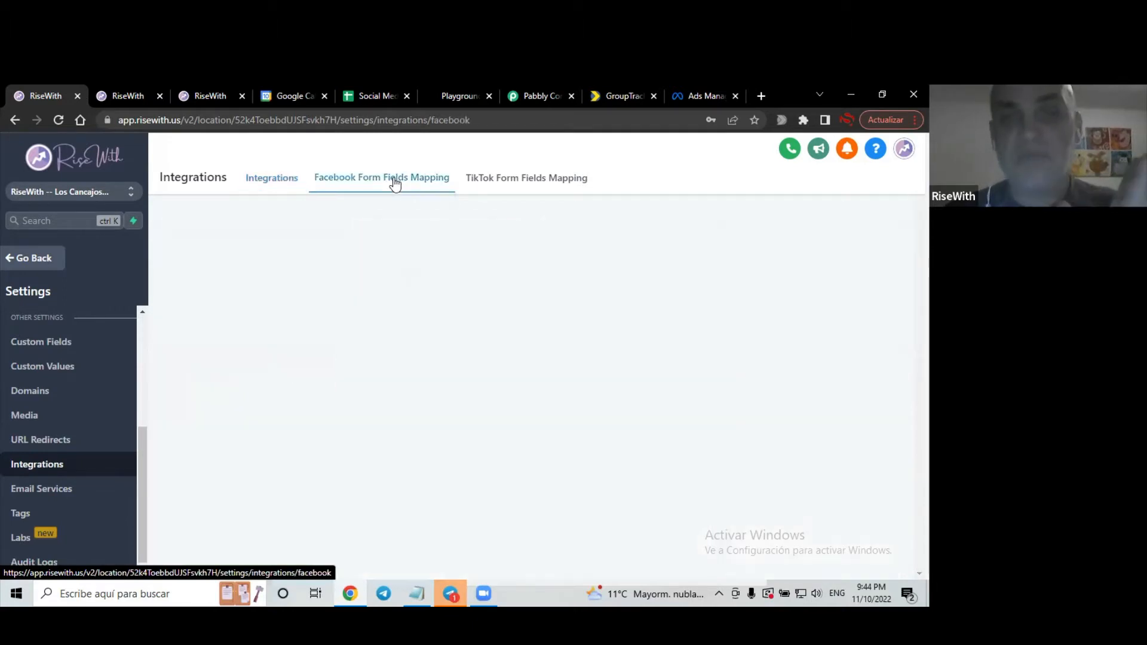
mouse_move(523, 237)
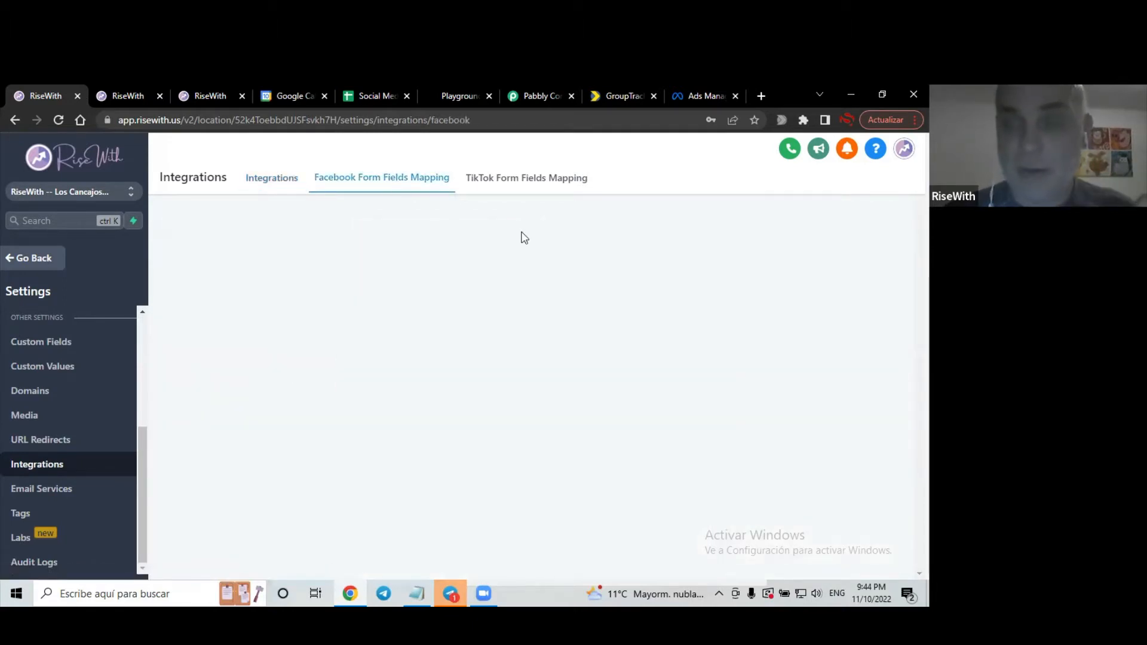
mouse_move(387, 401)
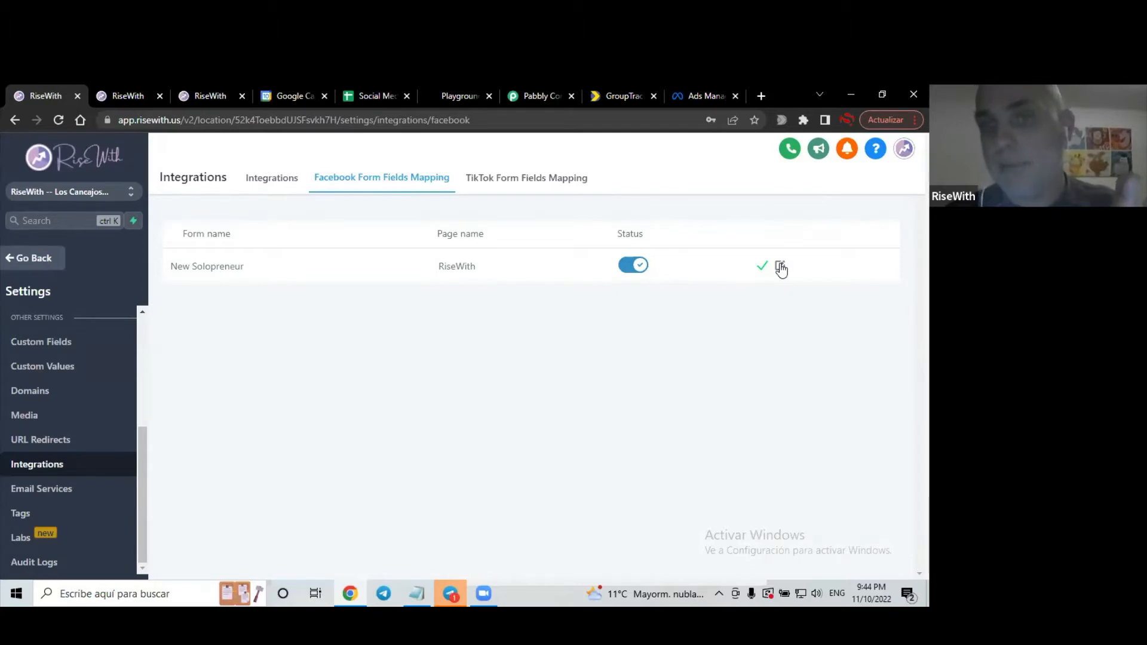
mouse_move(450, 346)
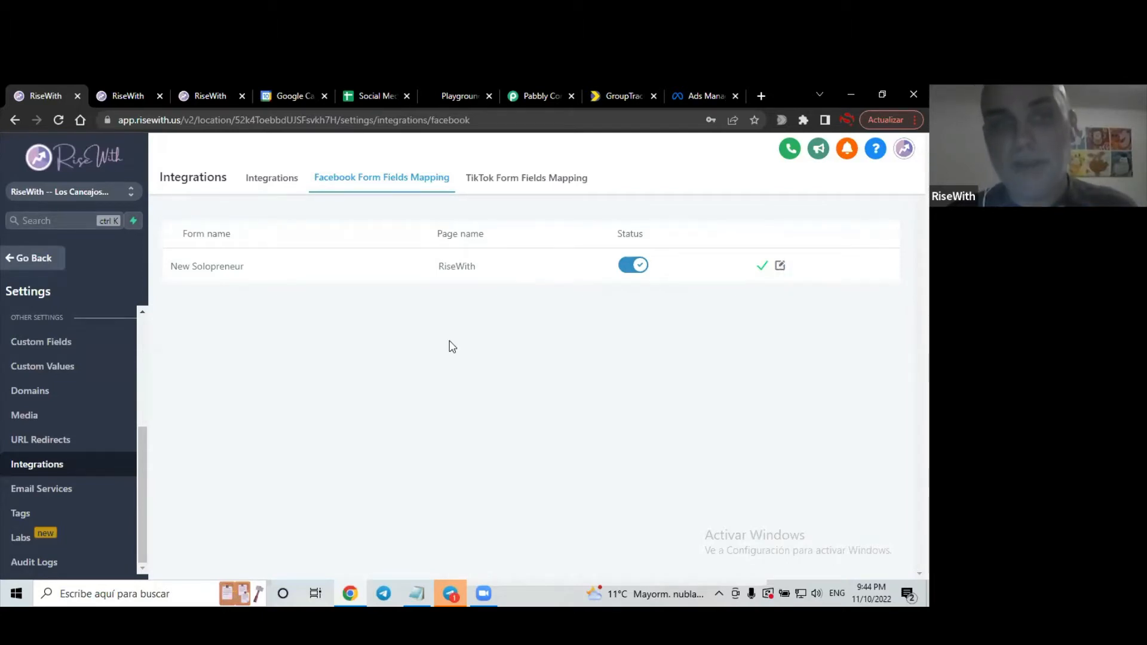
left_click(780, 264)
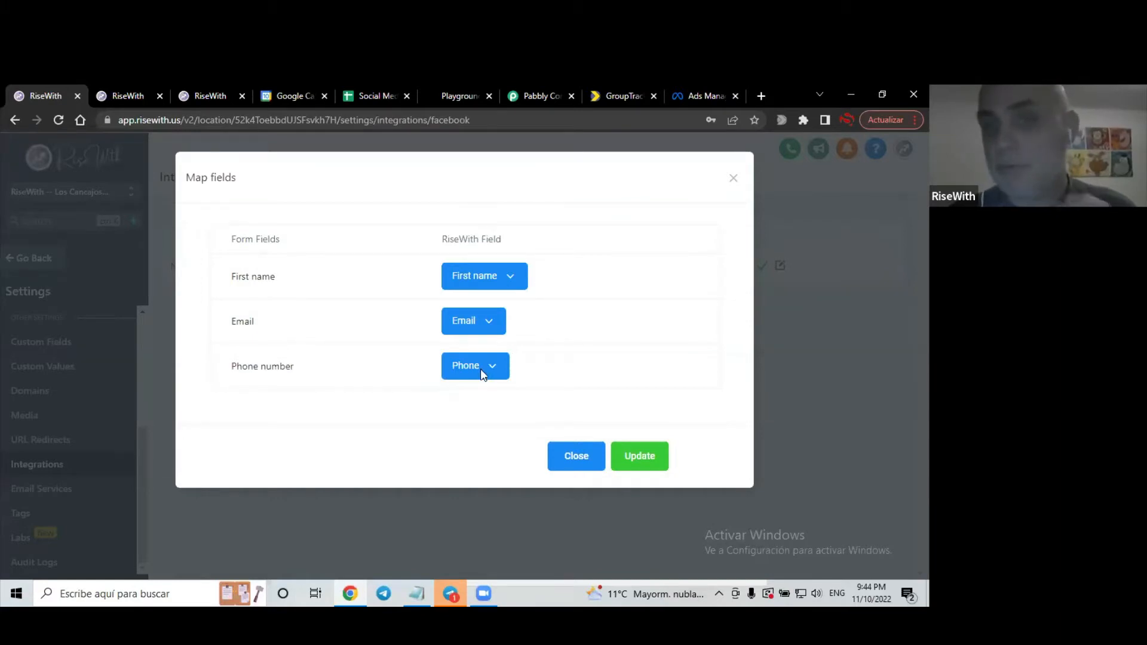
mouse_move(734, 183)
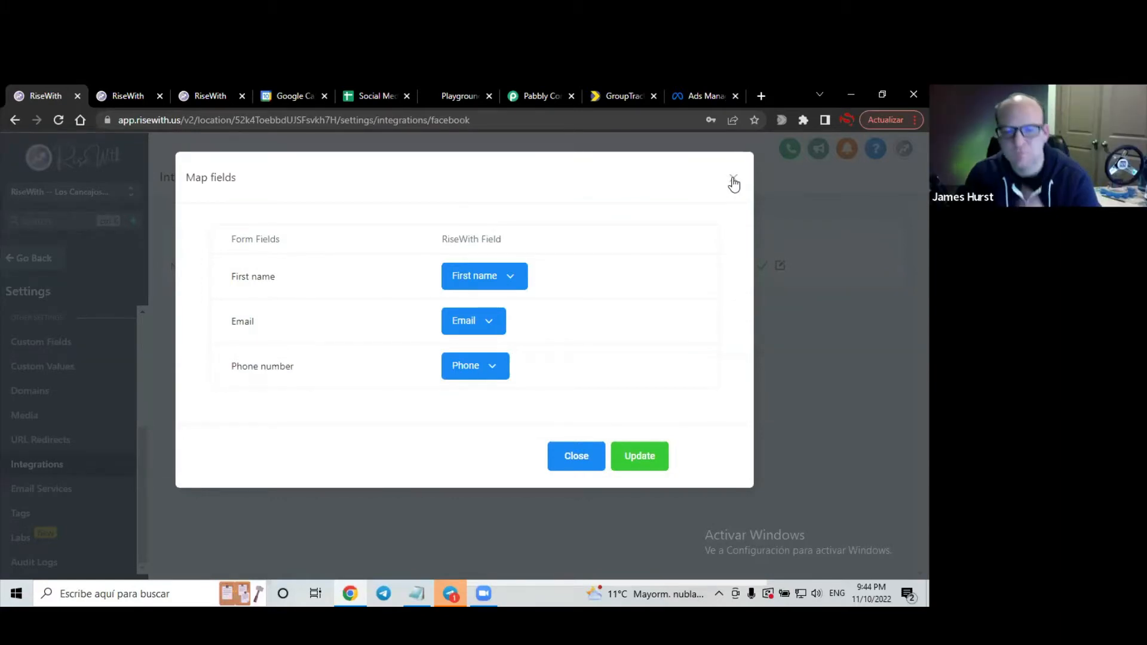
mouse_move(721, 186)
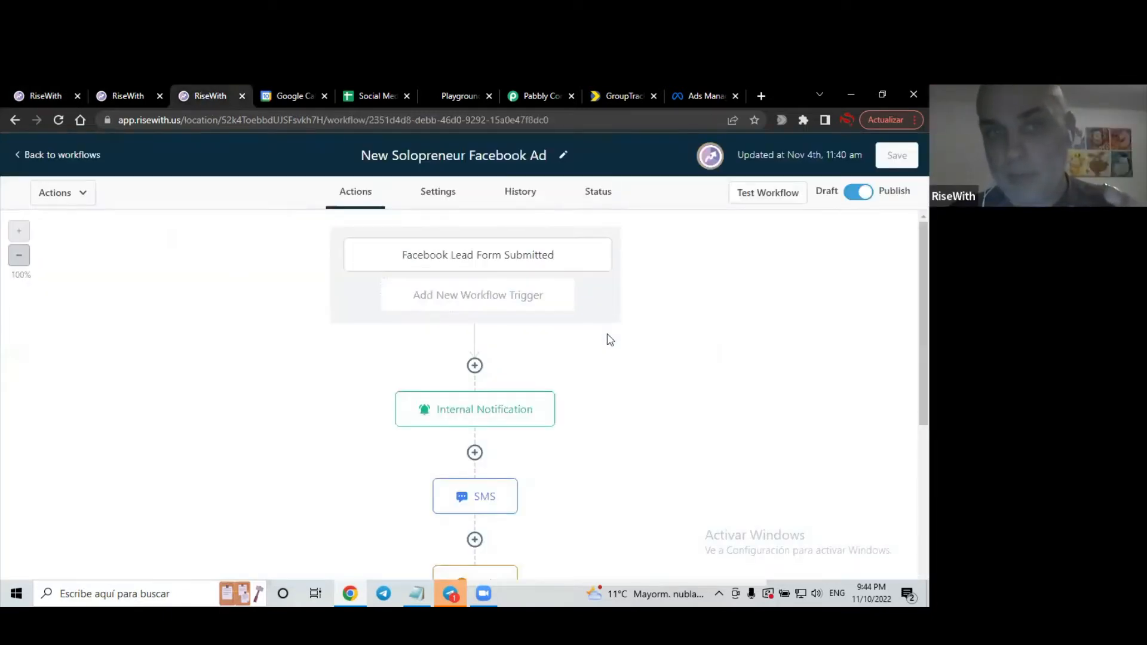
Open the New Solopreneur Facebook Ad workflow to view its trigger, notification, SMS, wait and email steps
scroll("down", 3)
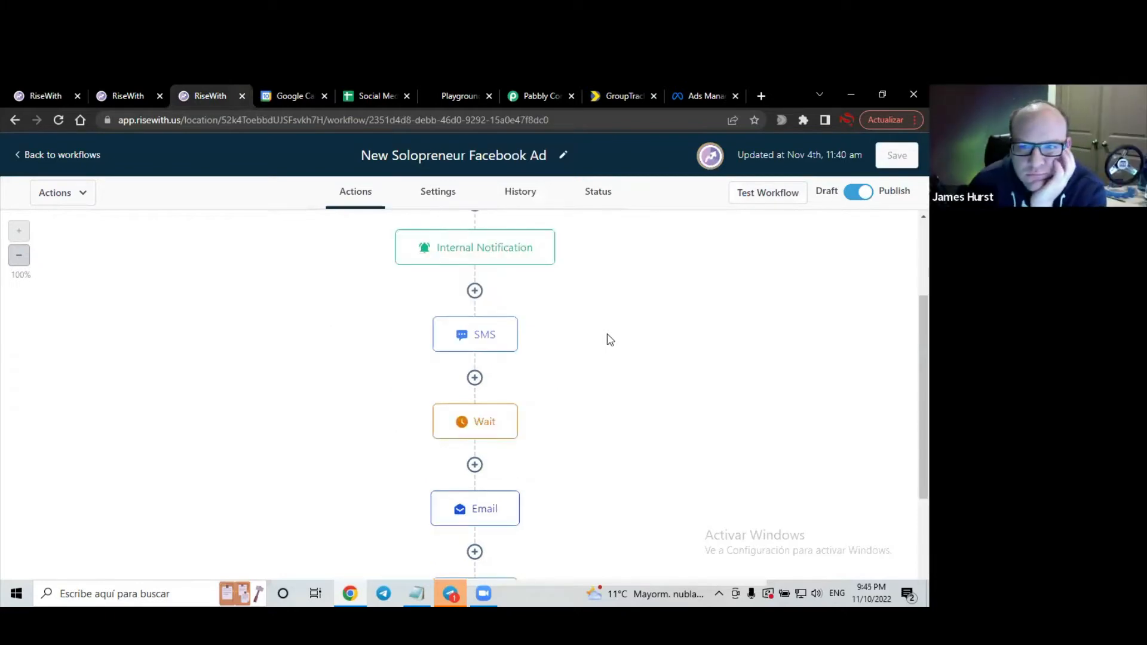
mouse_move(437, 191)
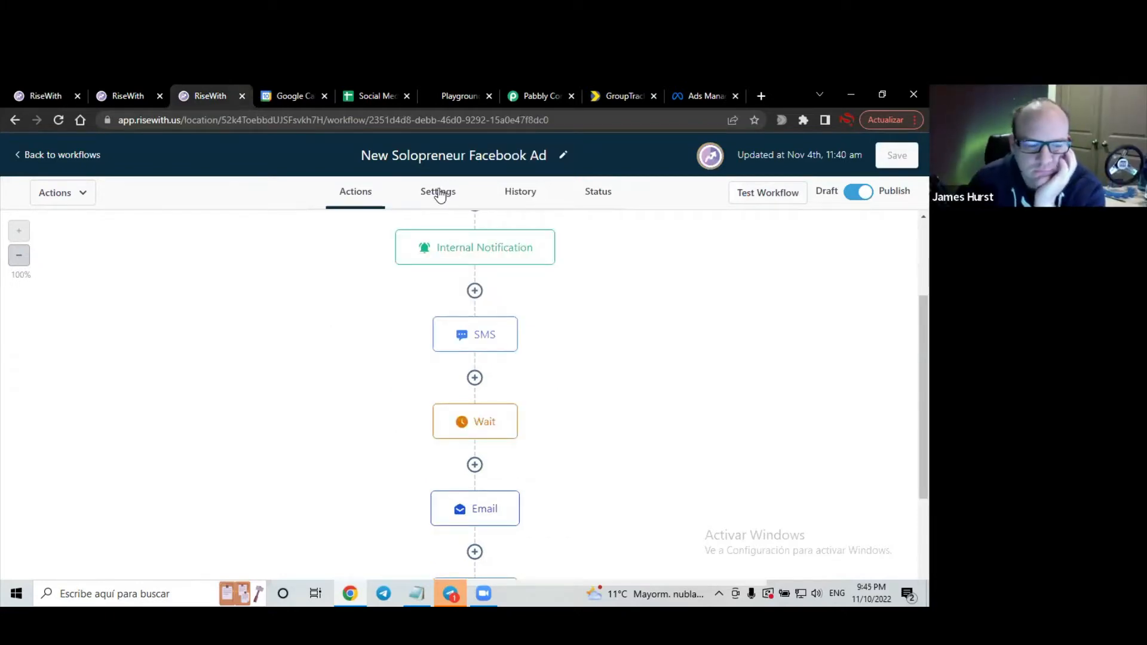
left_click(437, 191)
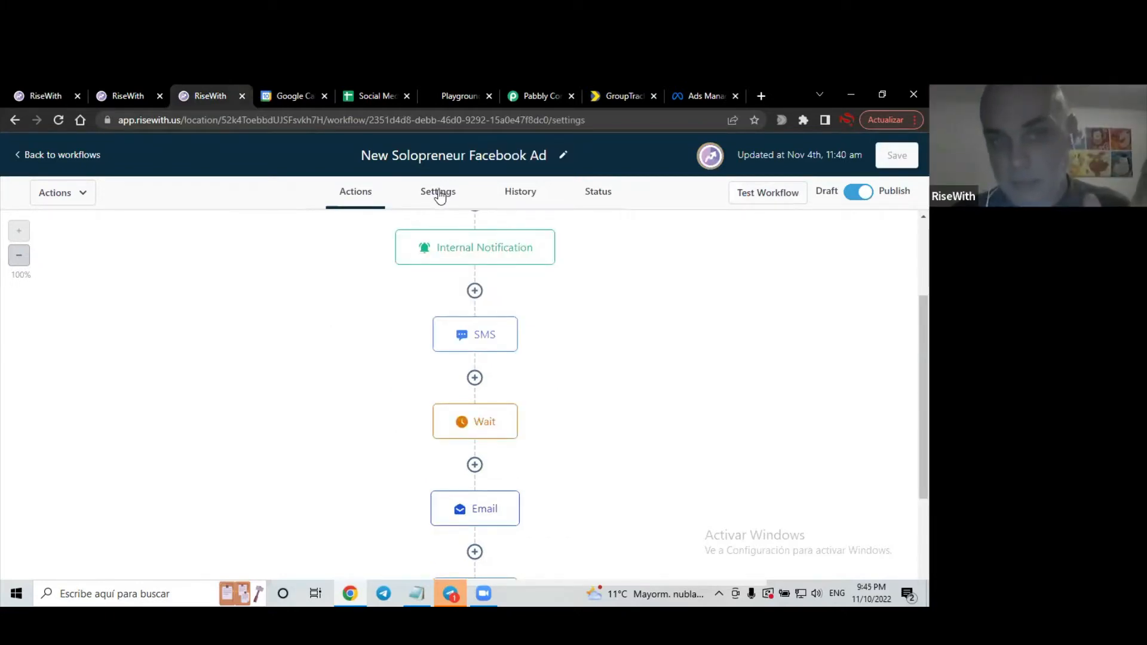
left_click(437, 191)
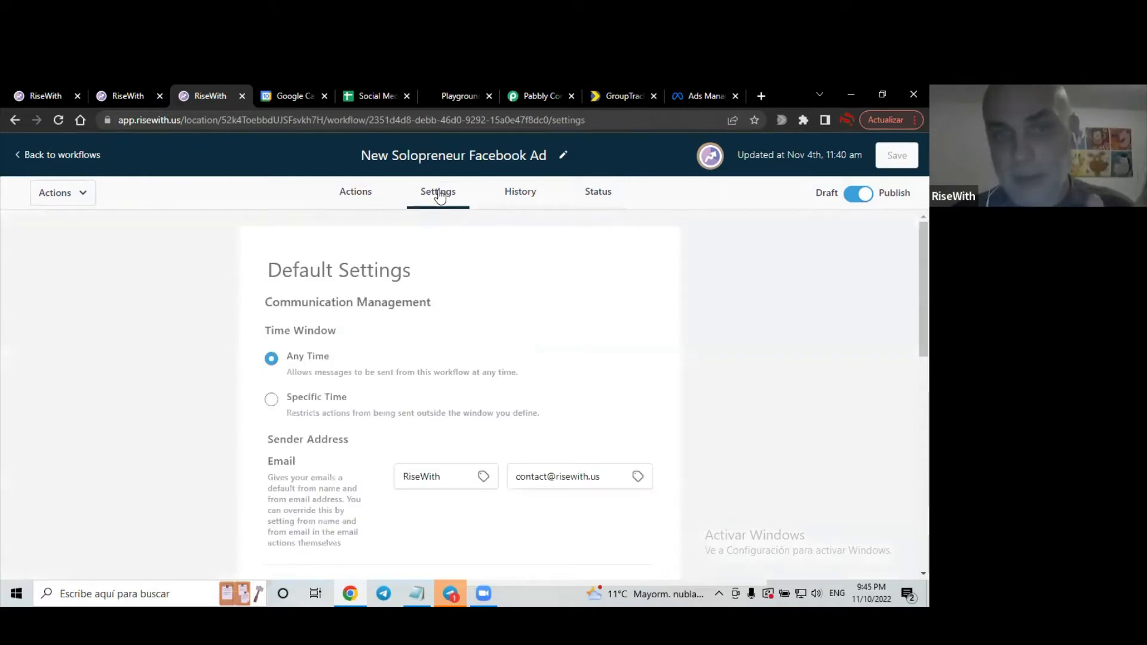
scroll("down", 3)
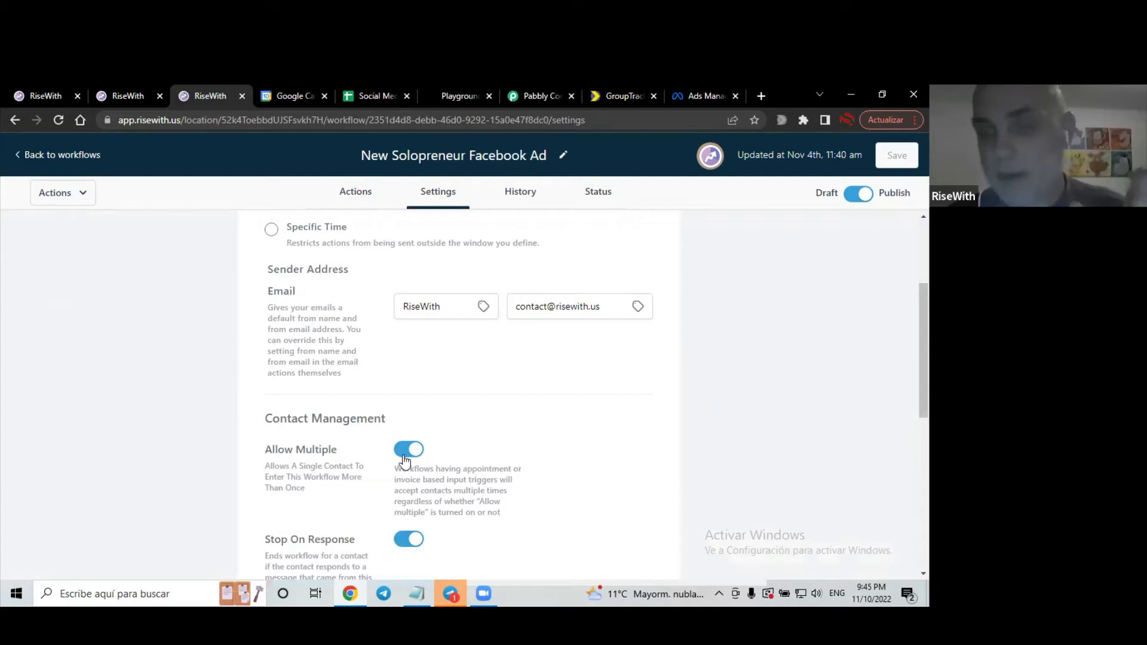
mouse_move(525, 429)
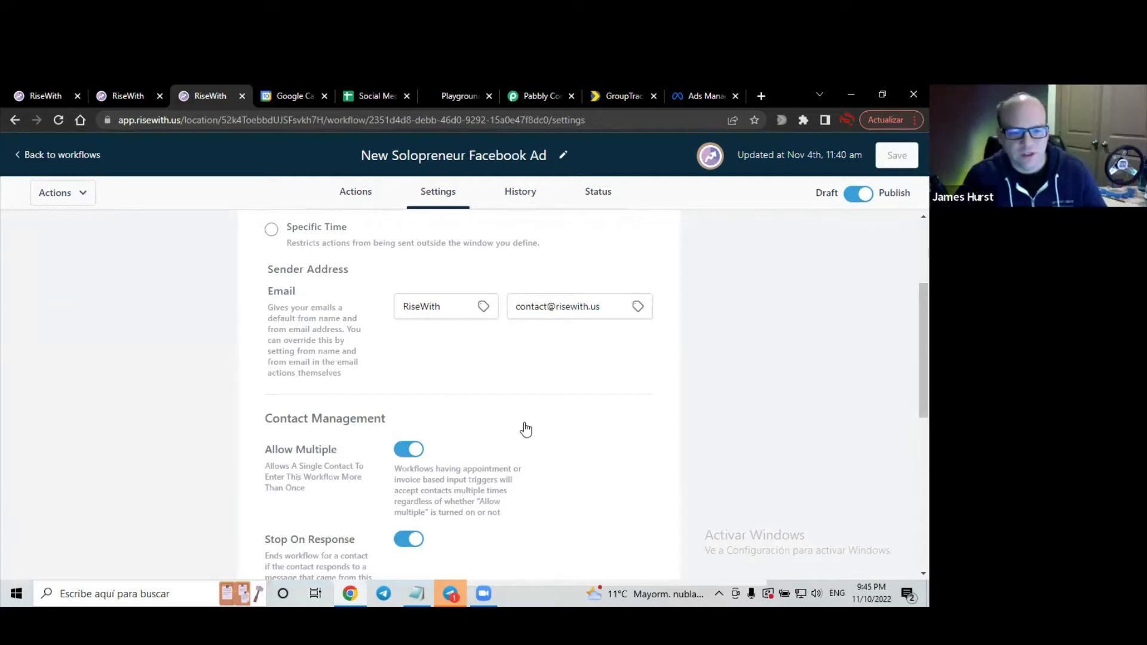
mouse_move(350, 199)
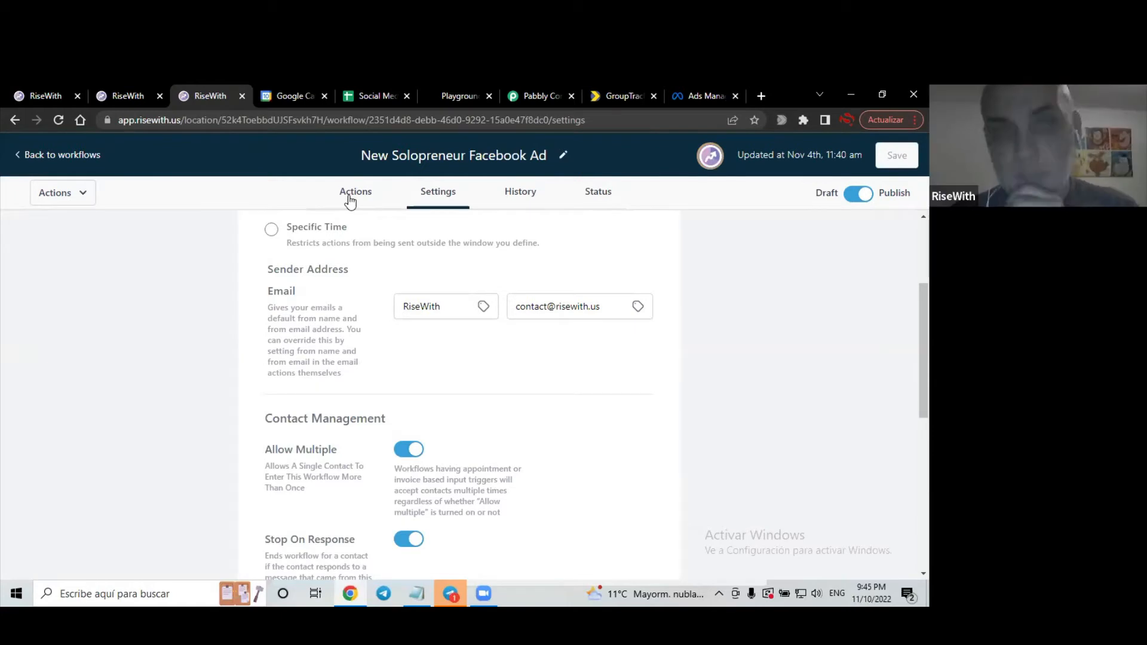
left_click(355, 192)
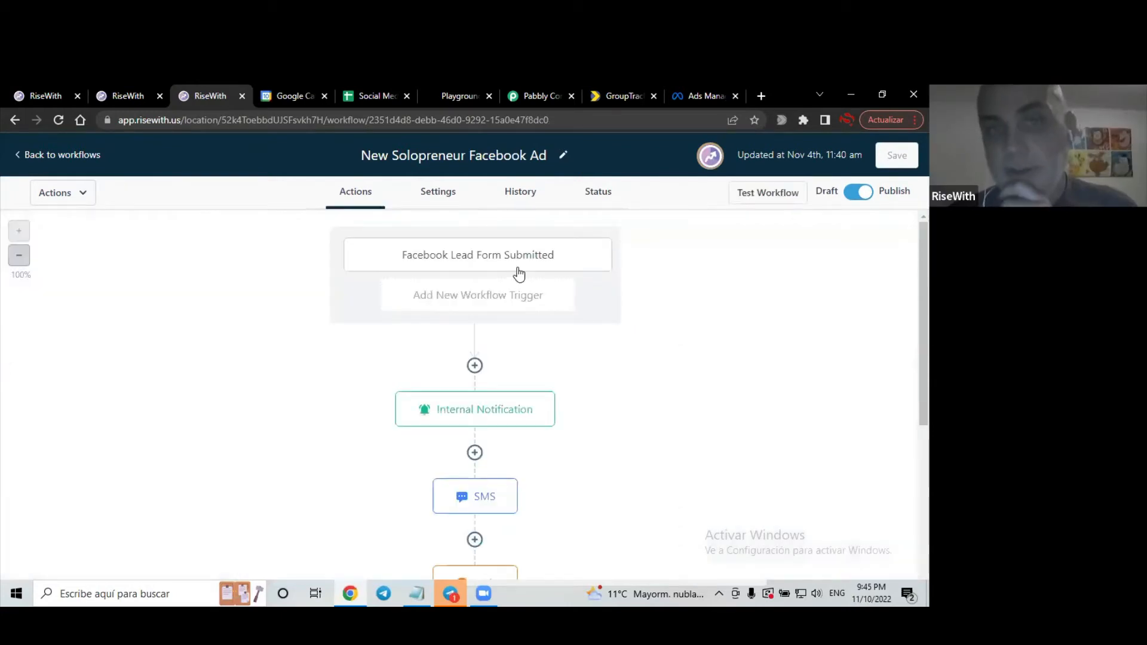
left_click(477, 254)
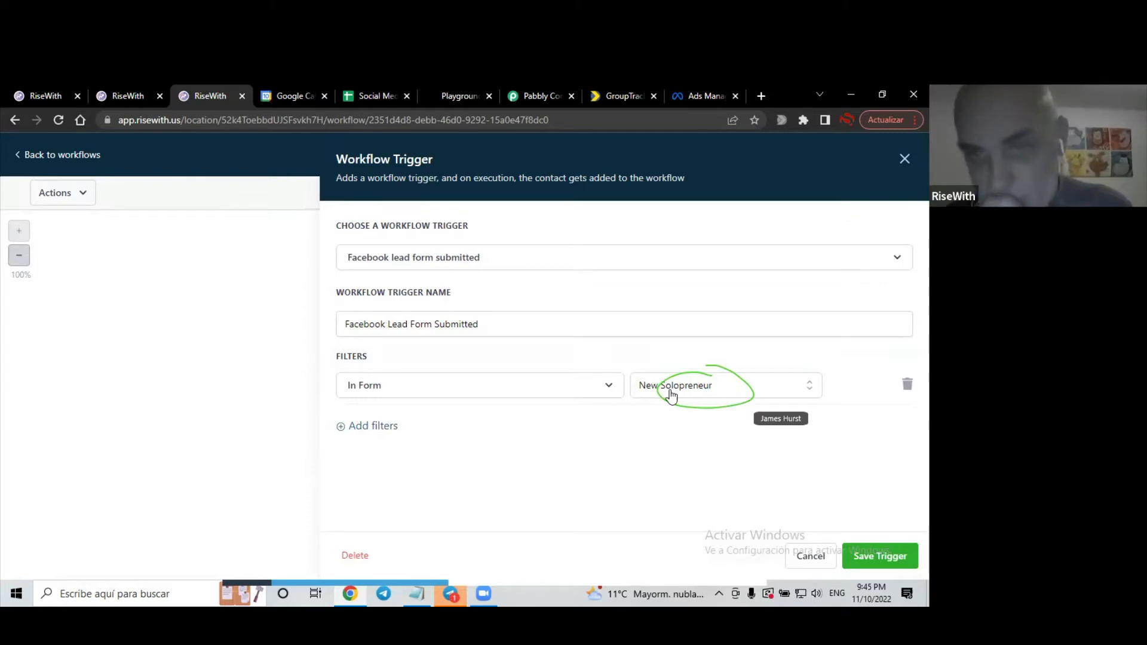
left_click(724, 385)
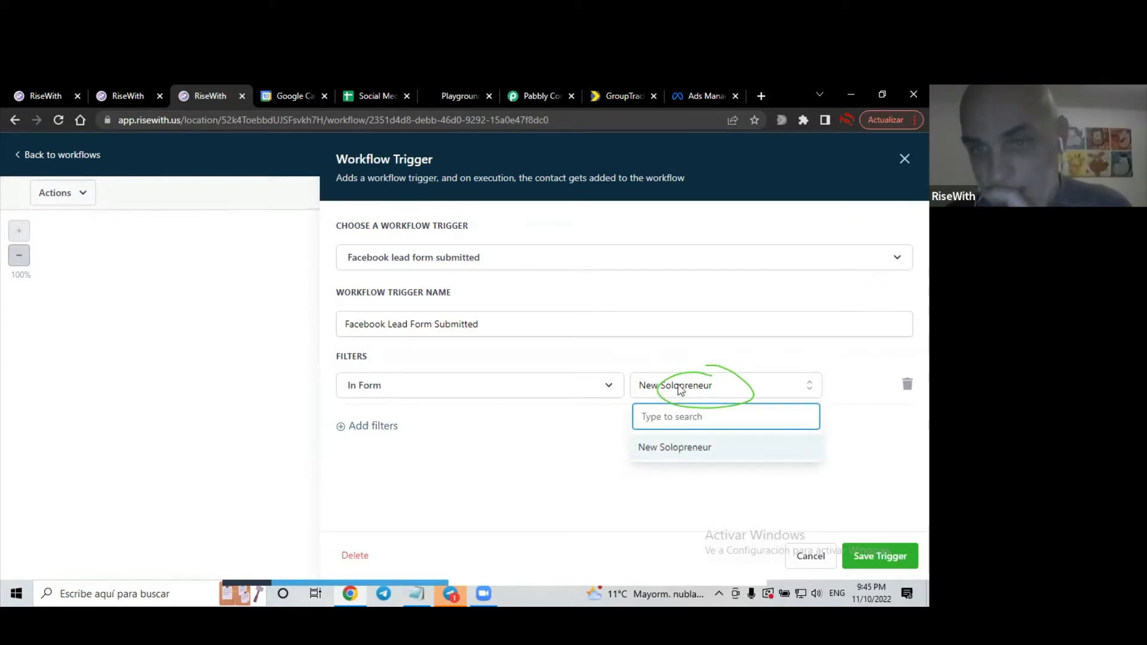
left_click(673, 447)
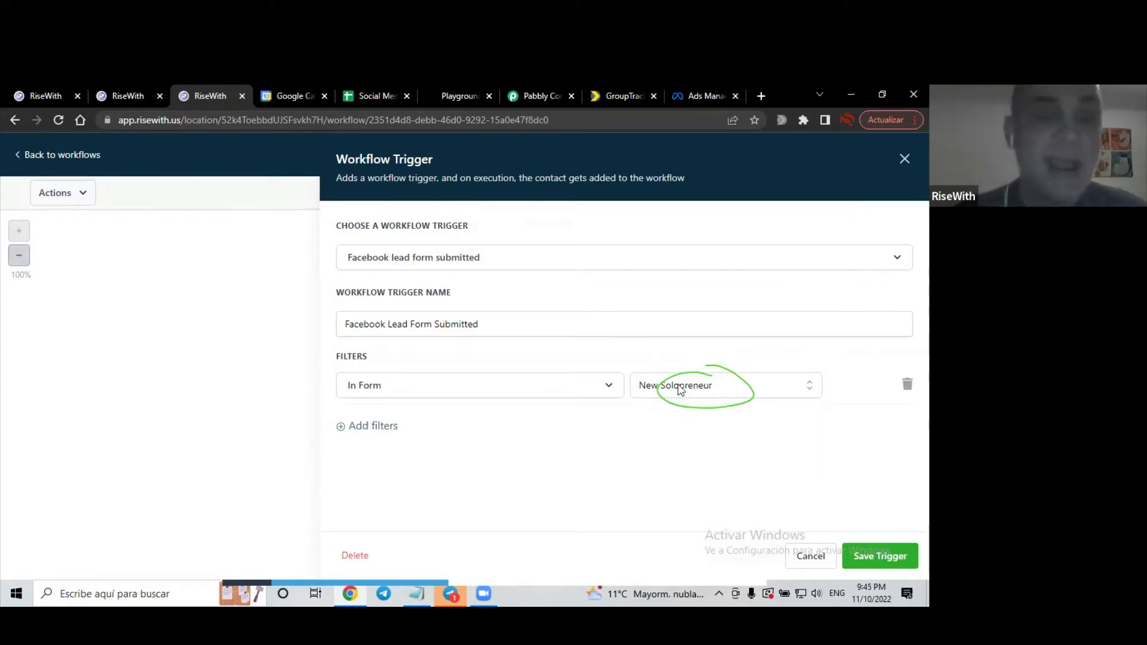
left_click(724, 385)
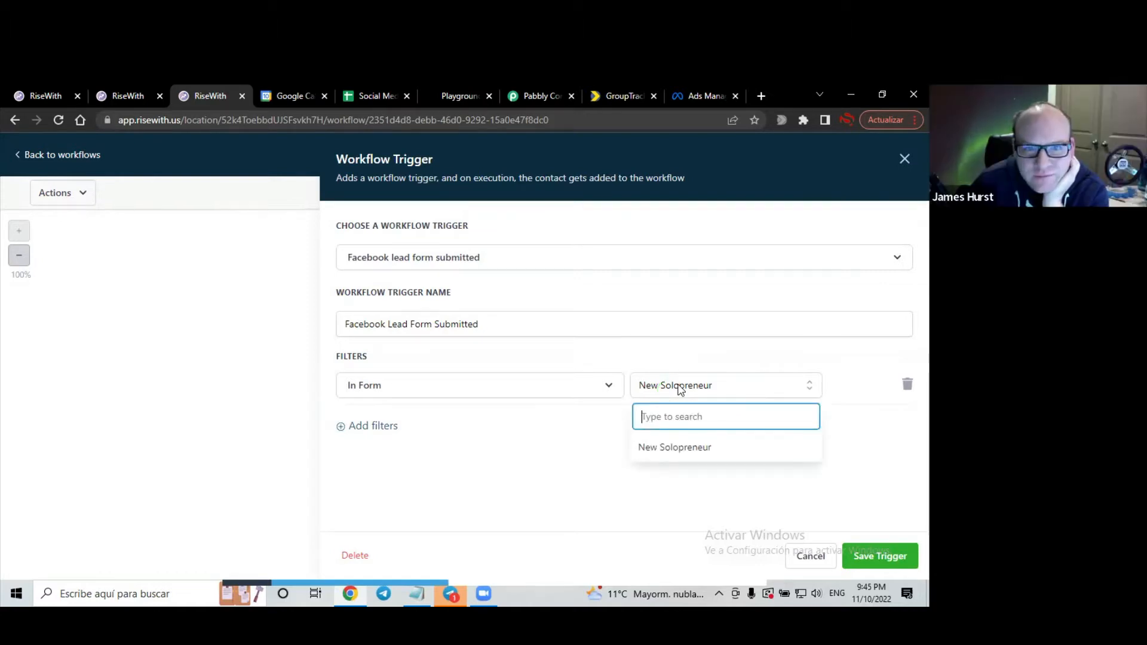
mouse_move(519, 431)
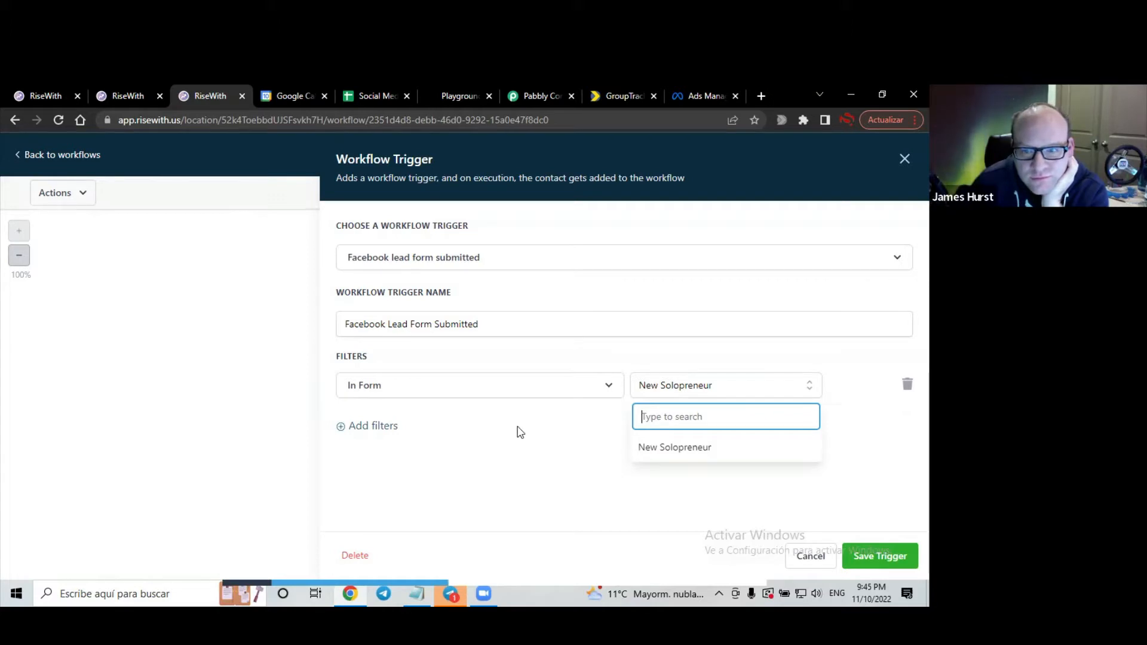
mouse_move(673, 470)
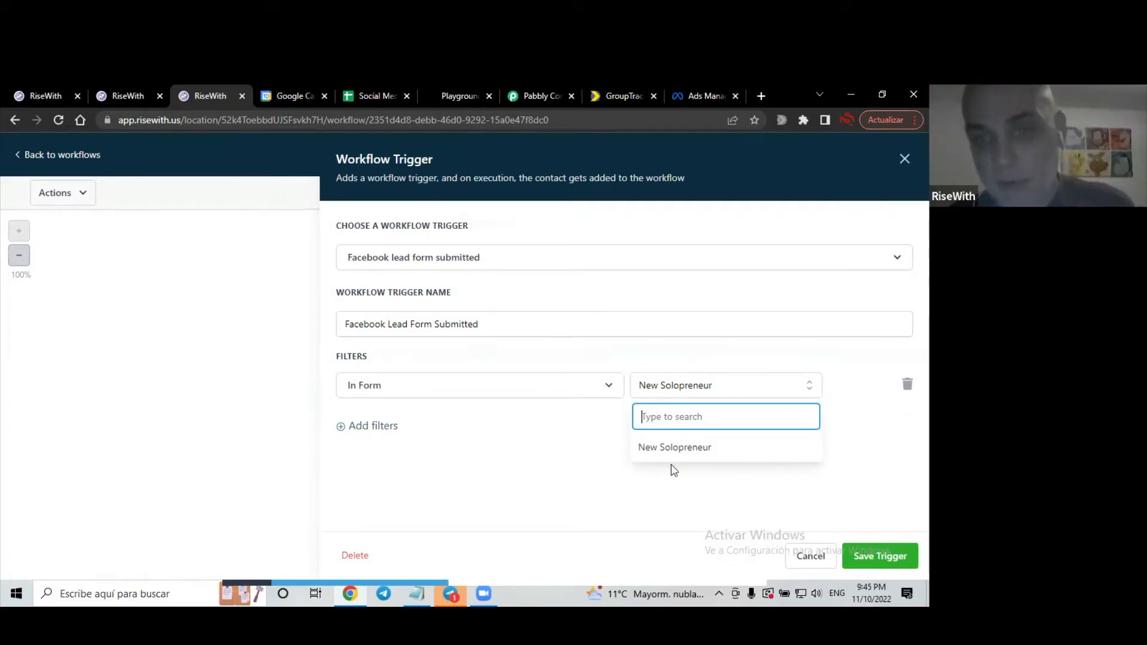
mouse_move(770, 457)
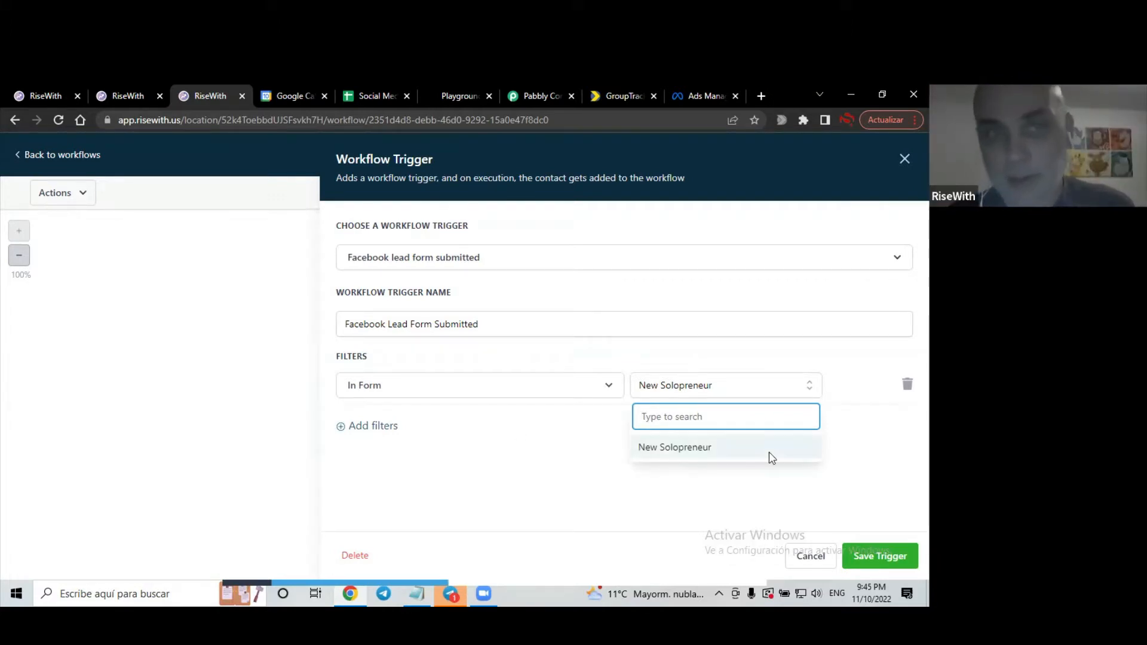
left_click(879, 555)
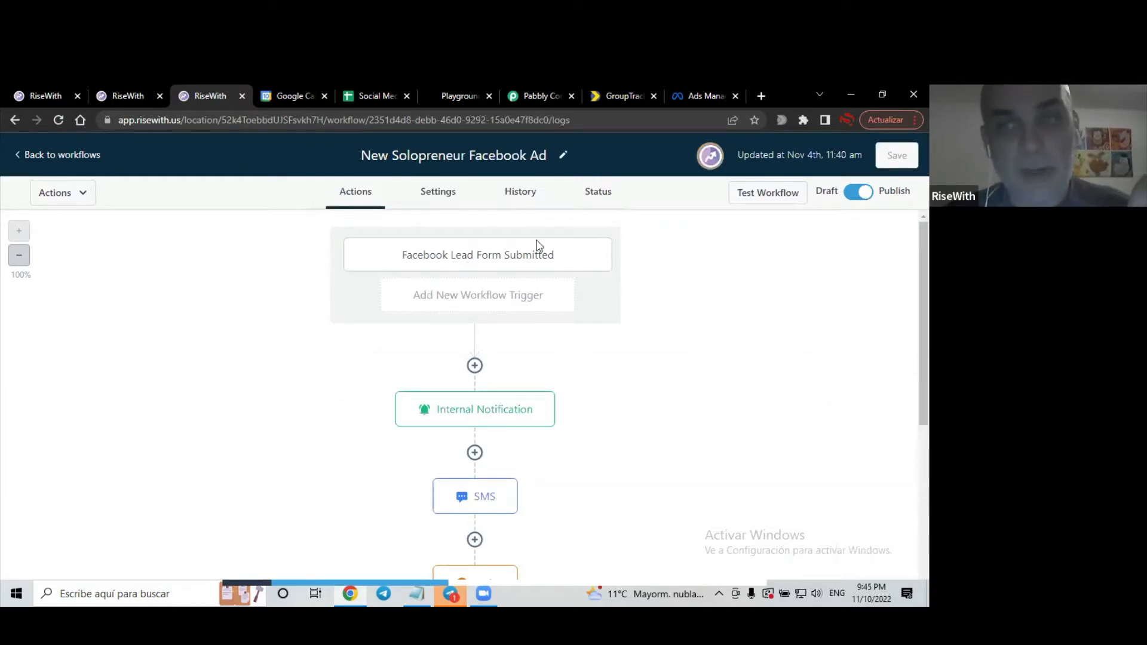
left_click(519, 192)
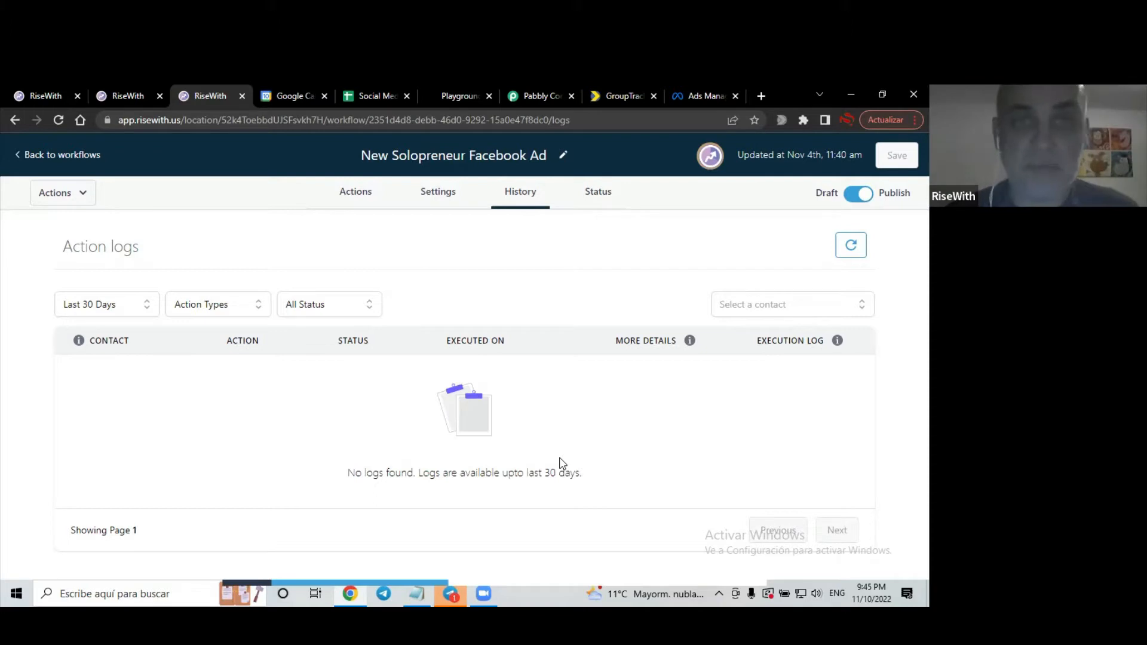
mouse_move(395, 315)
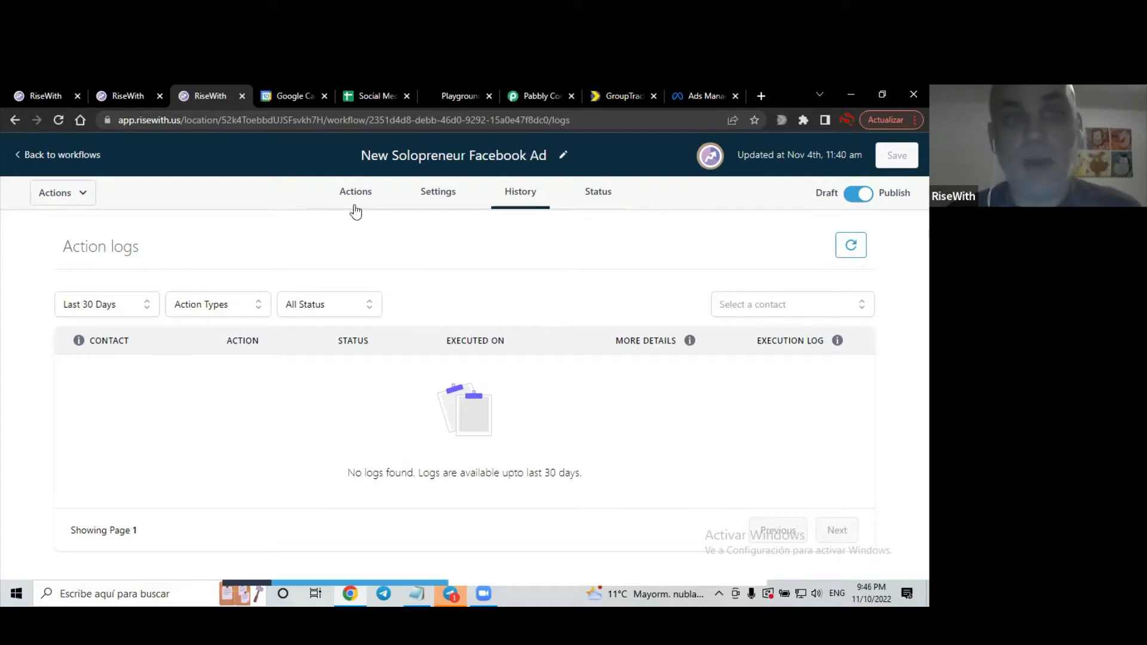
left_click(355, 191)
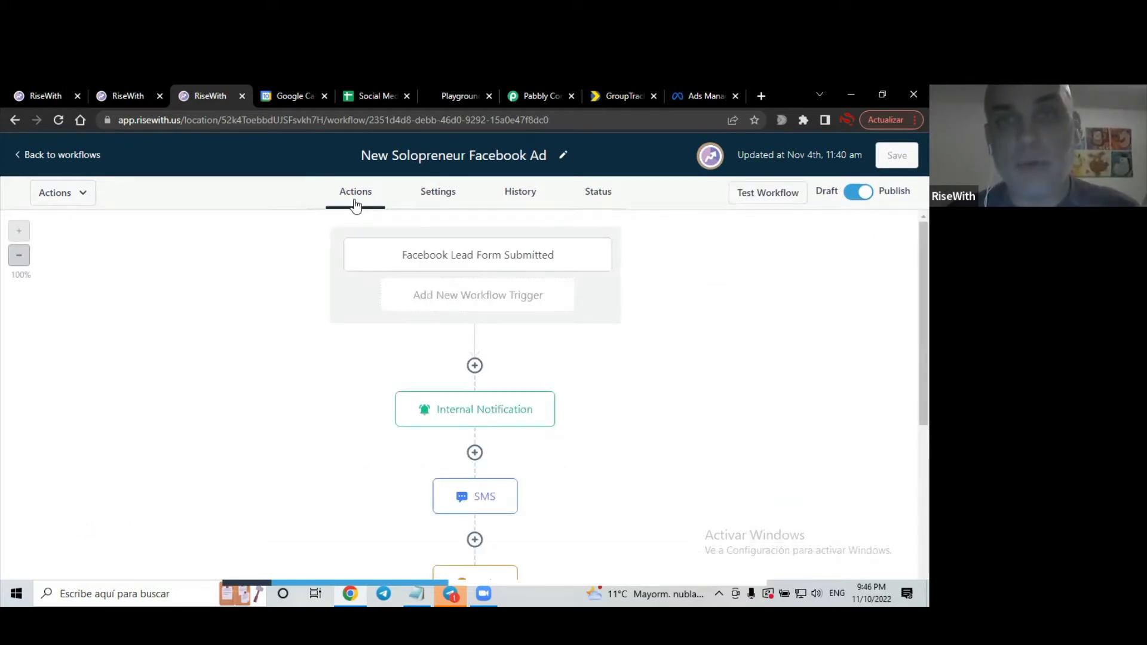
mouse_move(612, 286)
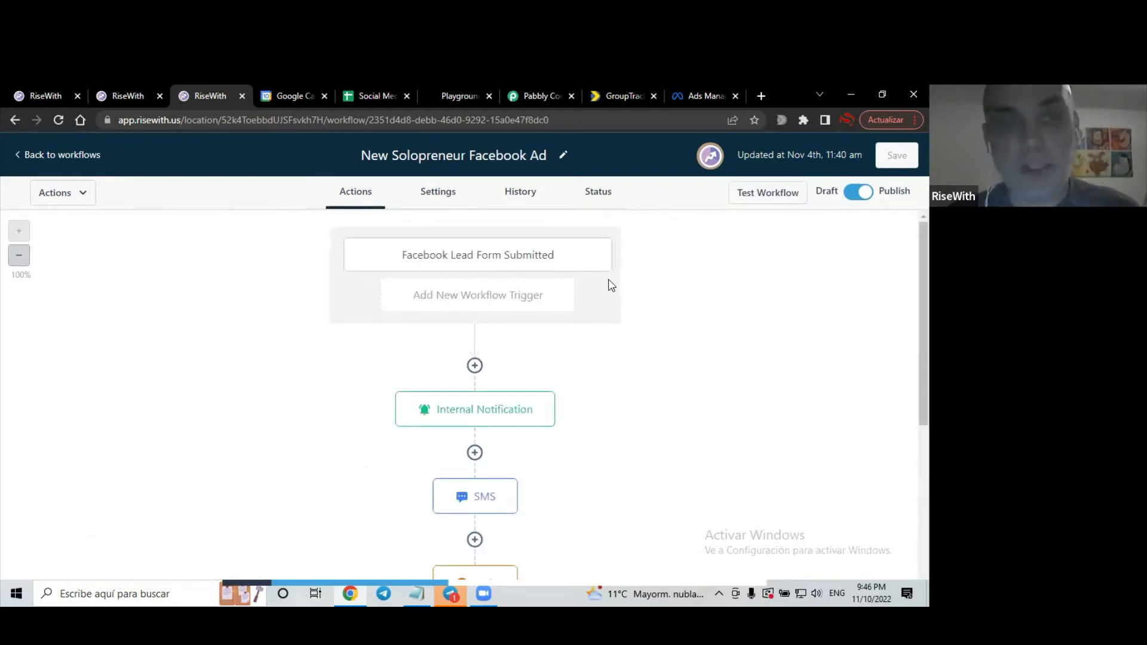
mouse_move(373, 586)
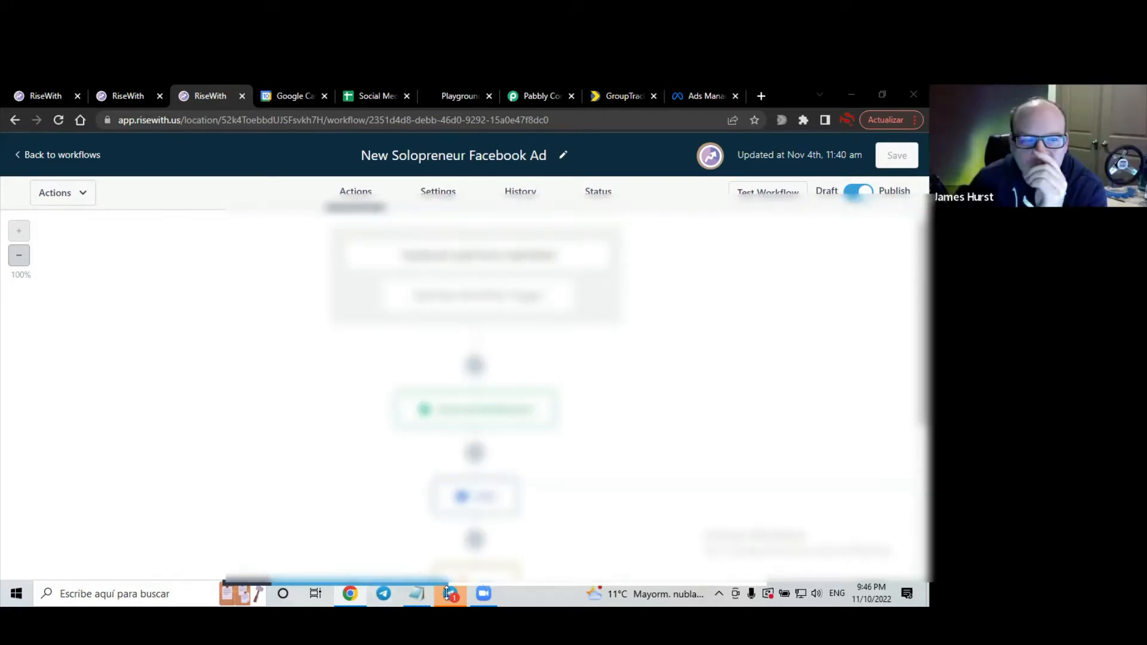
Bring up the Telegram chat showing a lead notification message
left_click(450, 593)
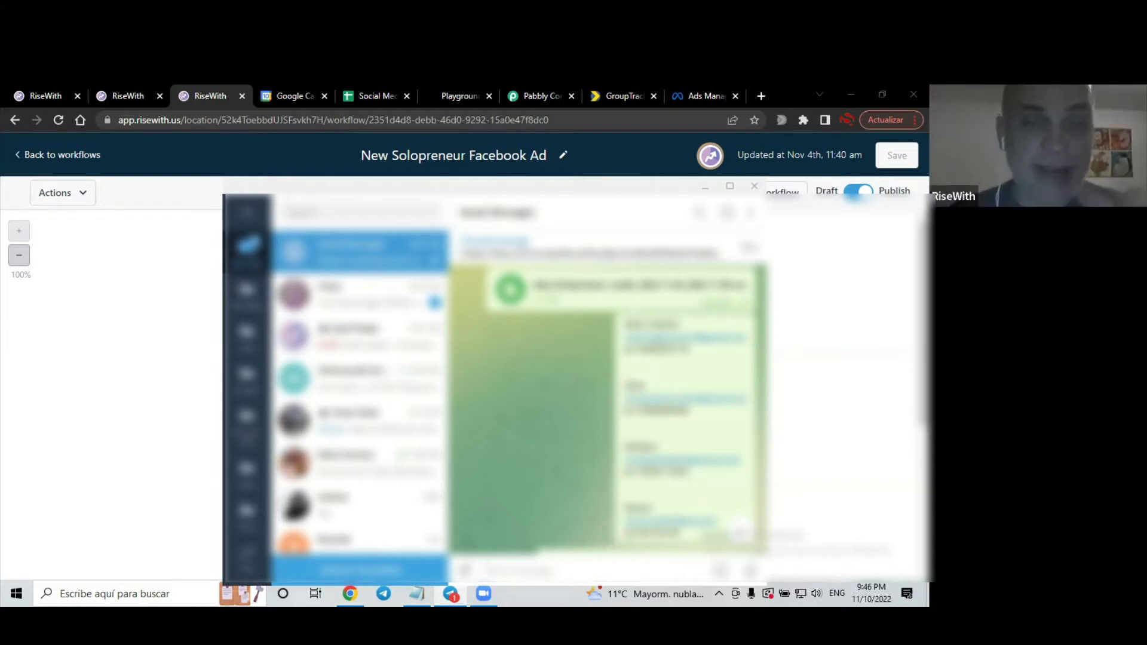
mouse_move(727, 364)
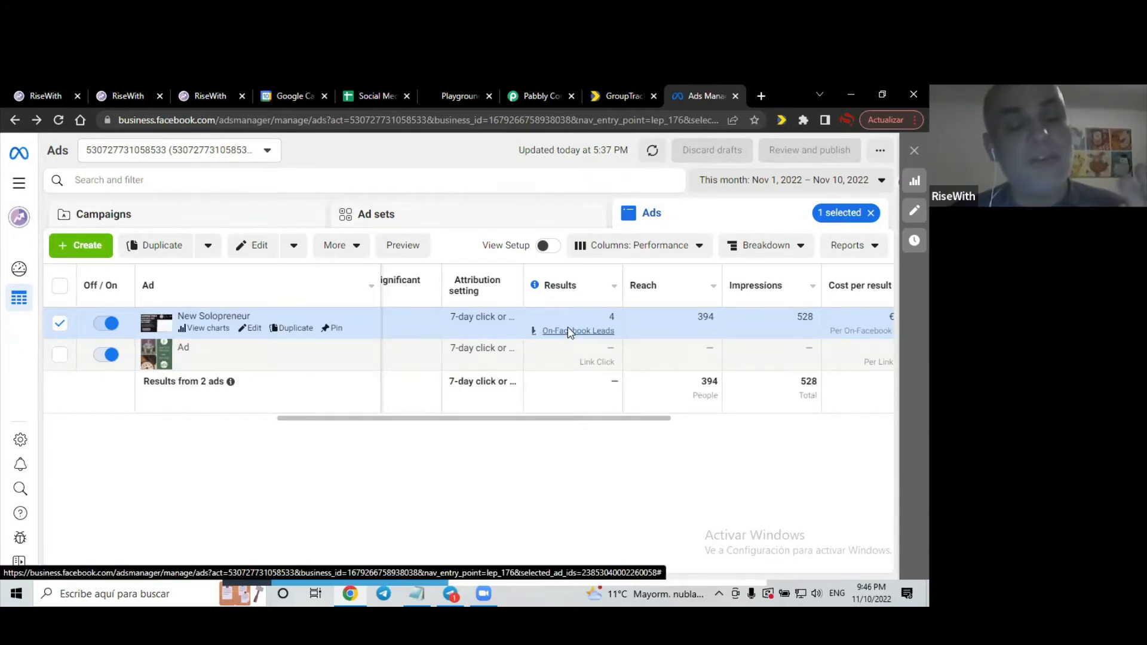
Review the New Solopreneur ad's 4 leads, 394 reach and €29.87 spent, skipping the lead download
left_click(577, 330)
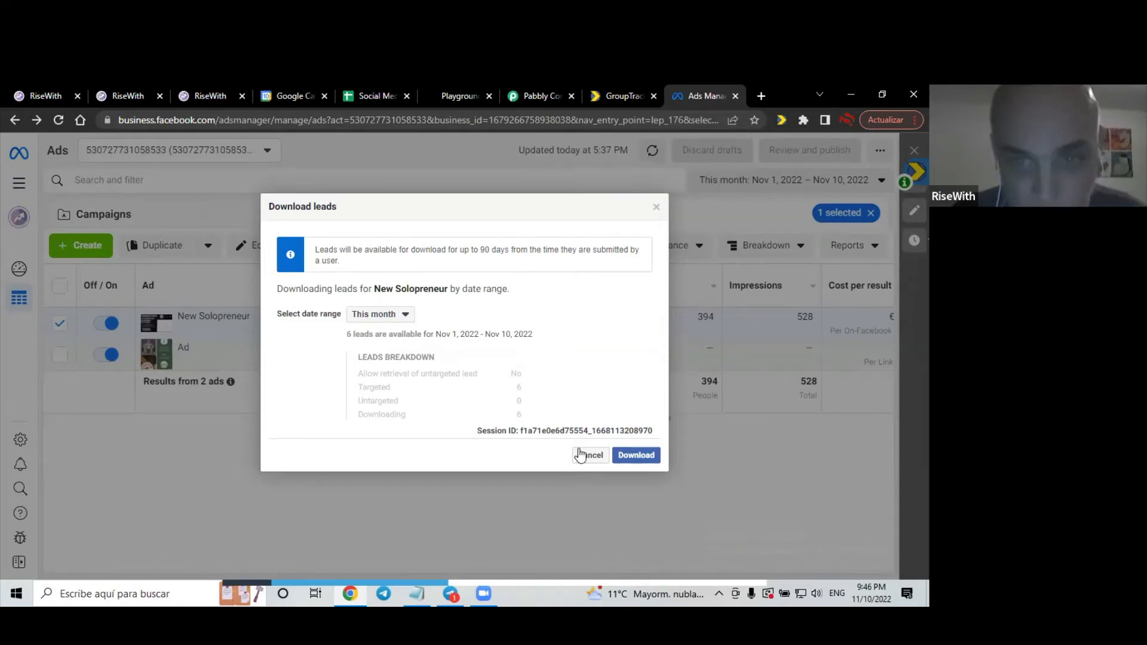
left_click(589, 454)
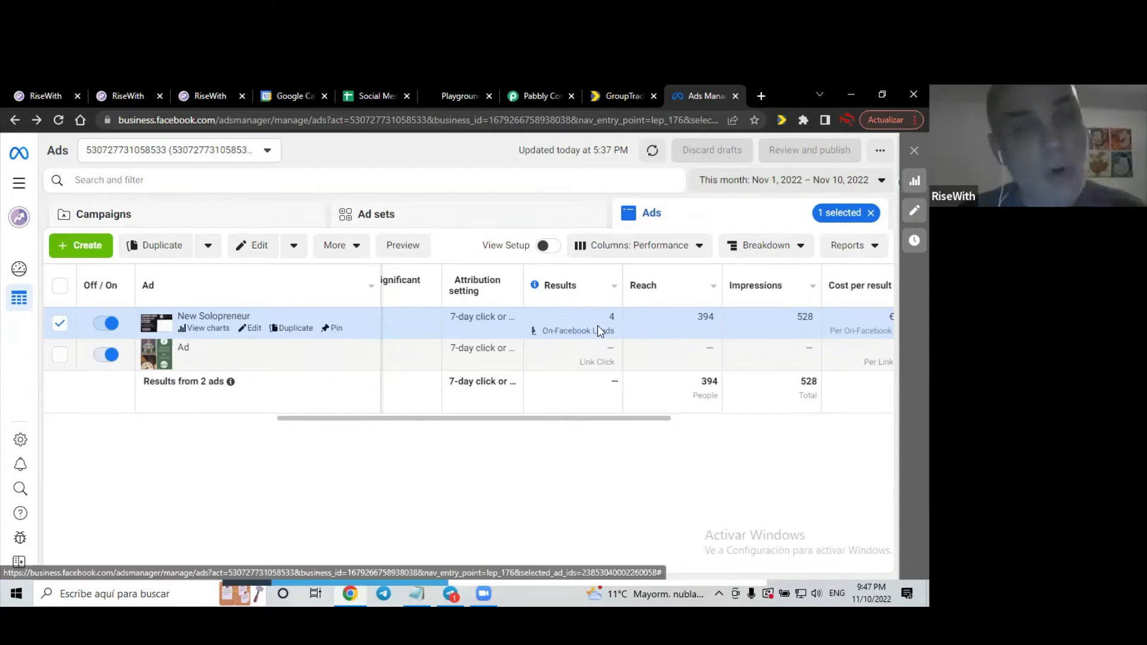
mouse_move(571, 344)
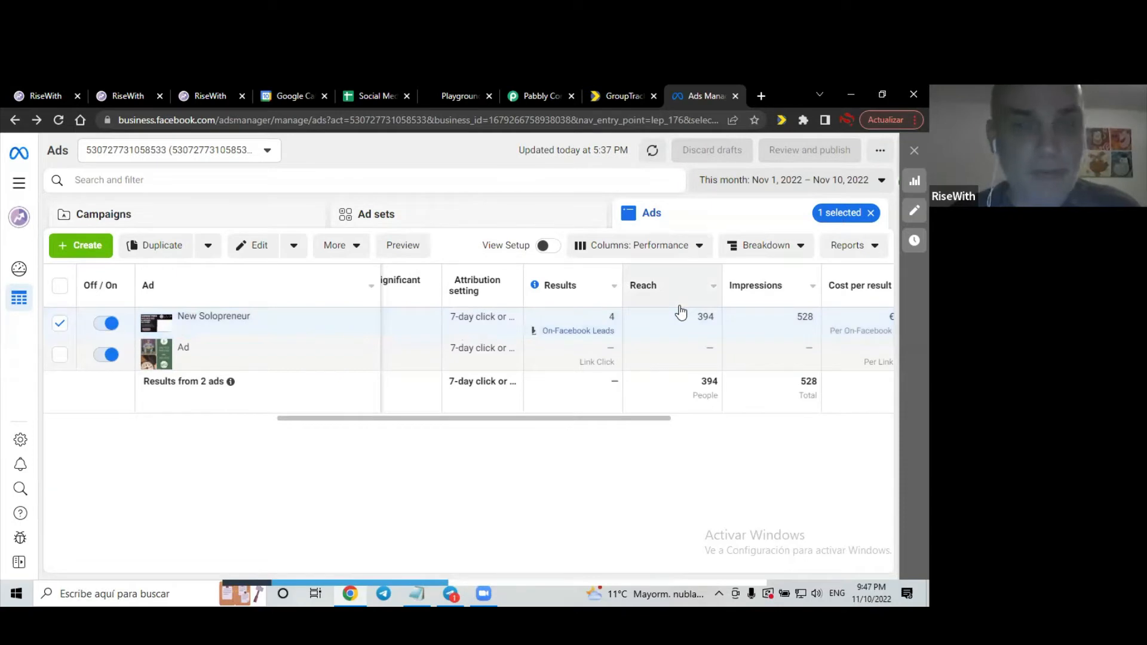
mouse_move(596, 326)
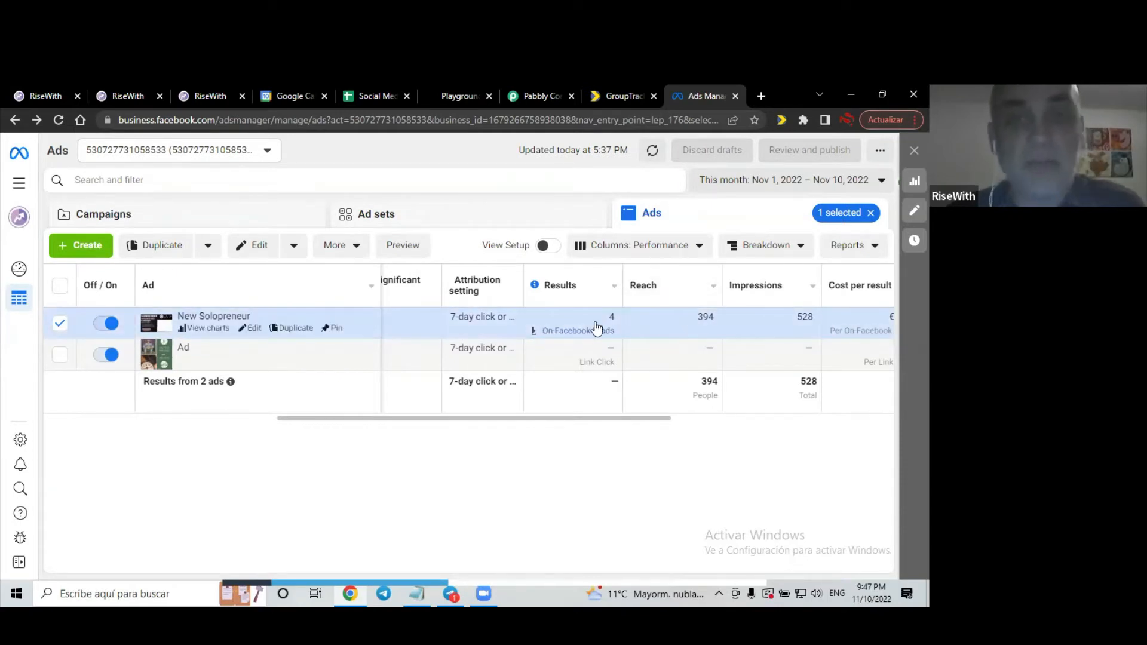
mouse_move(677, 344)
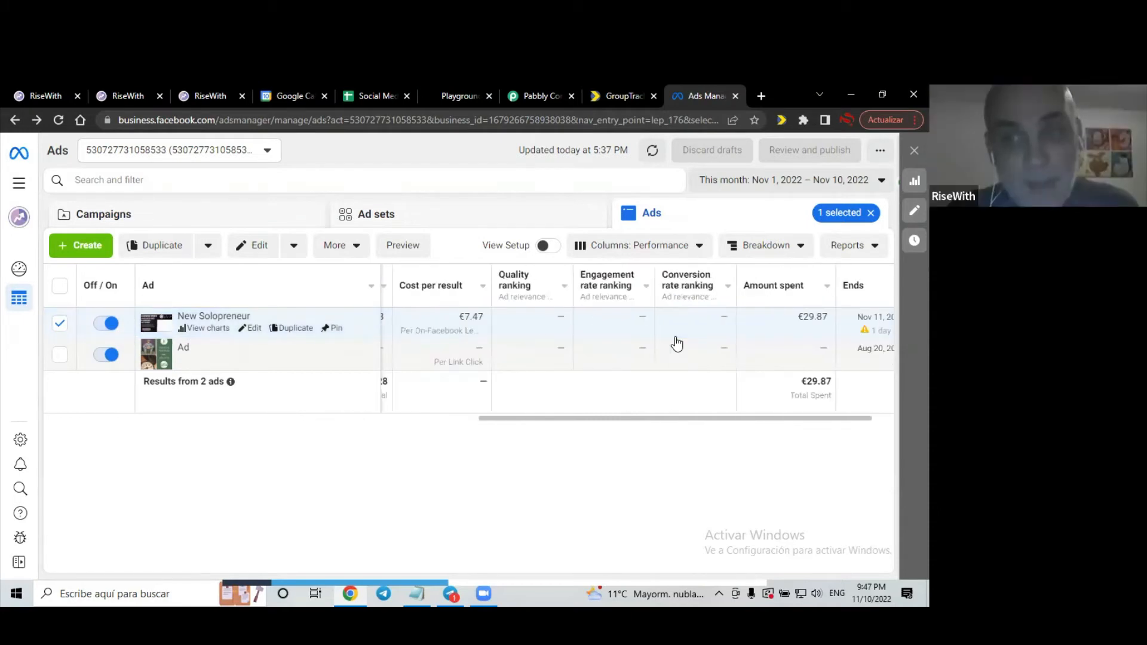
scroll("left", 3)
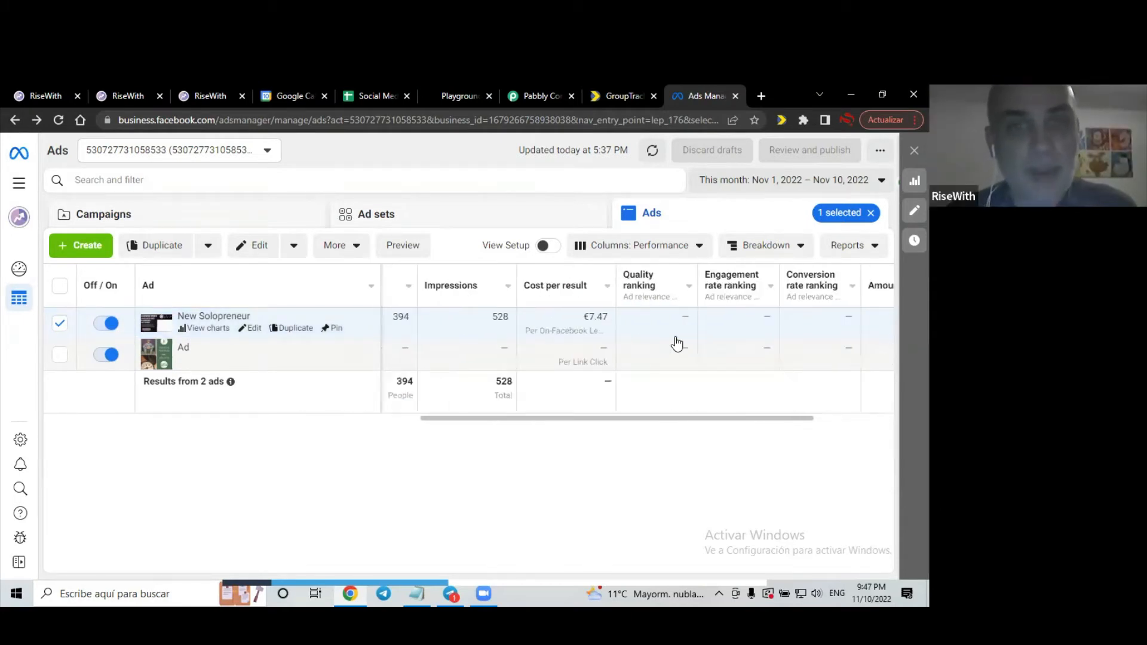
scroll("left", 3)
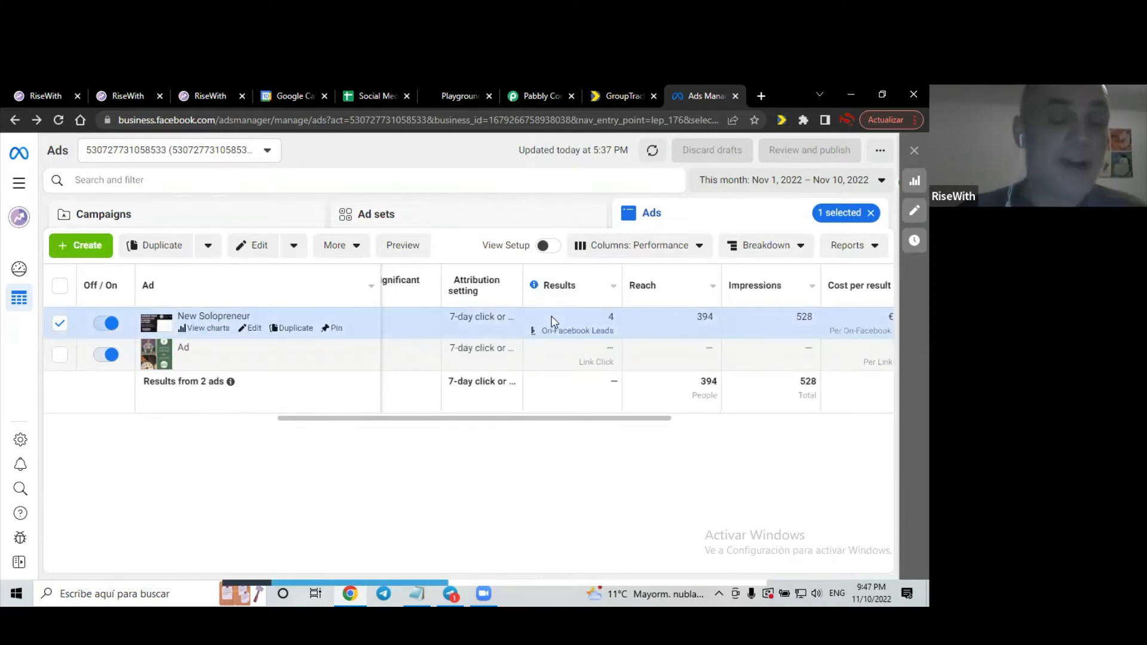
mouse_move(495, 335)
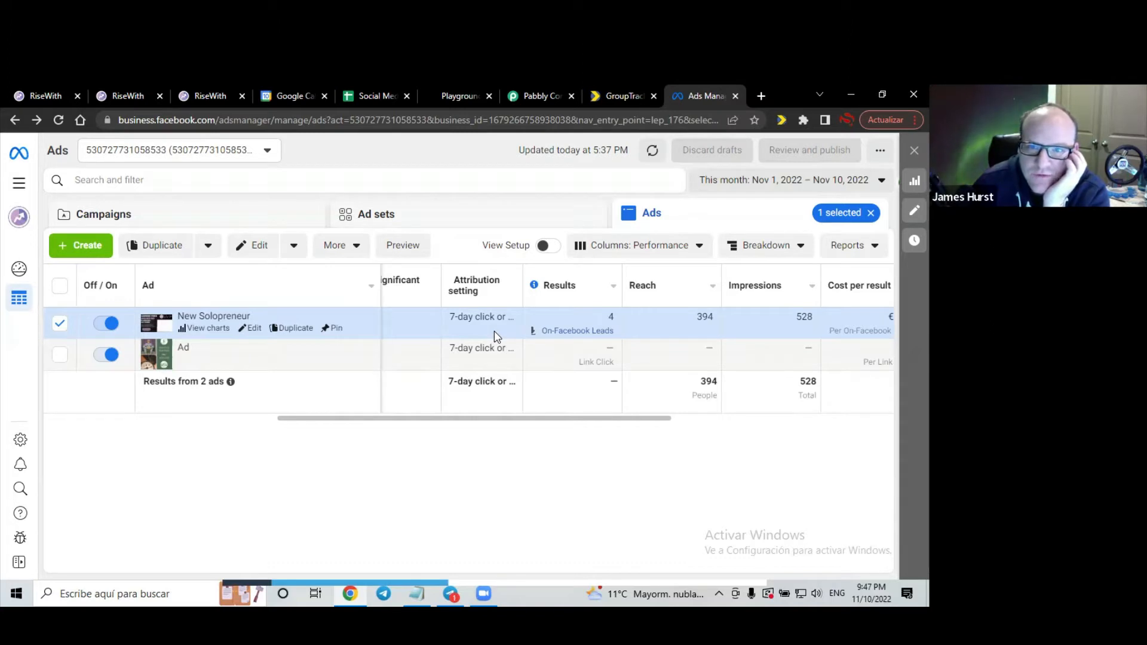
mouse_move(571, 245)
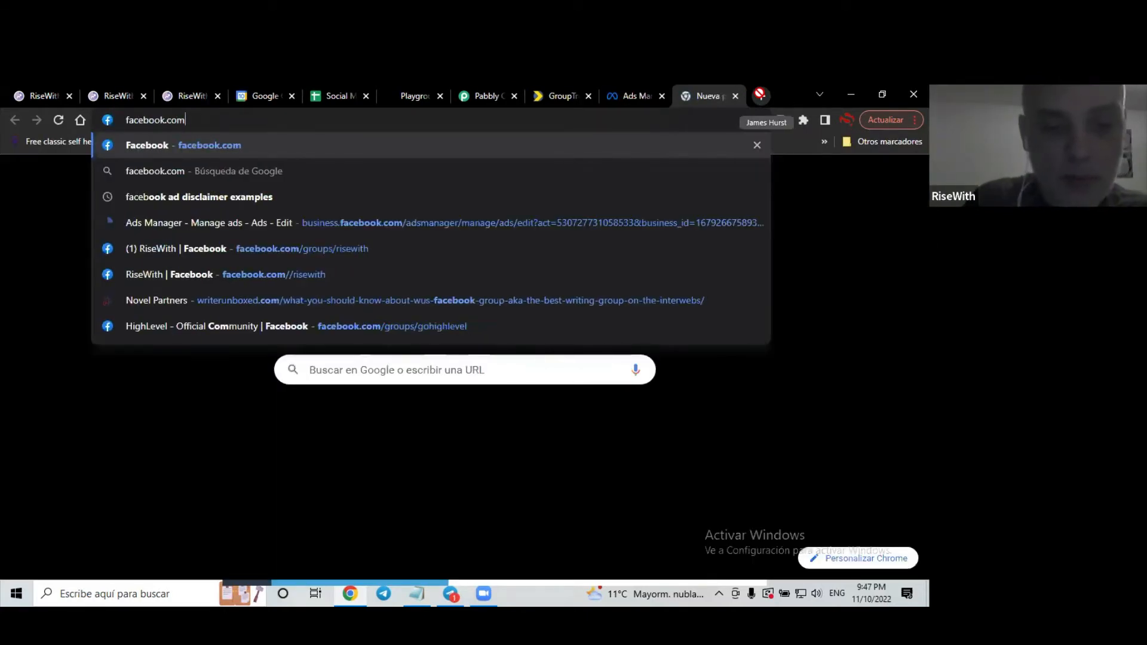
Search Google for 'facebook lead form' and browse the testing tool results
type("facebook lead form")
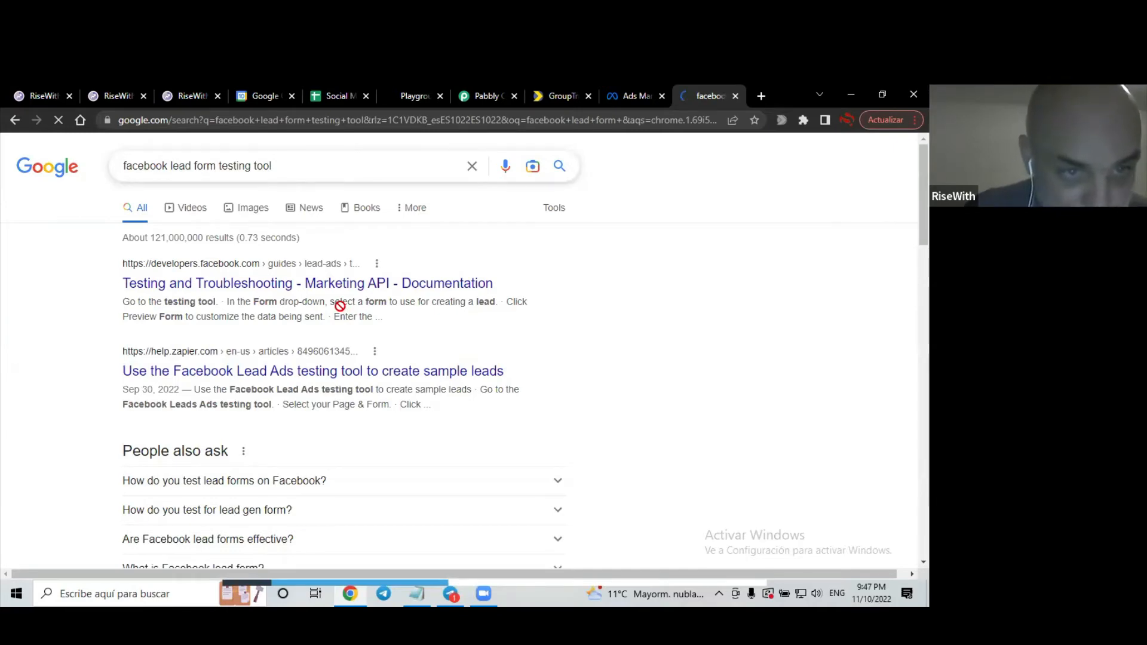
scroll("down", 3)
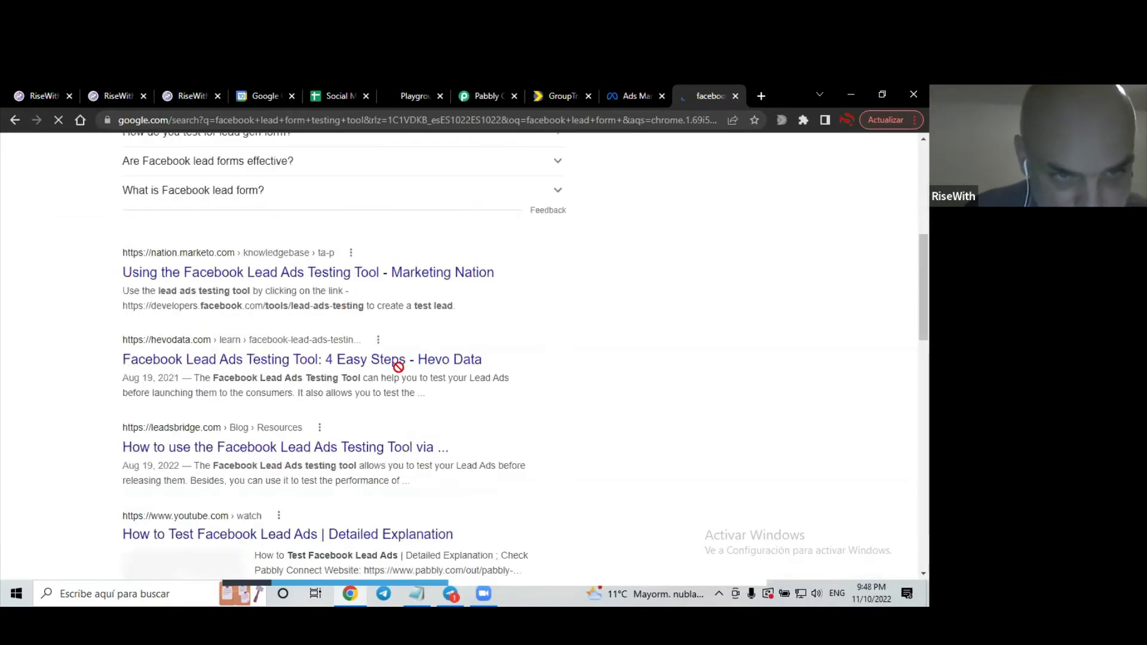
scroll("up", 3)
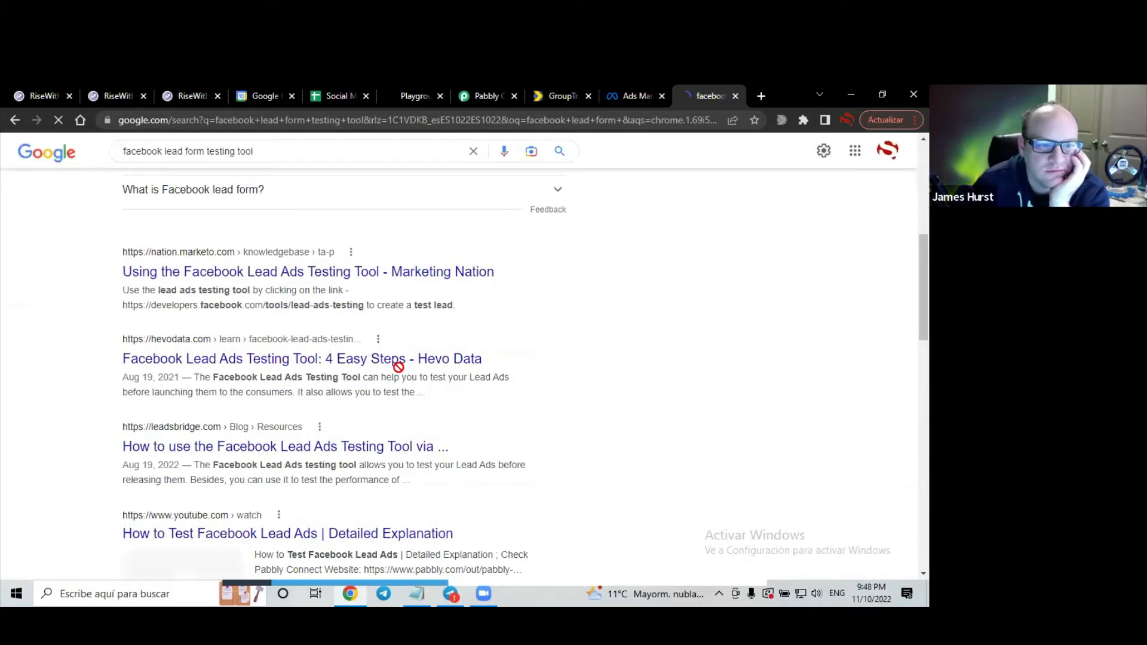
scroll("up", 3)
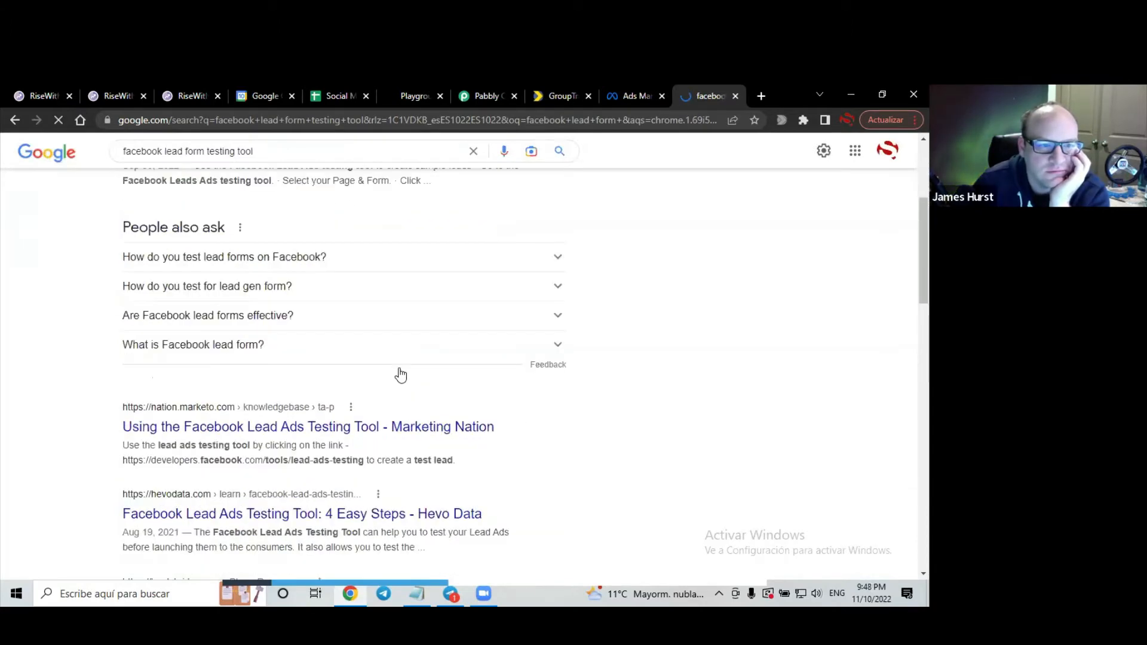
scroll("up", 3)
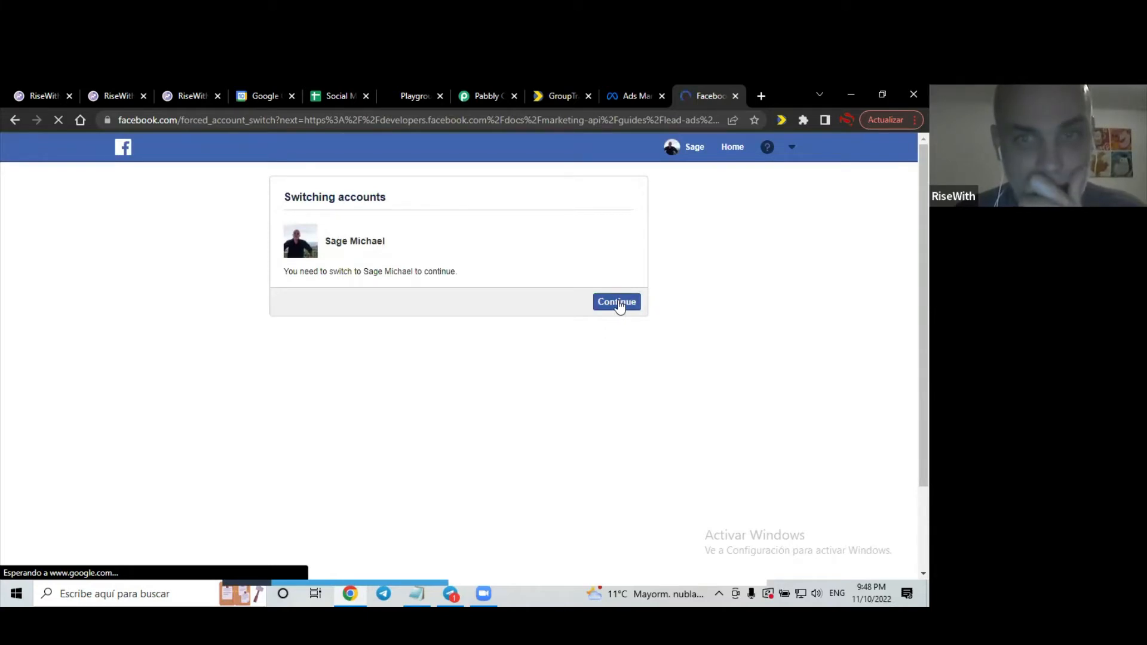
Check the business accounts listed in Ads Manager, then return to the lead ads testing docs
left_click(616, 301)
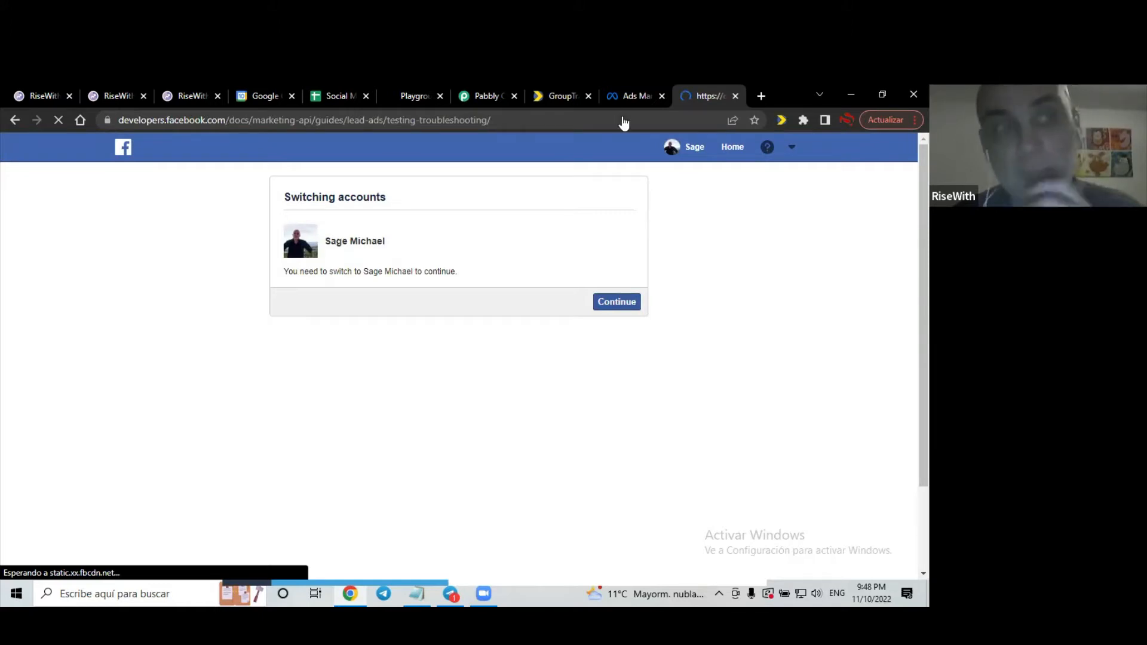
left_click(616, 302)
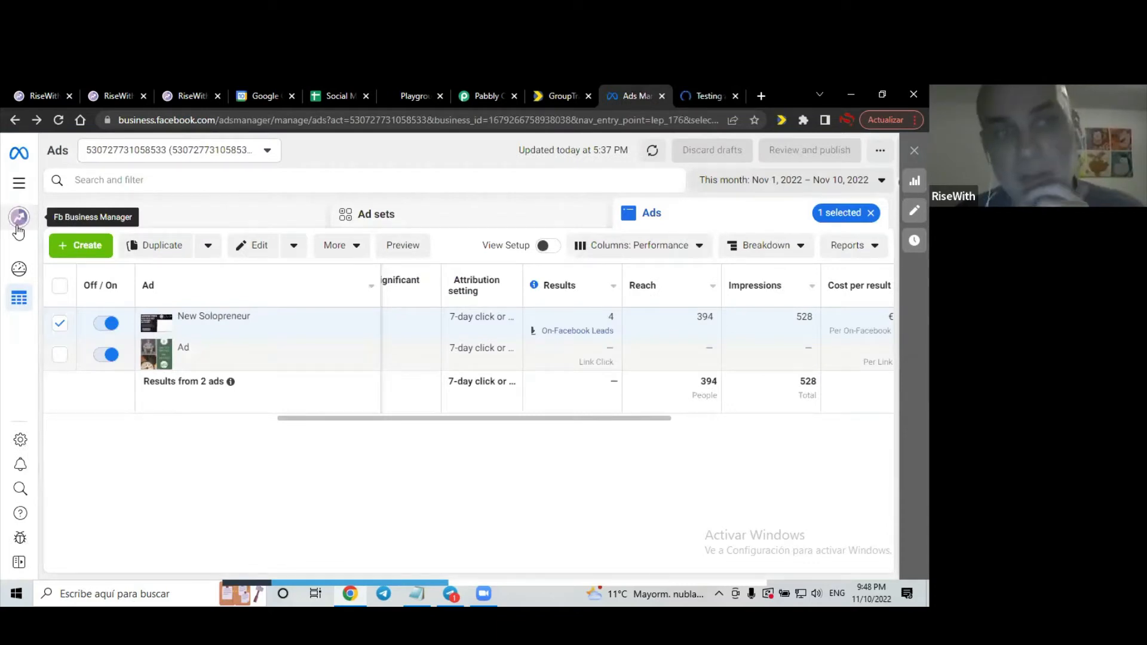
left_click(19, 216)
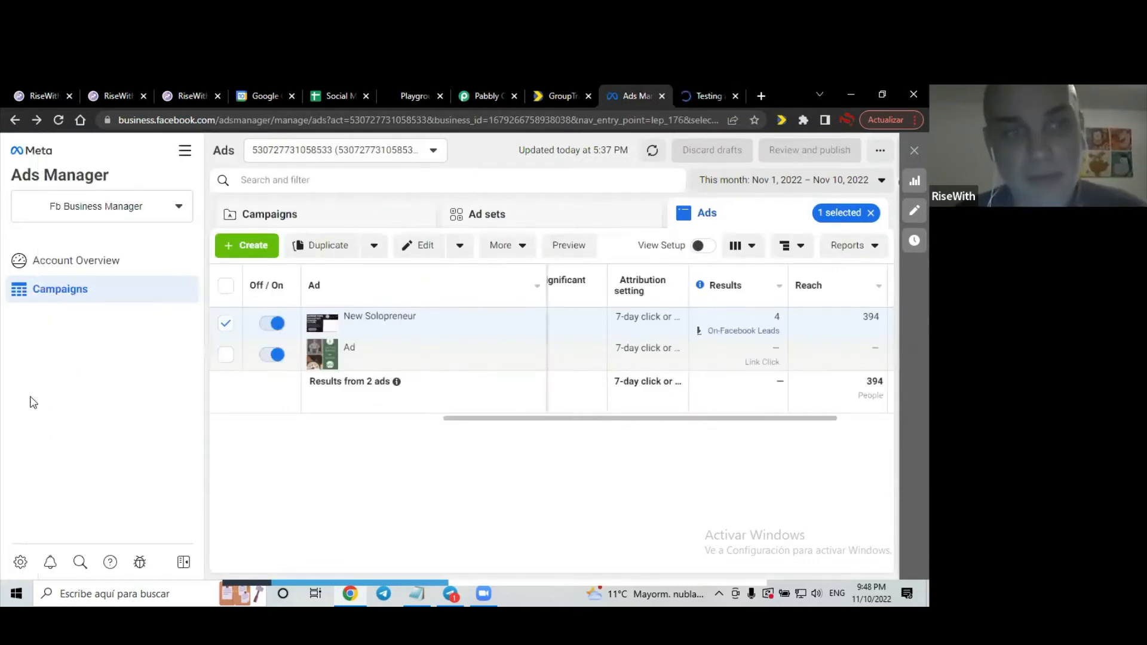
left_click(102, 206)
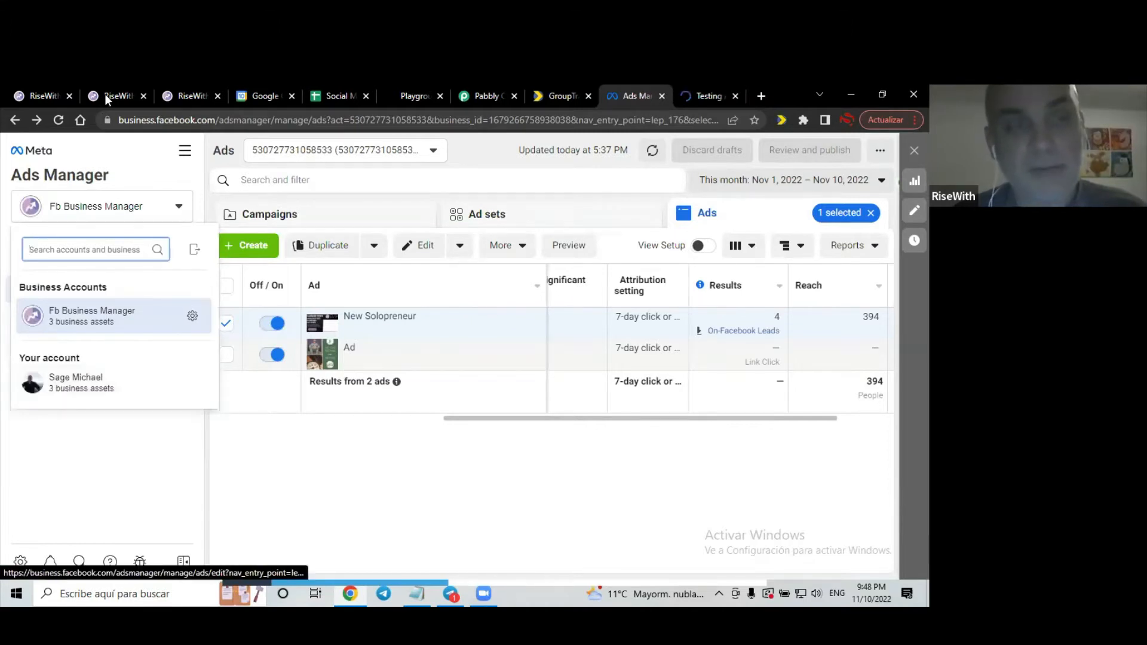
mouse_move(113, 96)
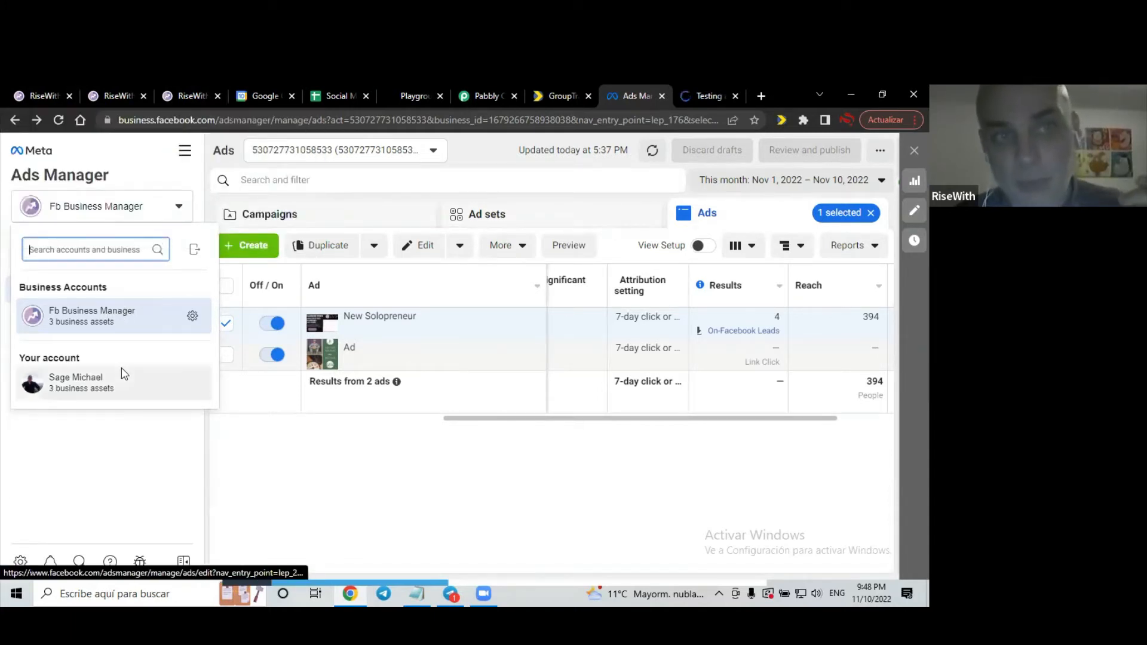
mouse_move(330, 154)
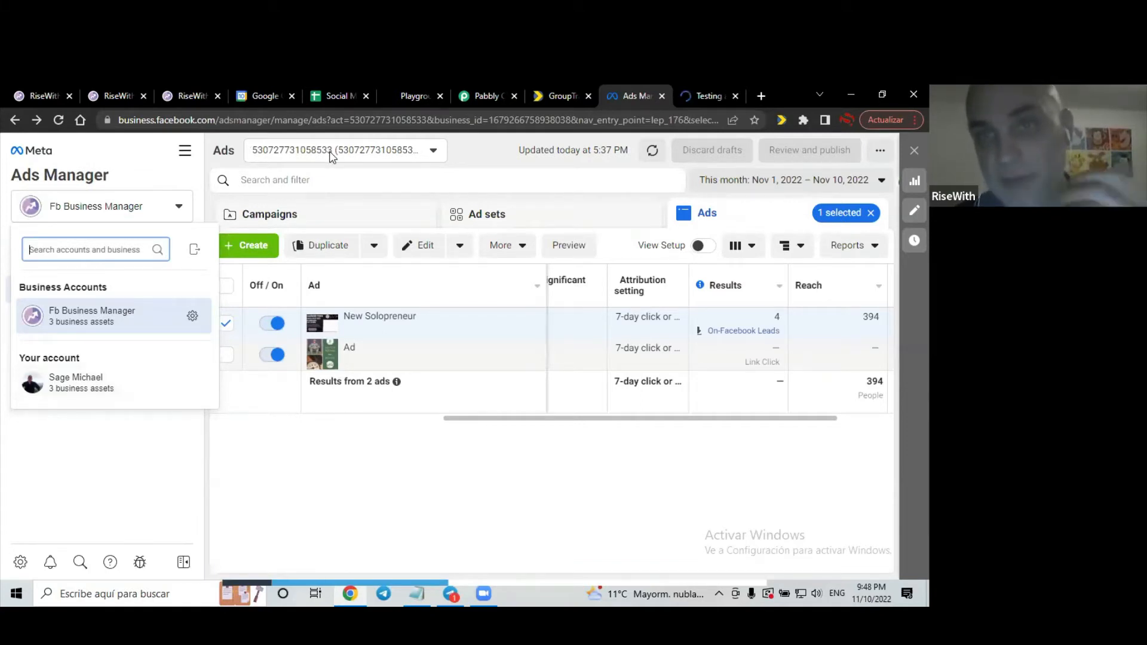
left_click(706, 96)
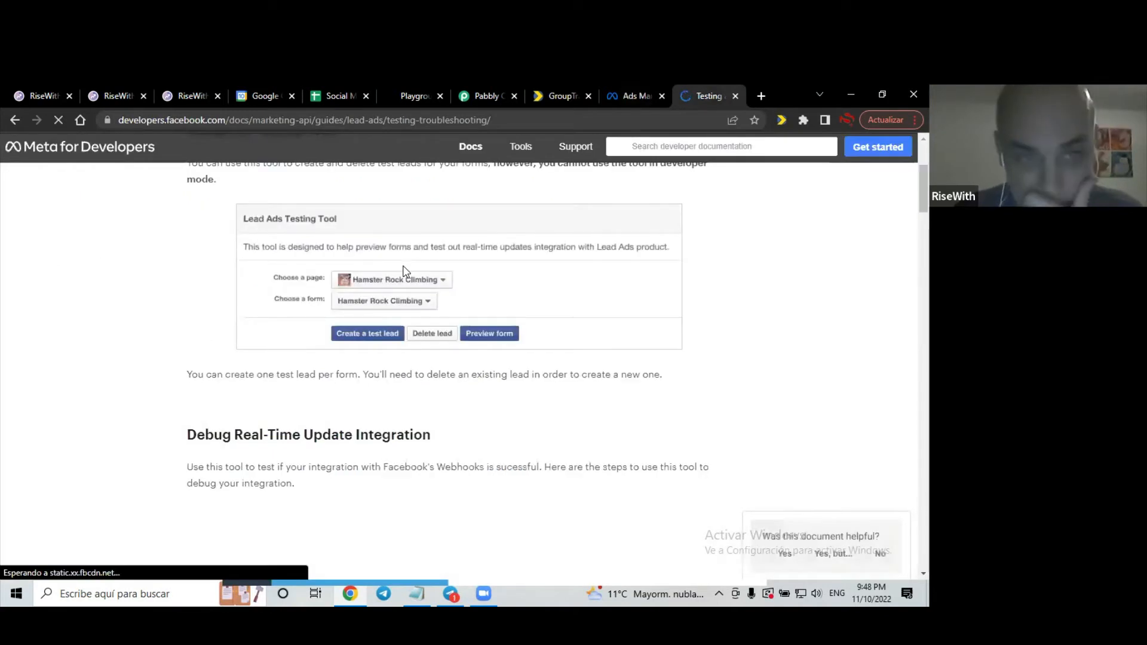
Read the Debug Real-Time Update Integration steps and follow the 'testing tool' link
scroll("down", 3)
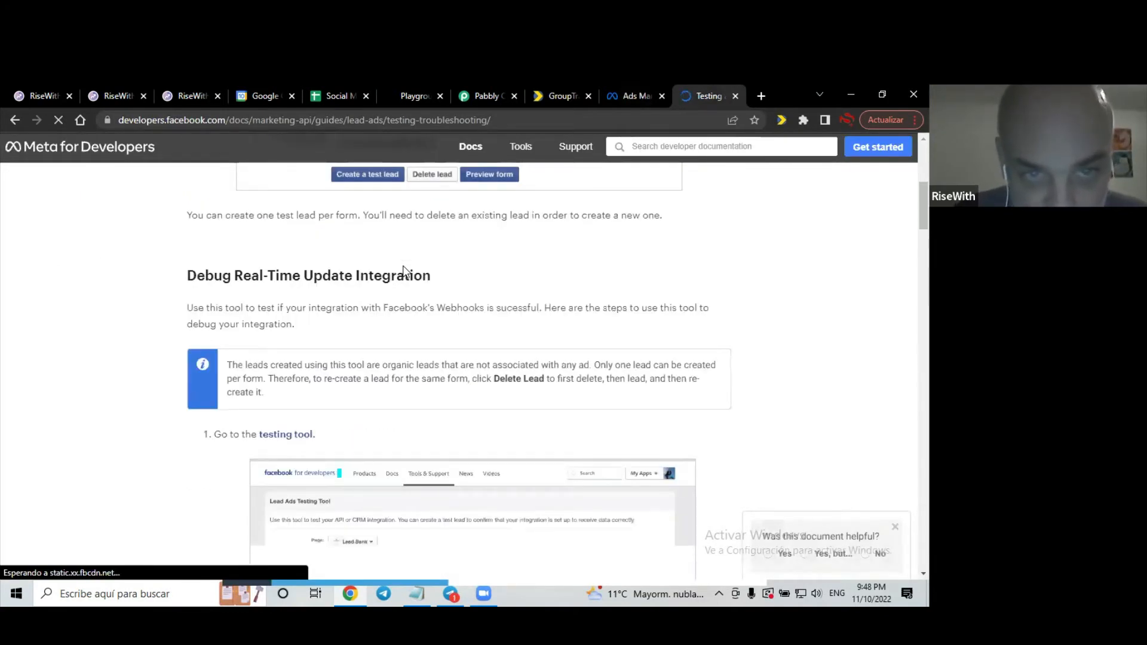
scroll("down", 3)
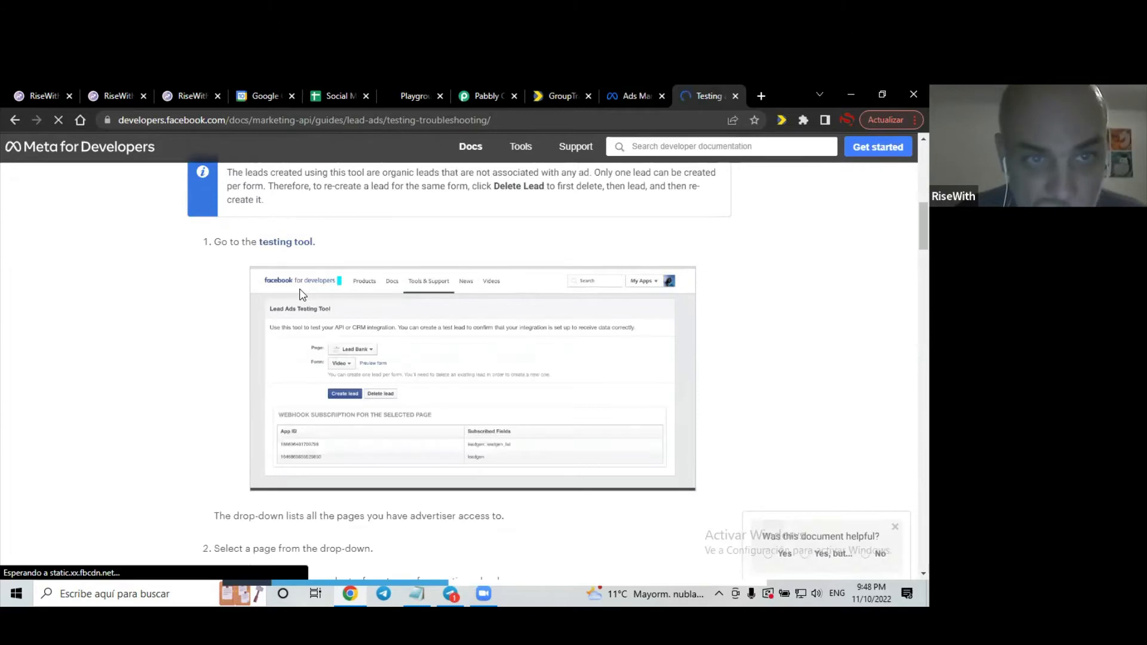
scroll("up", 3)
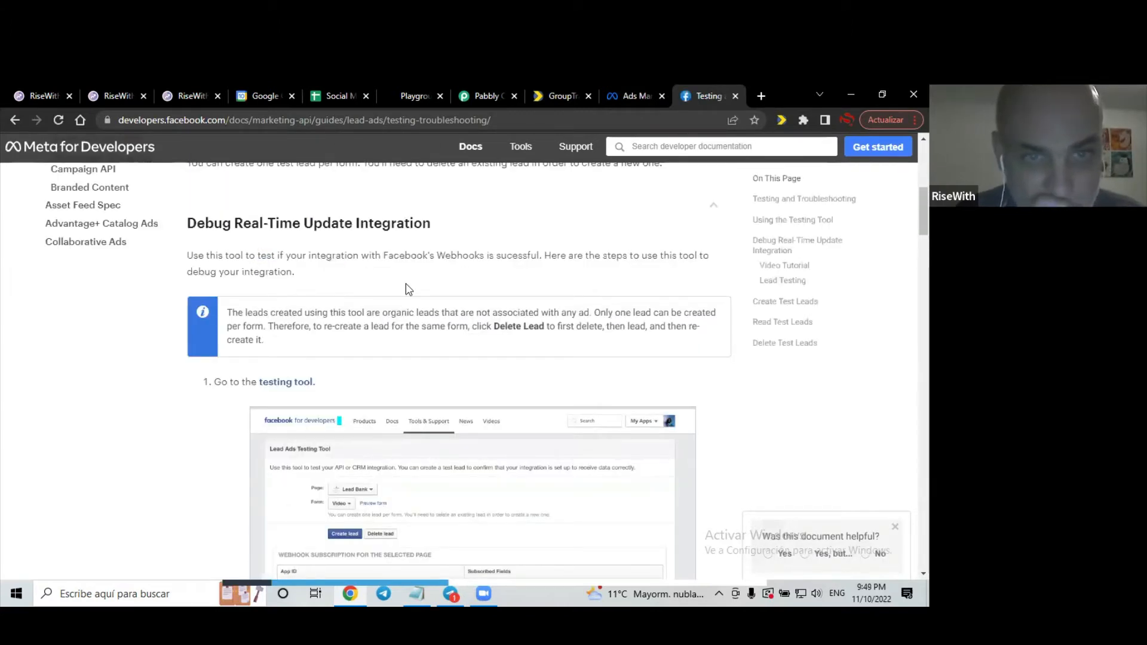
scroll("down", 3)
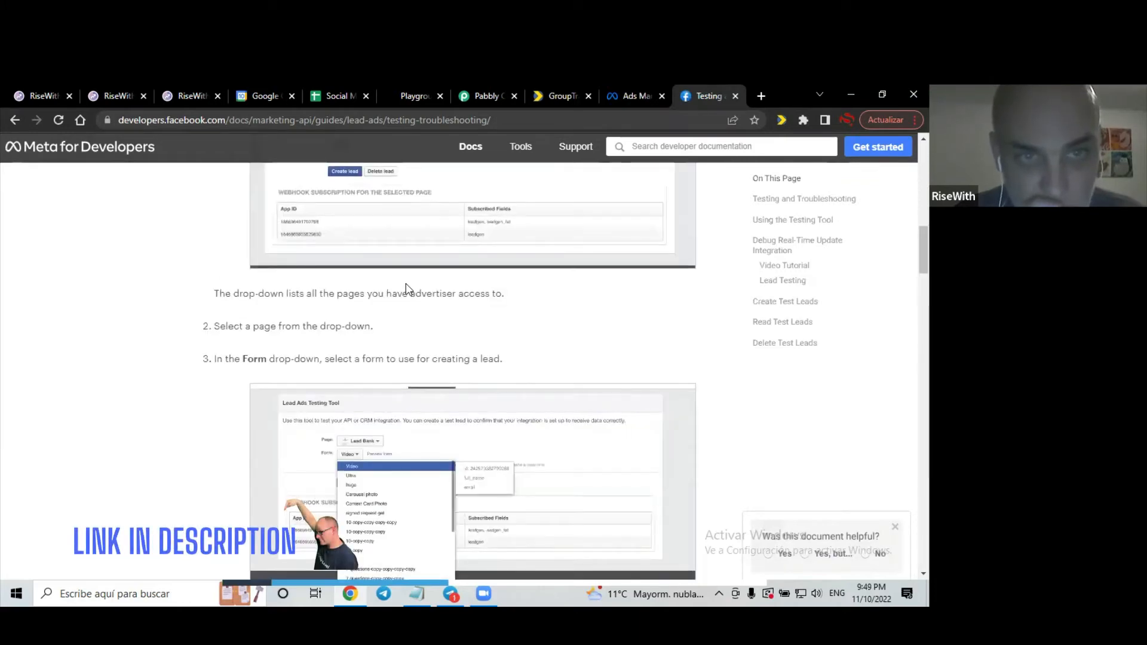
scroll("up", 3)
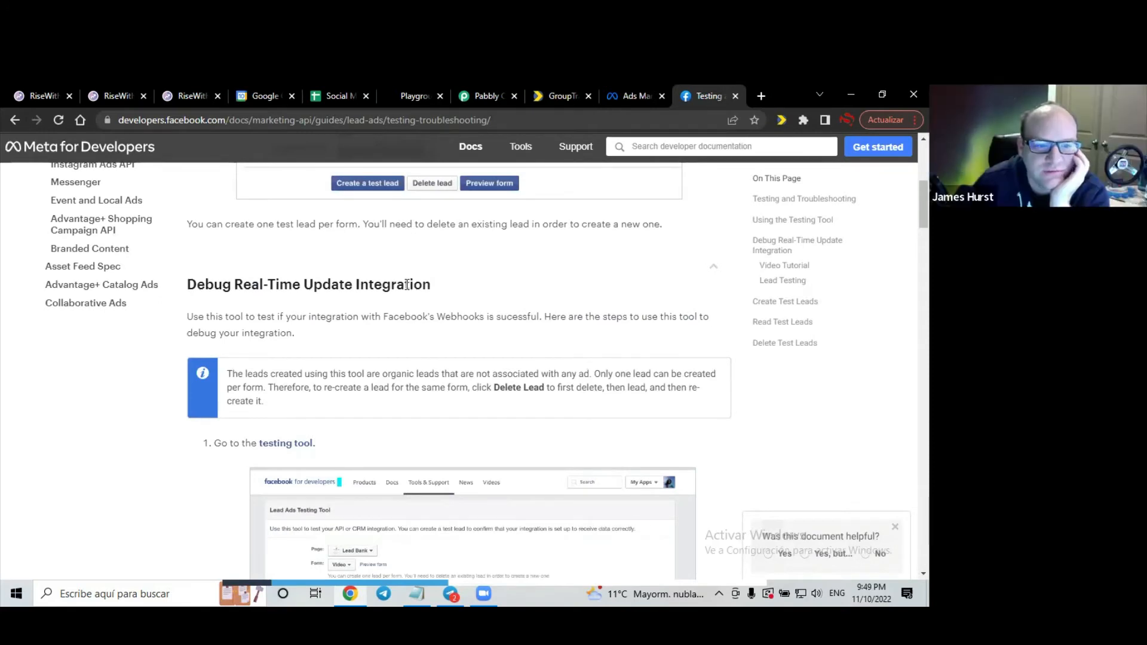
scroll("up", 3)
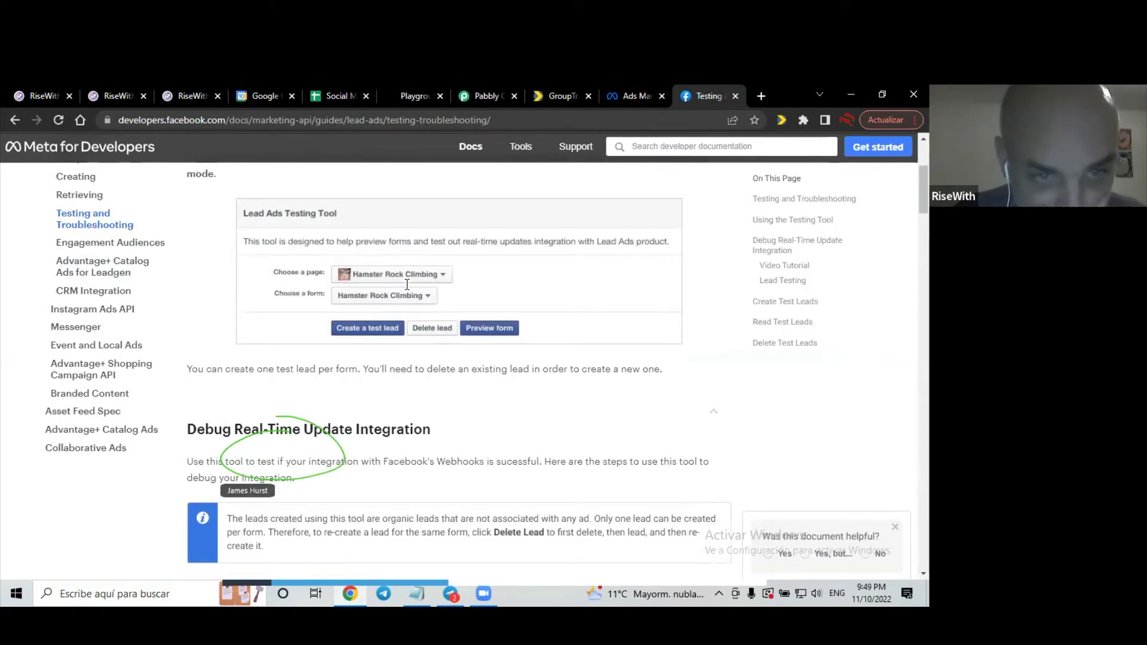
scroll("down", 3)
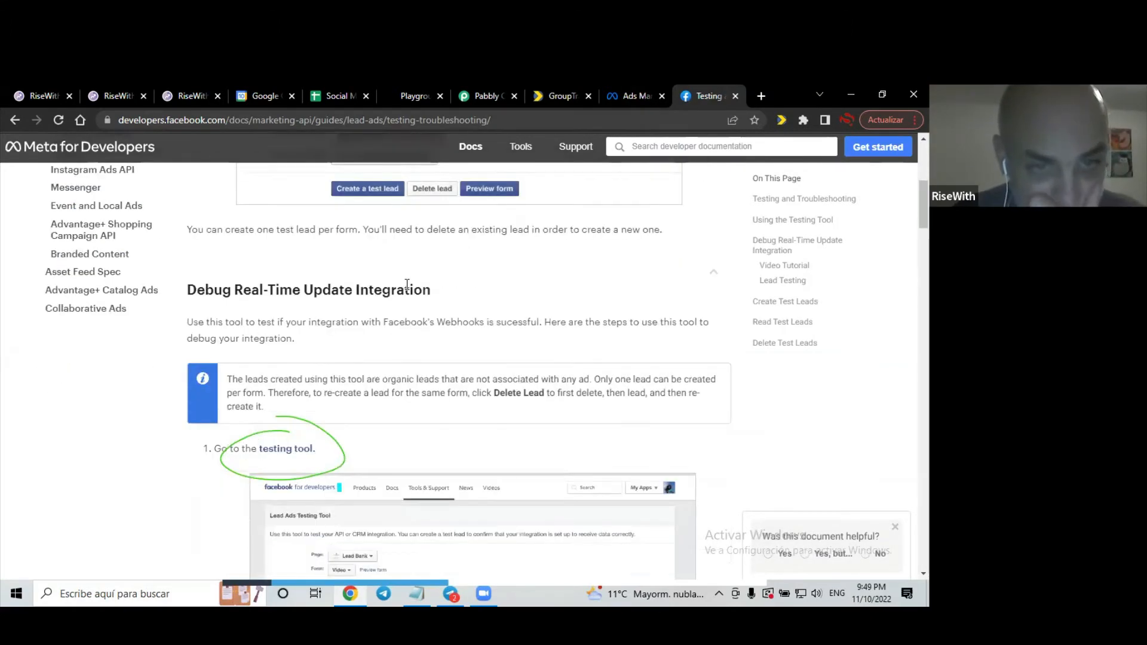
left_click(286, 449)
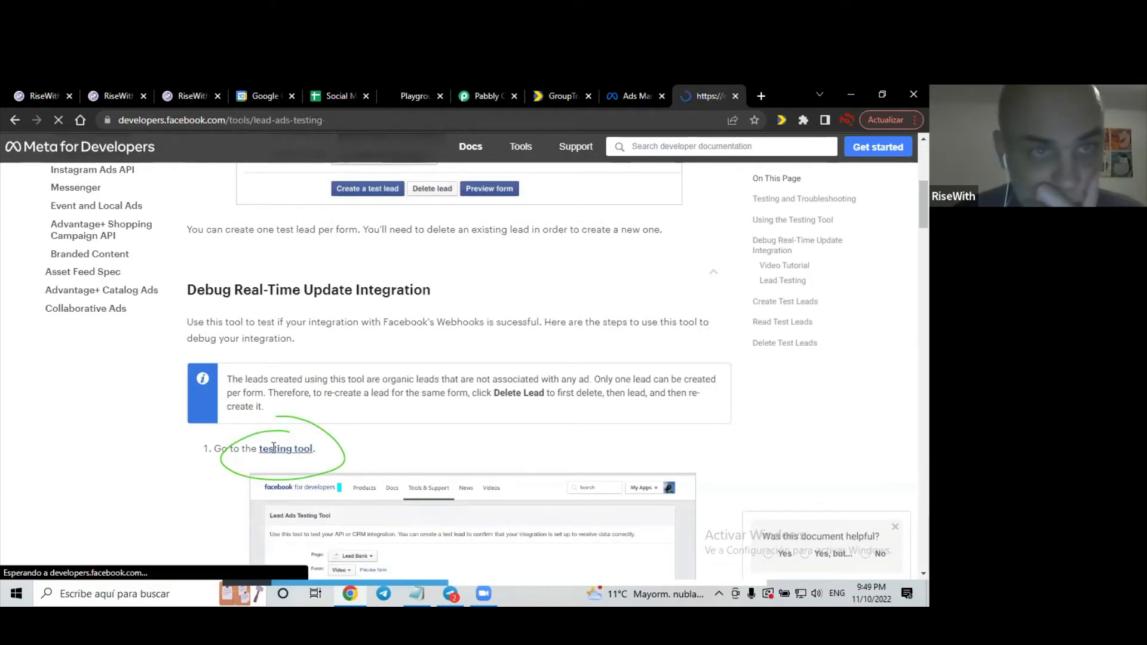
Pick the RiseWith page with the New Solopreneur form and open its preview
left_click(286, 448)
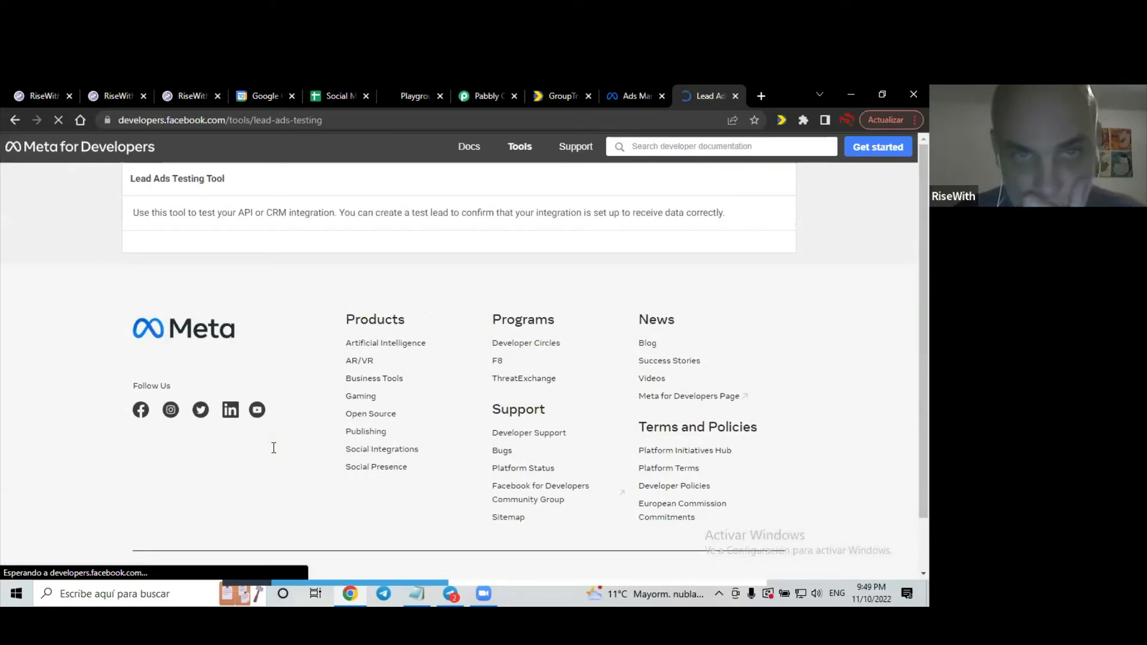
mouse_move(385, 342)
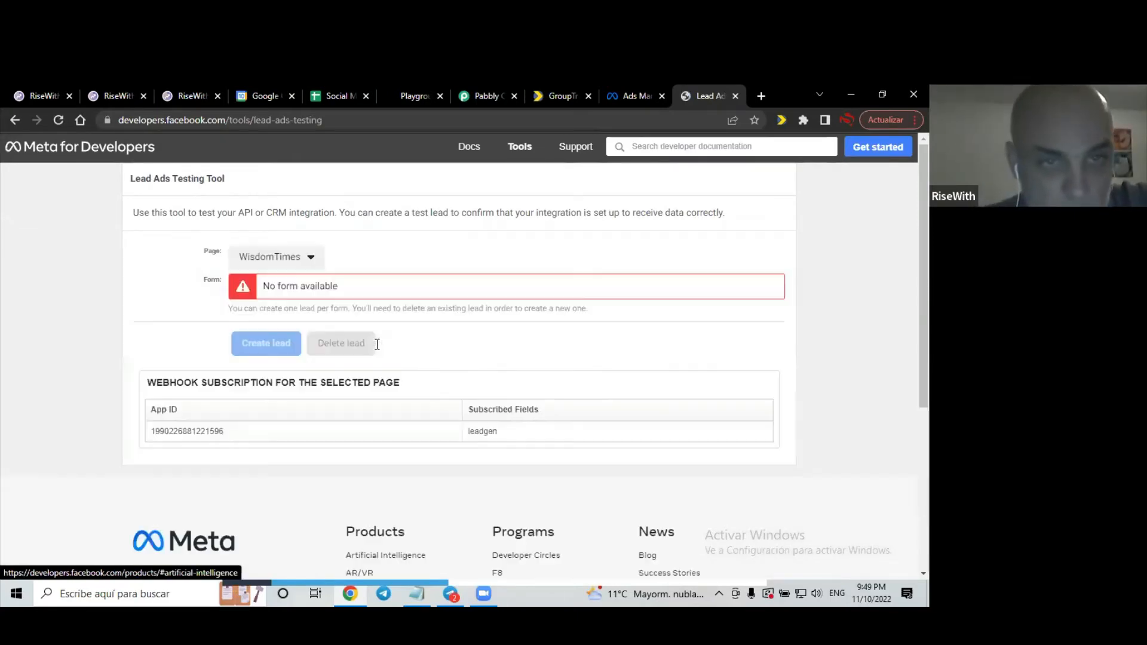
mouse_move(276, 320)
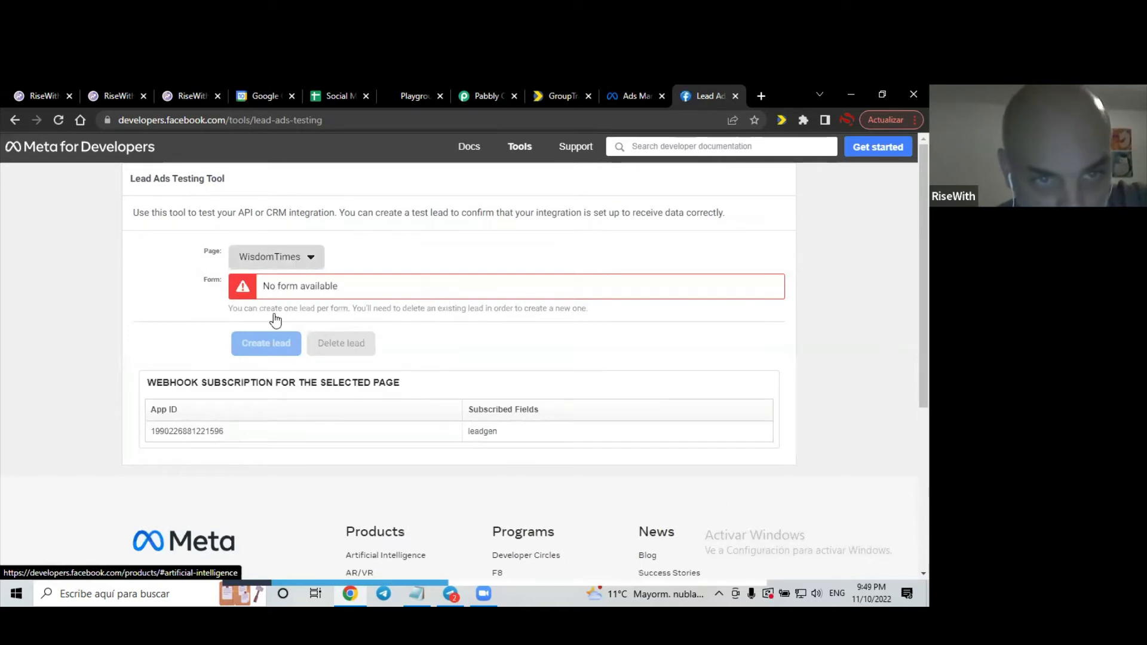
left_click(277, 257)
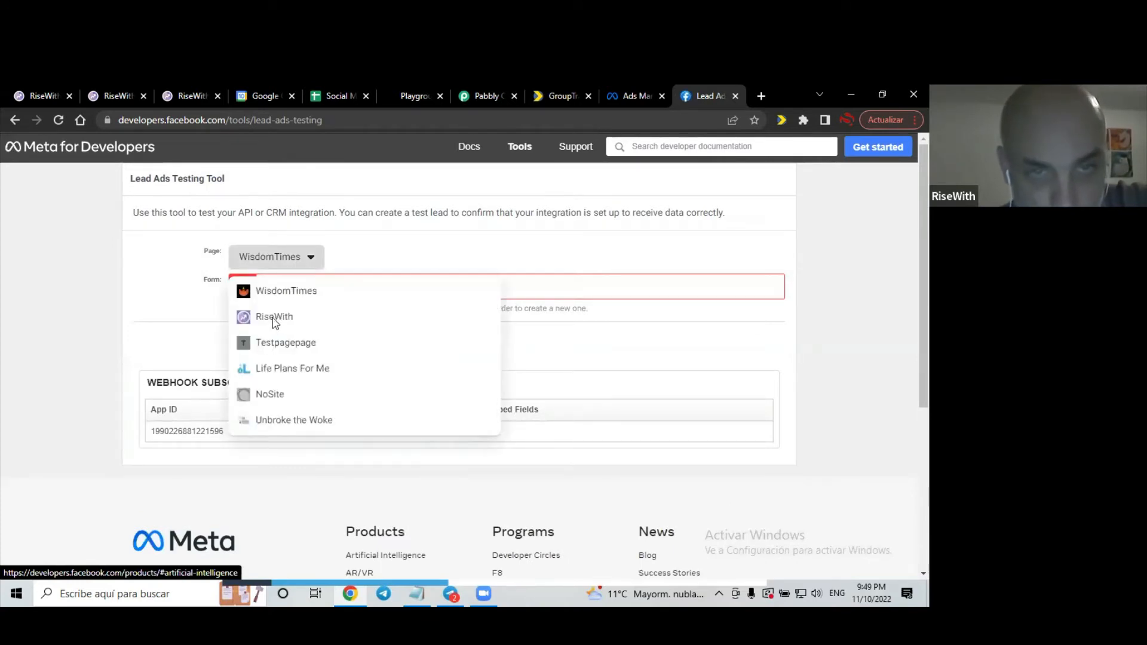
left_click(274, 316)
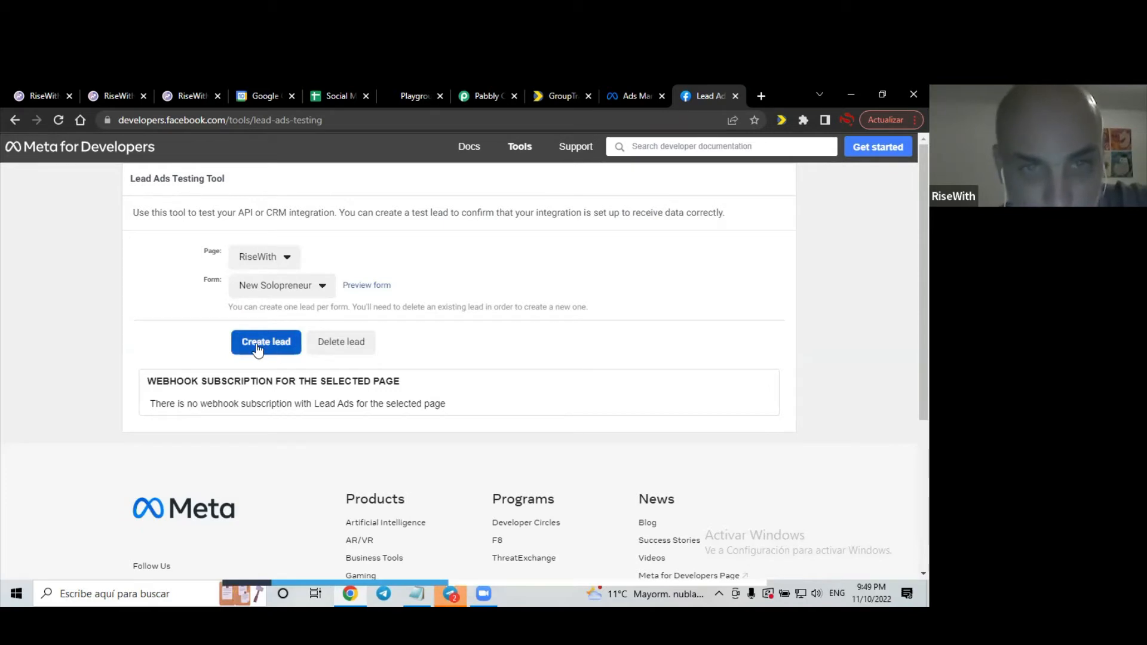
mouse_move(366, 286)
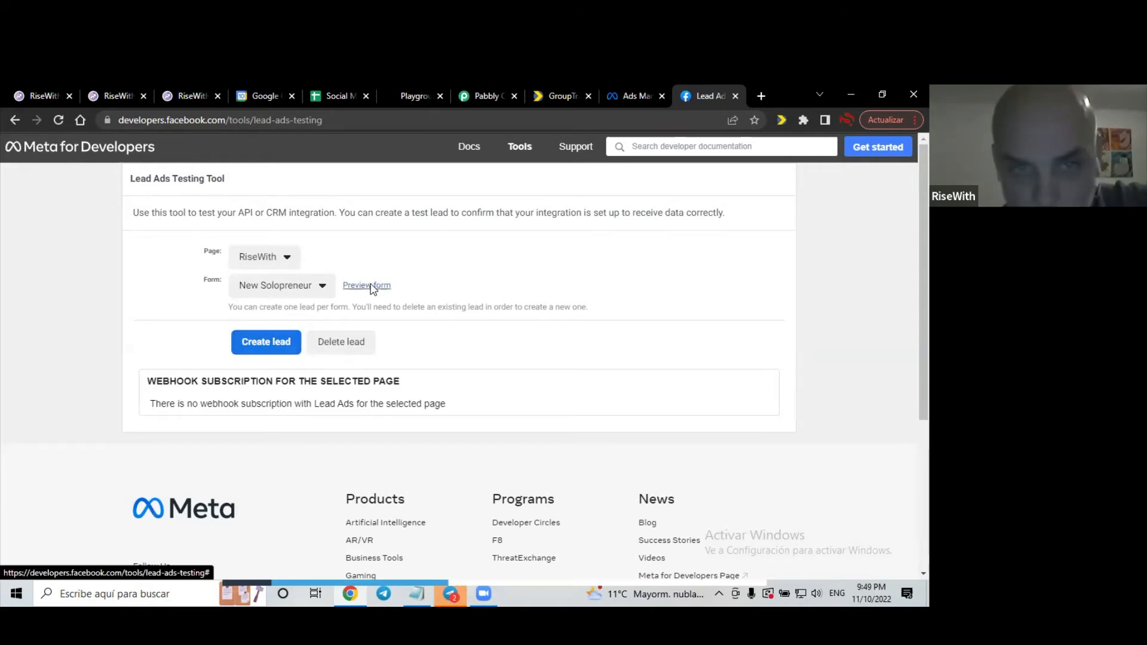
left_click(365, 286)
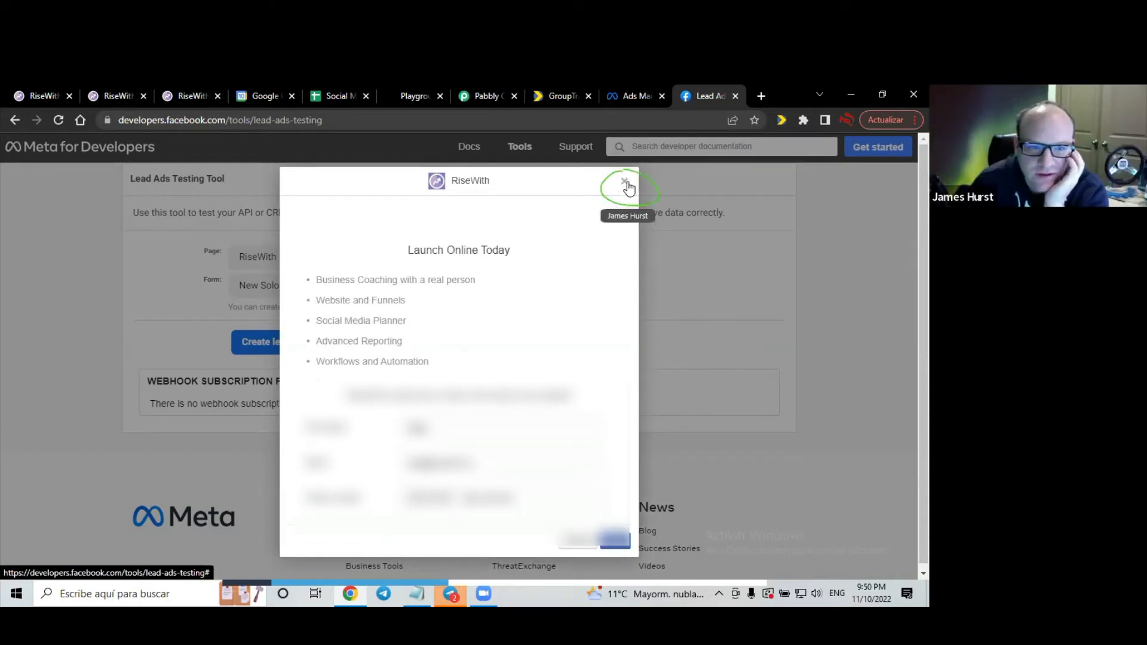
Dismiss the preview and create a test lead, checking the success message
left_click(623, 182)
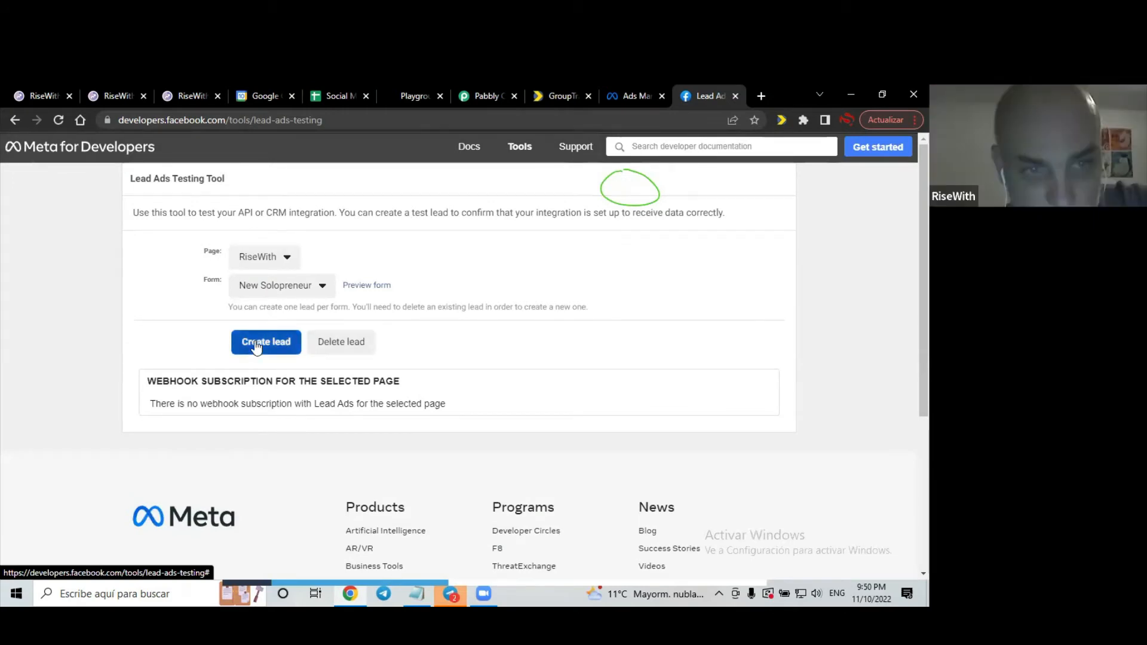
left_click(265, 341)
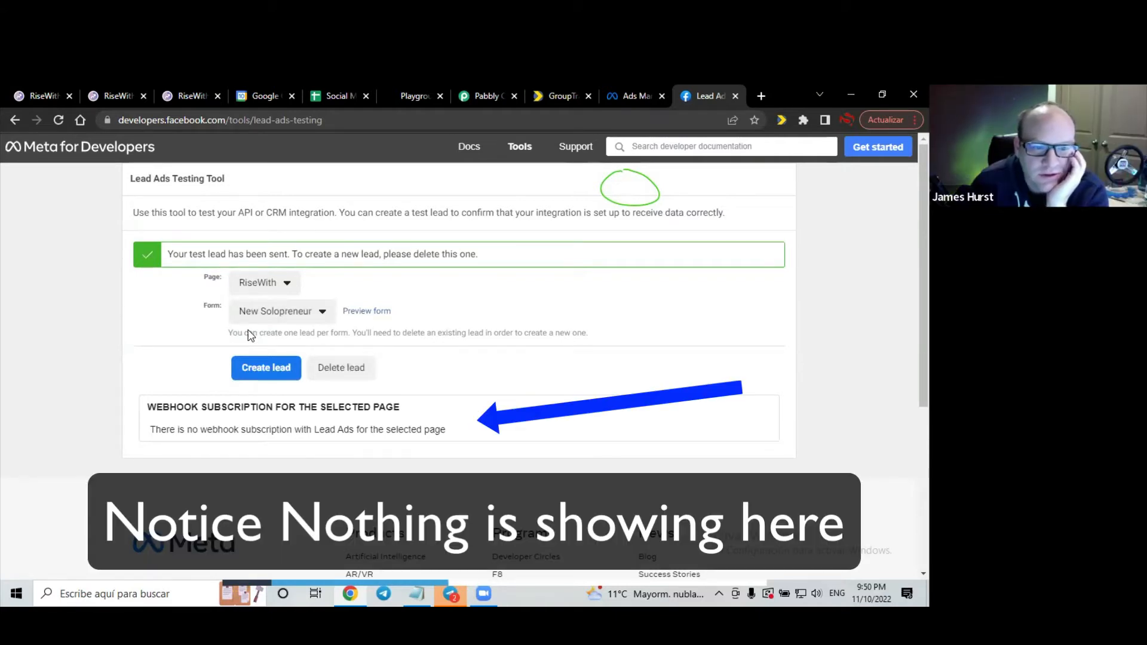
scroll("down", 3)
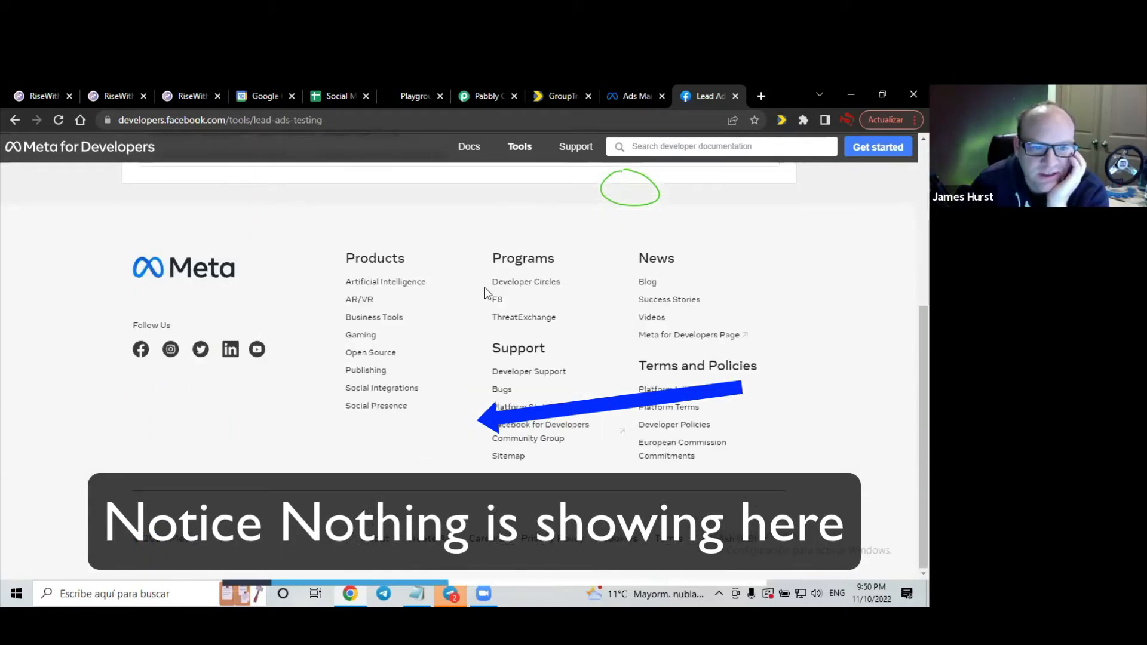
scroll("up", 3)
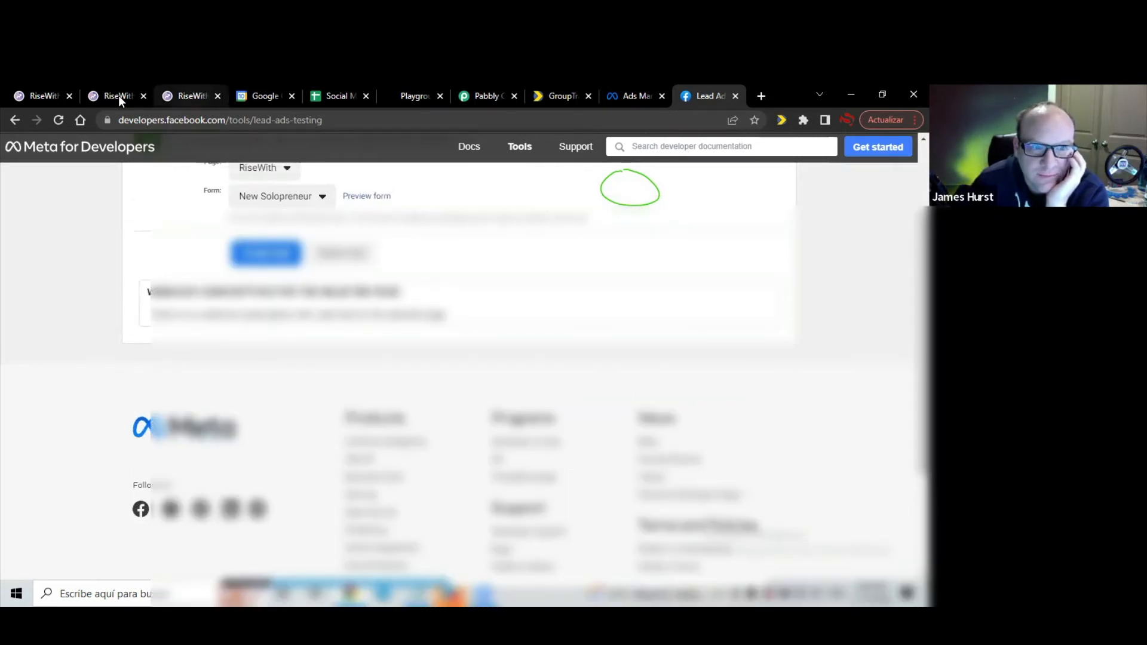
Return to the RiseWith CRM and its New Solopreneur Facebook Ad workflow tab
left_click(114, 96)
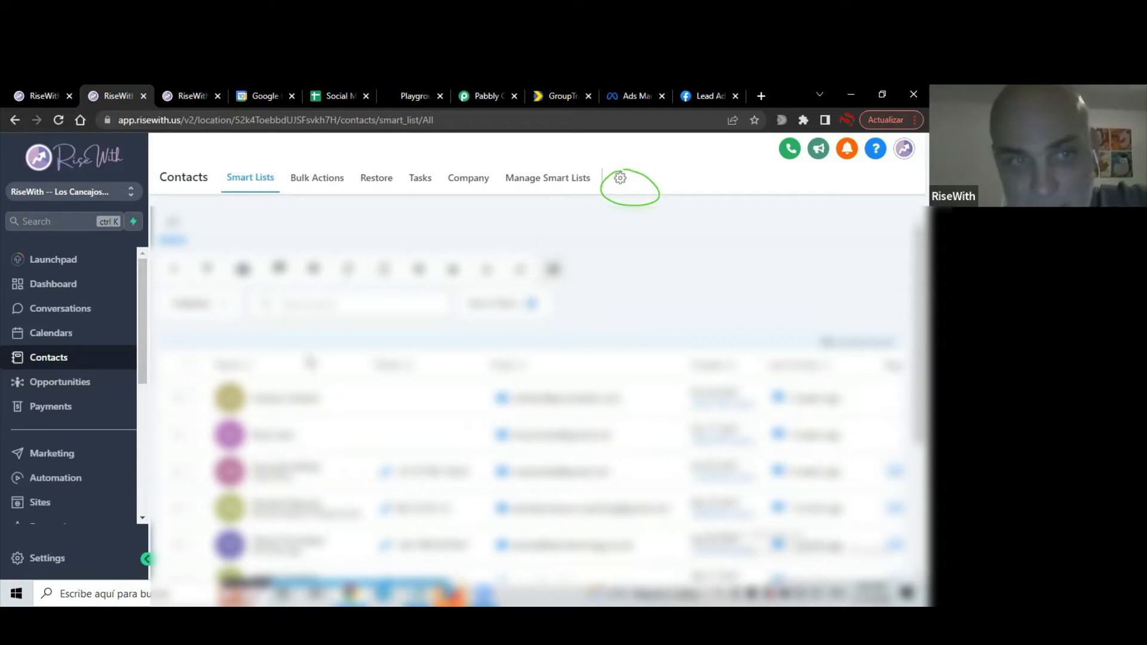
mouse_move(236, 205)
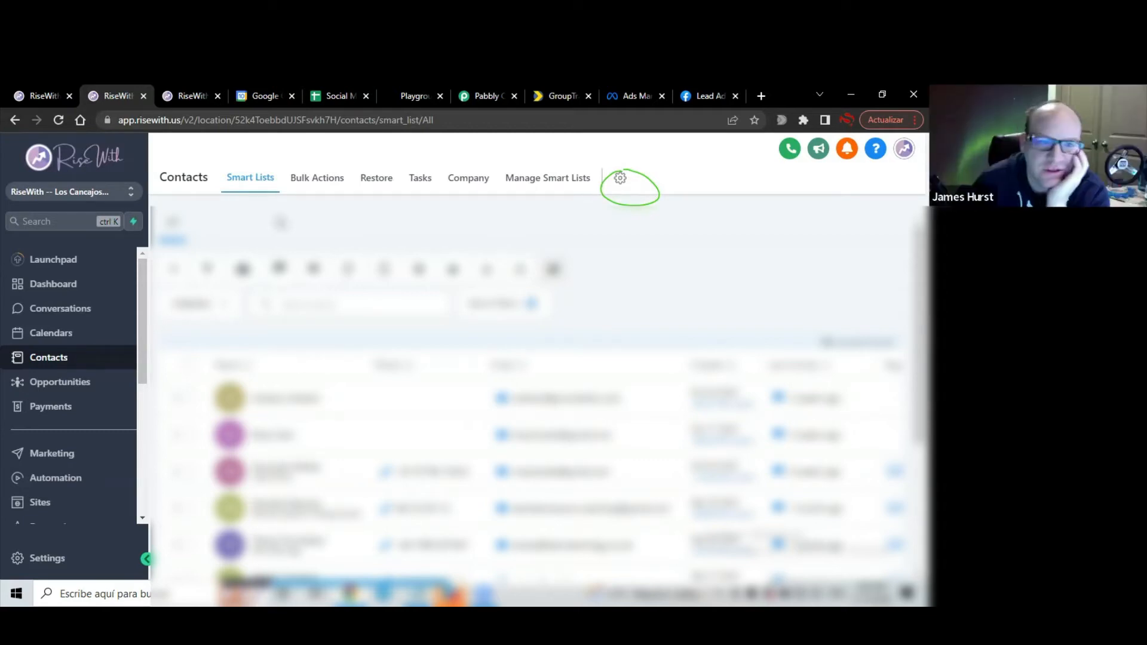
mouse_move(185, 96)
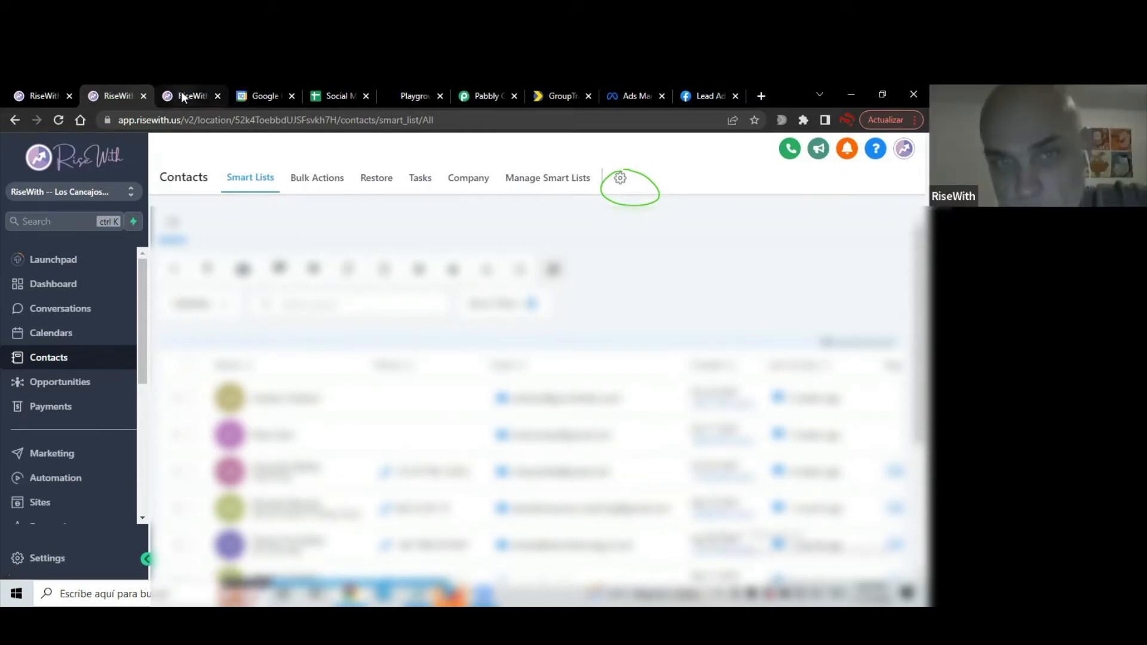
left_click(190, 96)
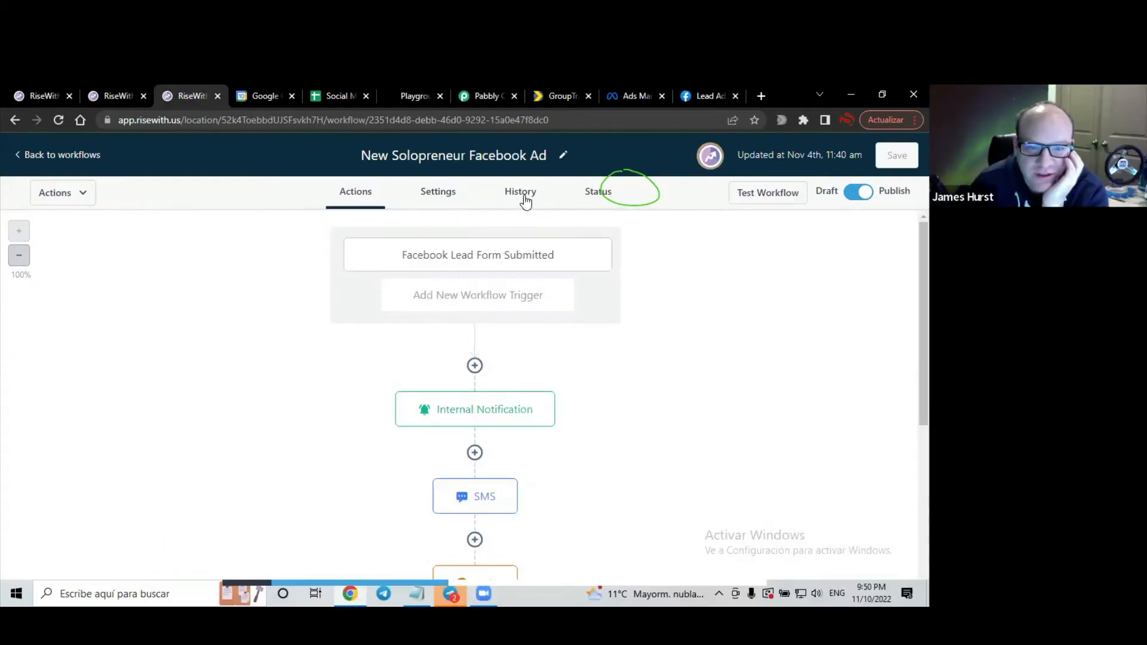
Open the New Solopreneur workflow's History tab and reload to refresh the action logs
left_click(521, 191)
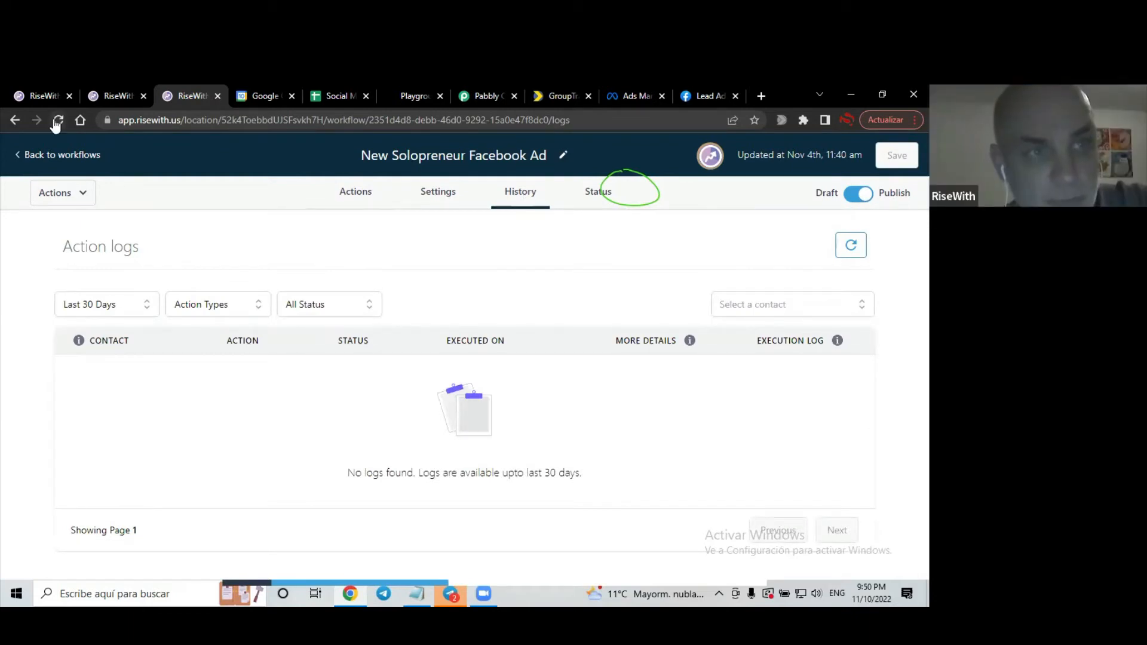
left_click(57, 120)
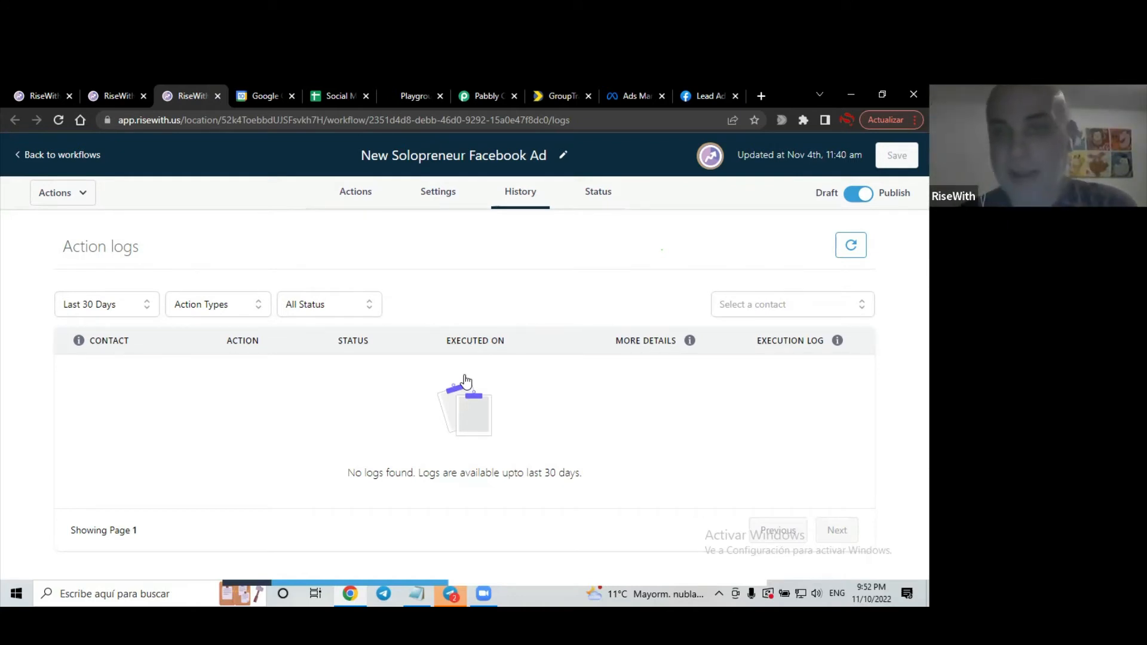
mouse_move(432, 210)
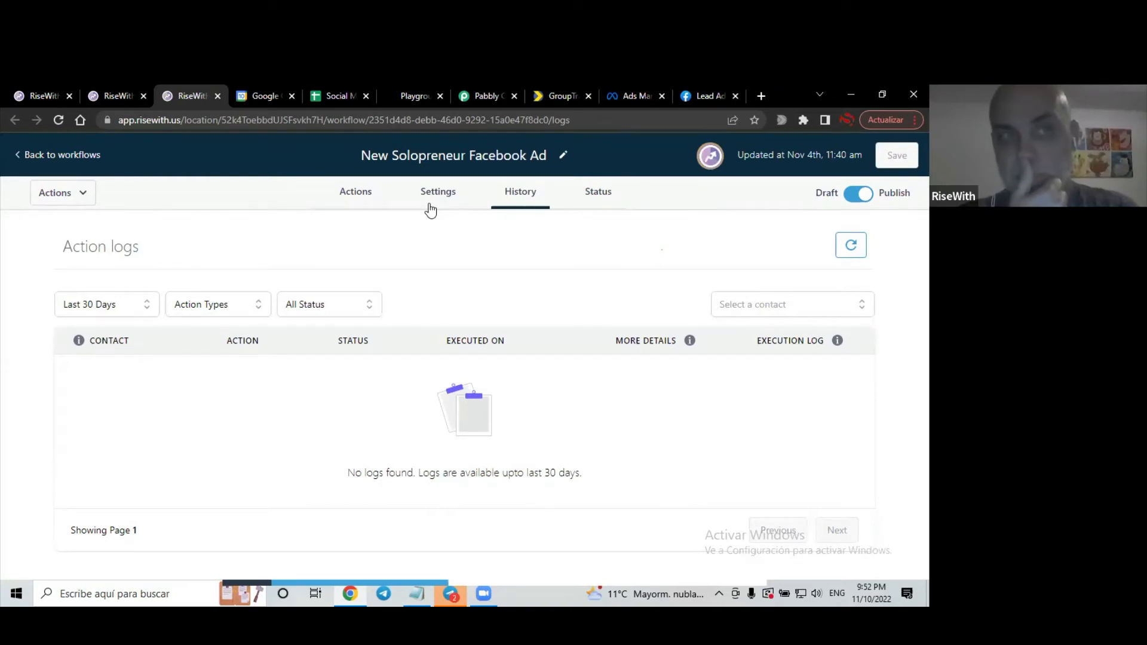
Go to Settings > Integrations and check the Facebook ad account dropdown
left_click(40, 96)
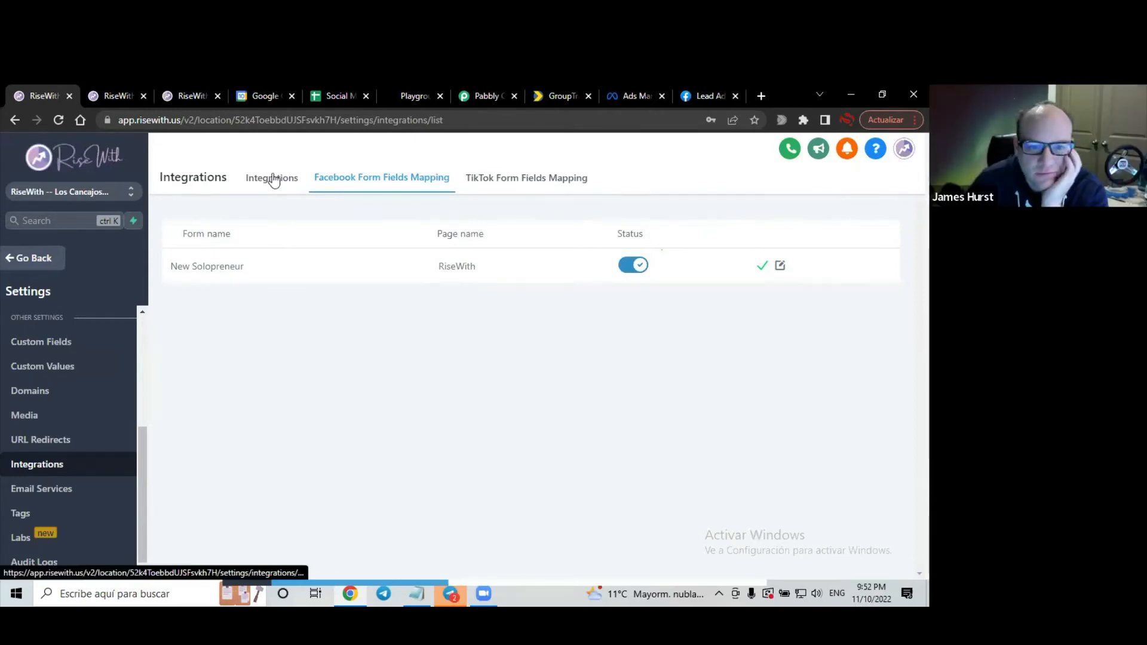
left_click(272, 178)
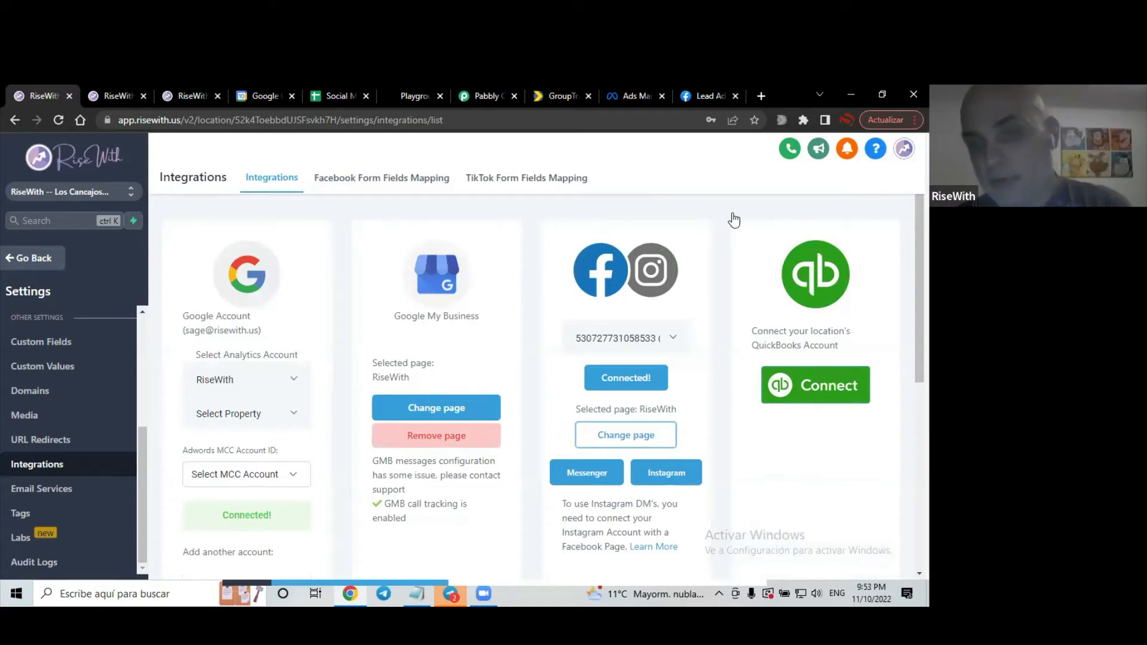
left_click(669, 338)
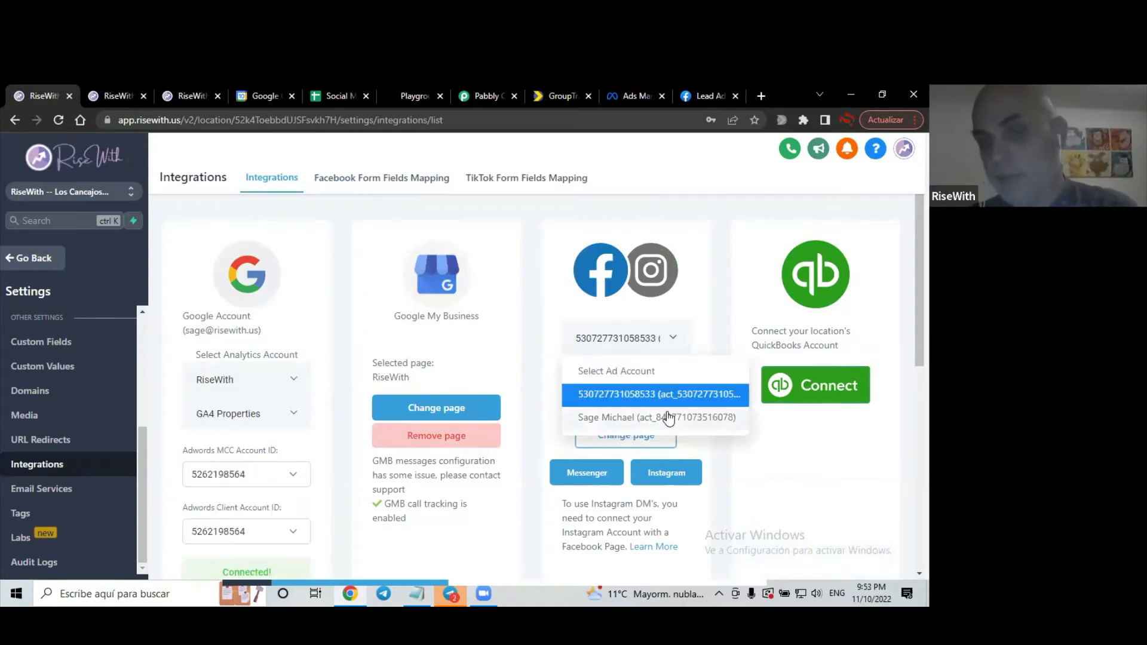
mouse_move(625, 424)
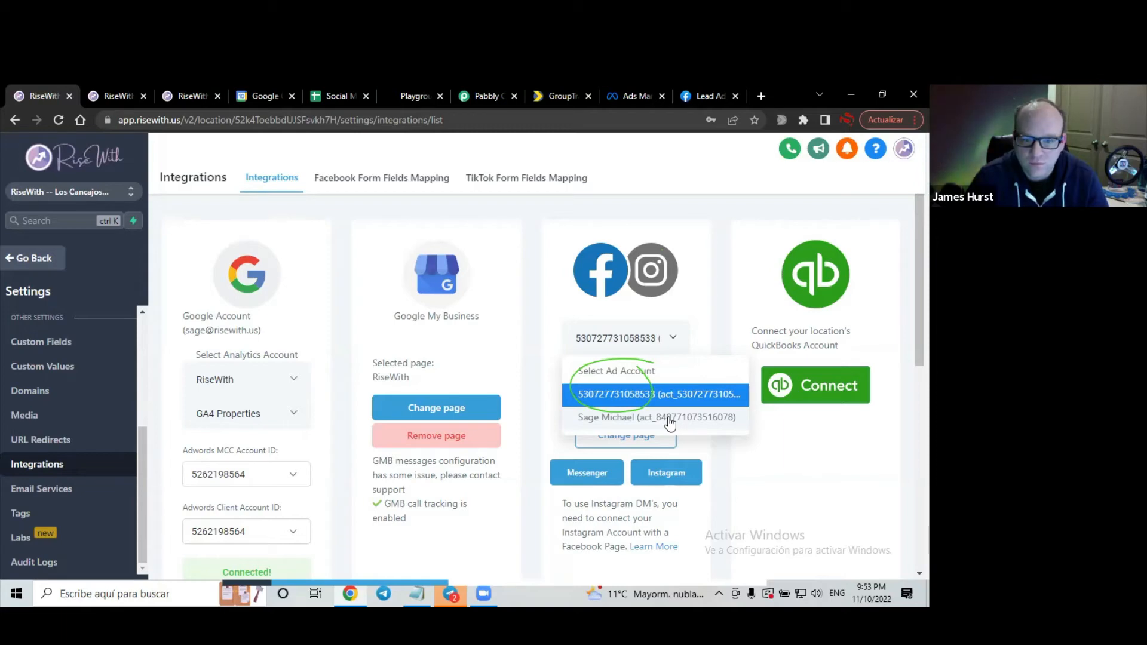
left_click(655, 394)
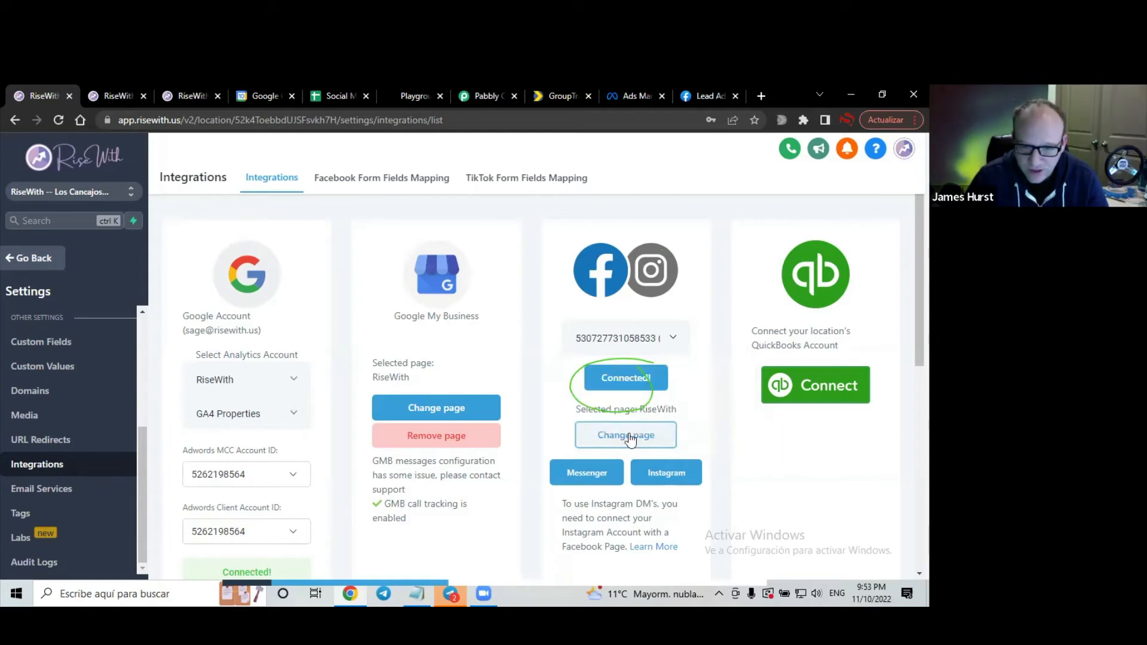
Delete the existing Facebook connection via Connected! and confirm the removal
left_click(625, 377)
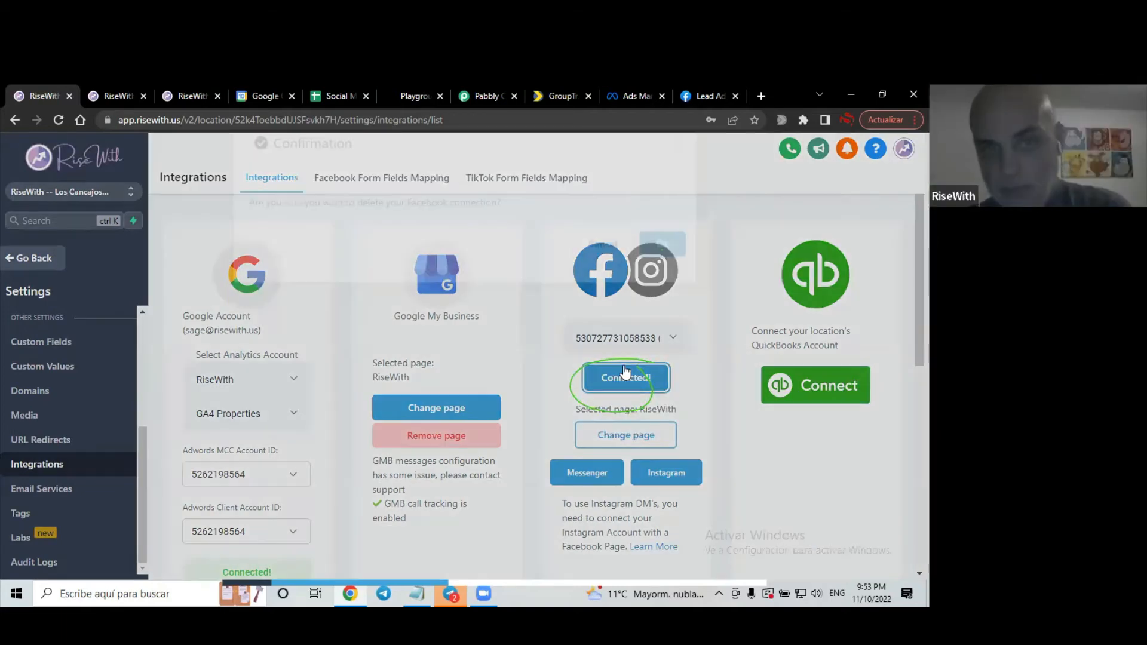
left_click(625, 377)
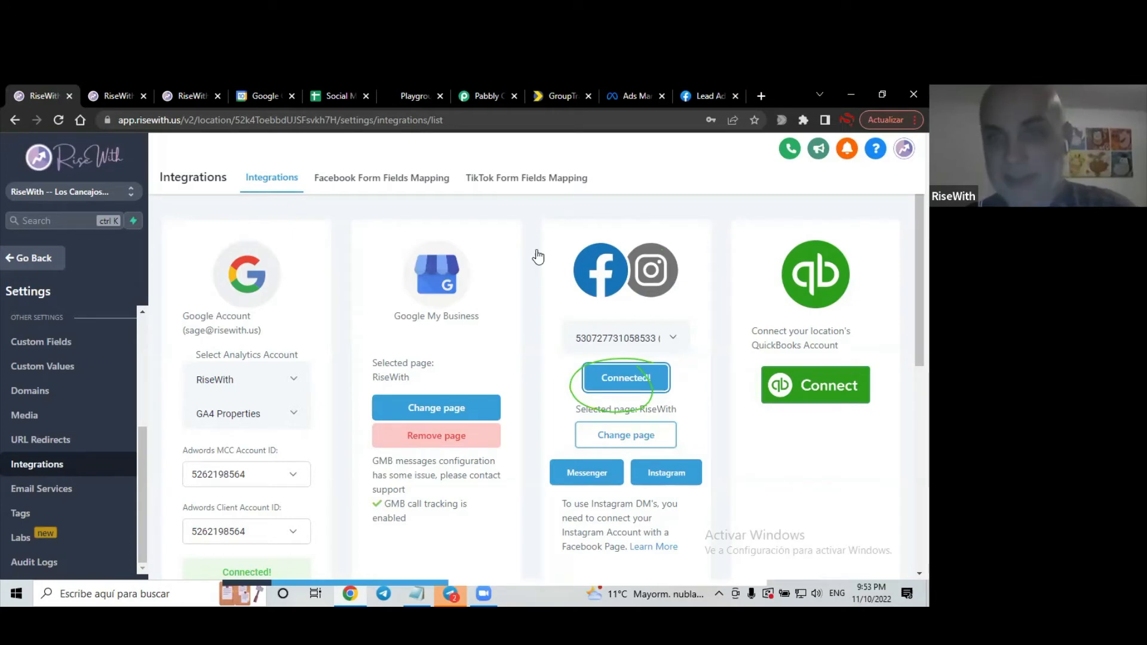
left_click(625, 377)
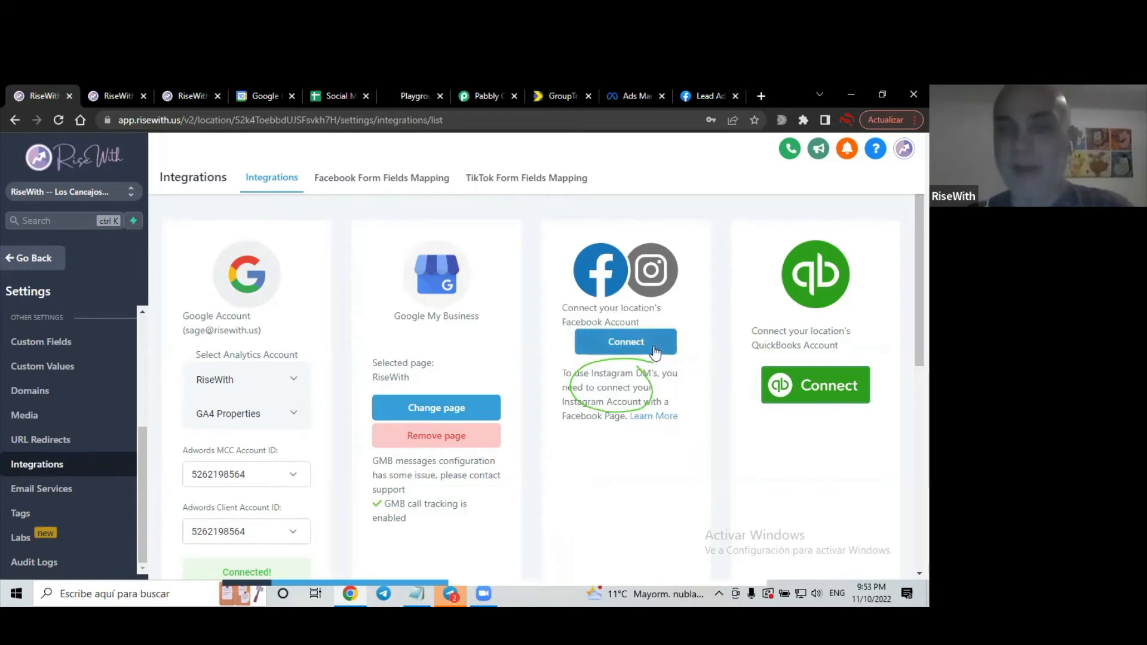
Start reconnecting Facebook and try logging into another account for LeadConnector
left_click(626, 342)
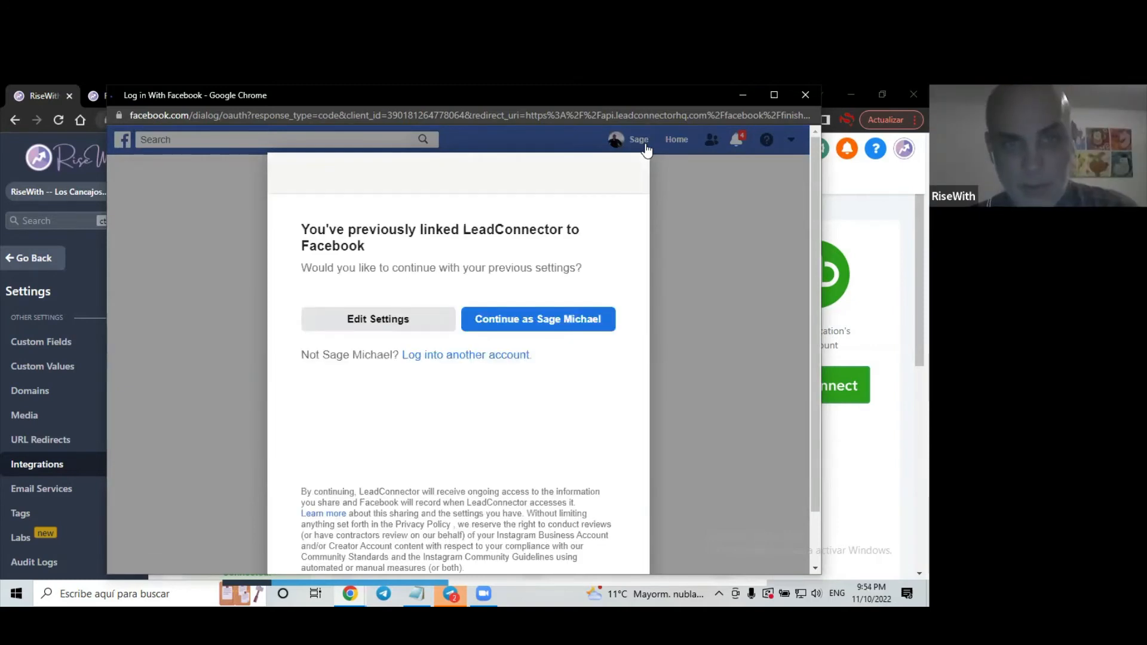
mouse_move(400, 372)
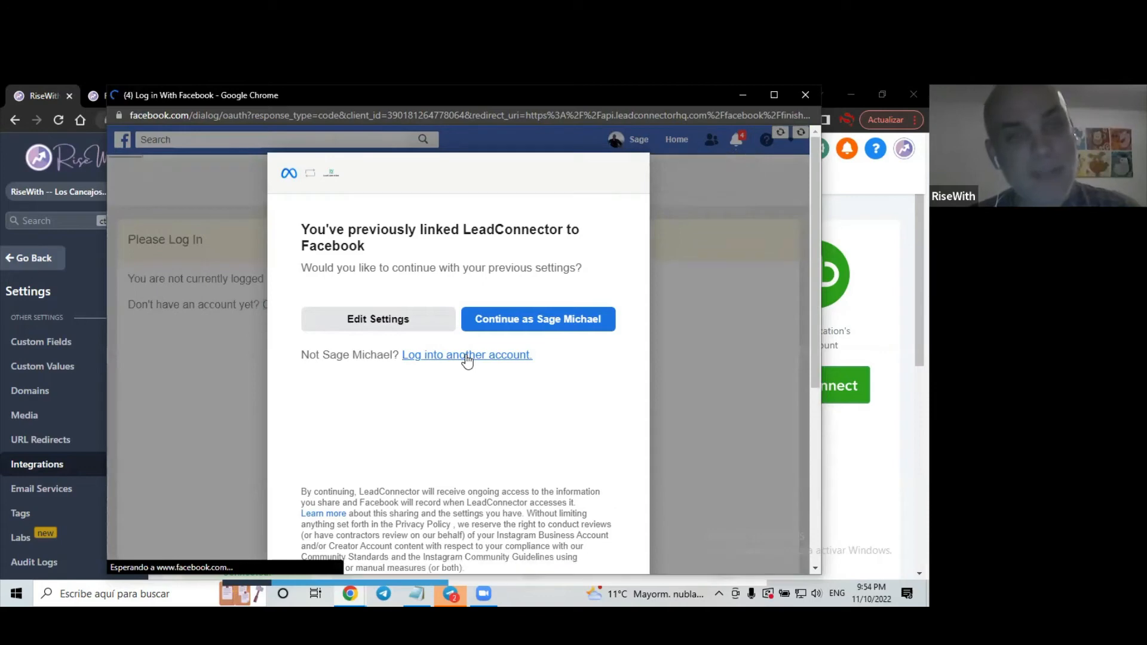
left_click(536, 319)
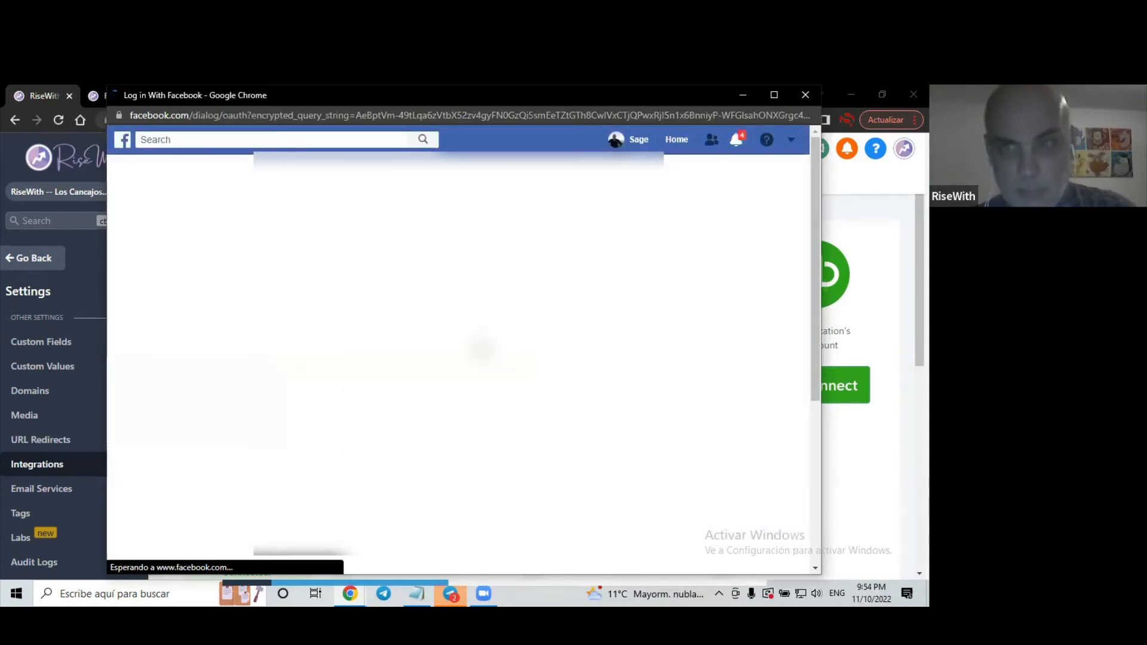
mouse_move(481, 349)
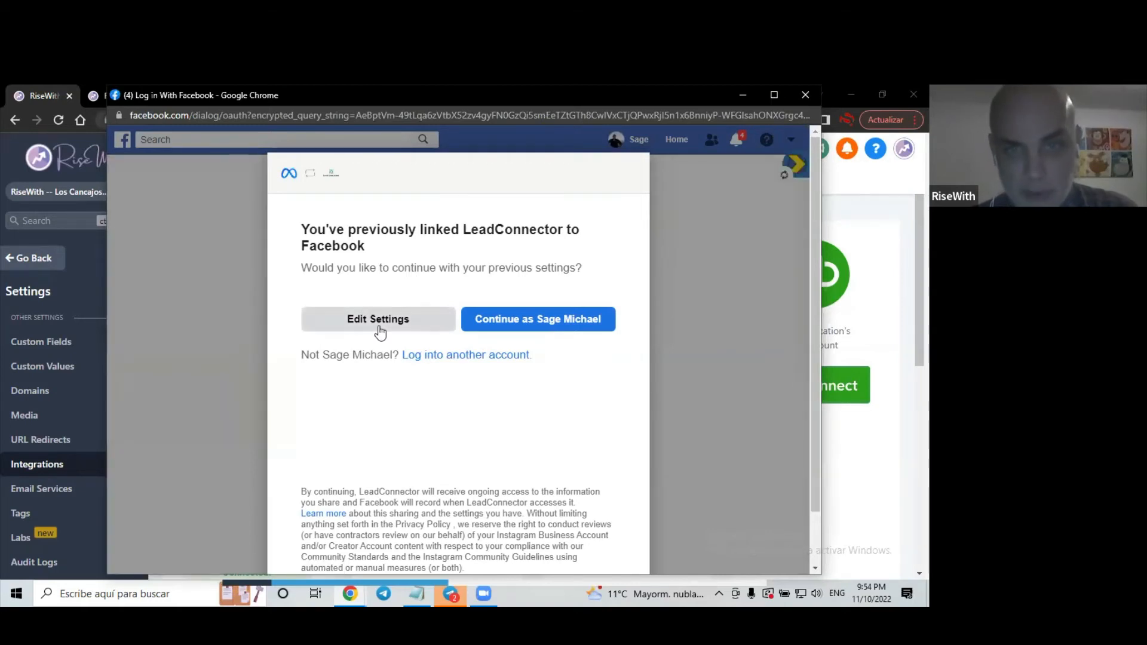
Edit LeadConnector's settings, skip Instagram, and select all six Facebook Pages
left_click(537, 319)
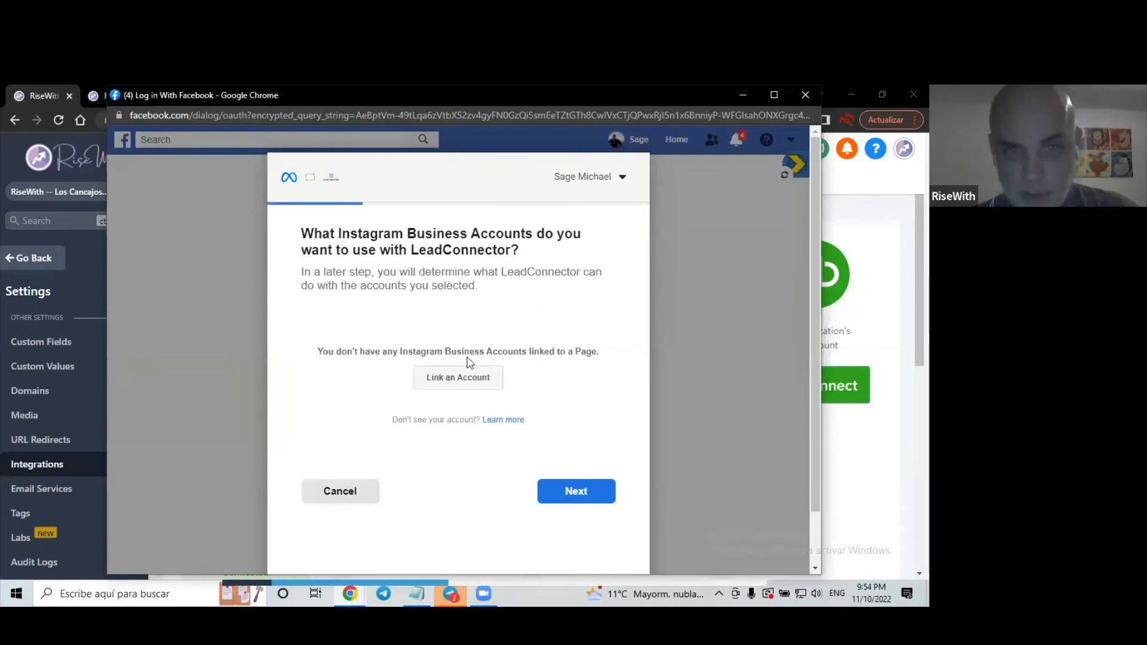
mouse_move(556, 351)
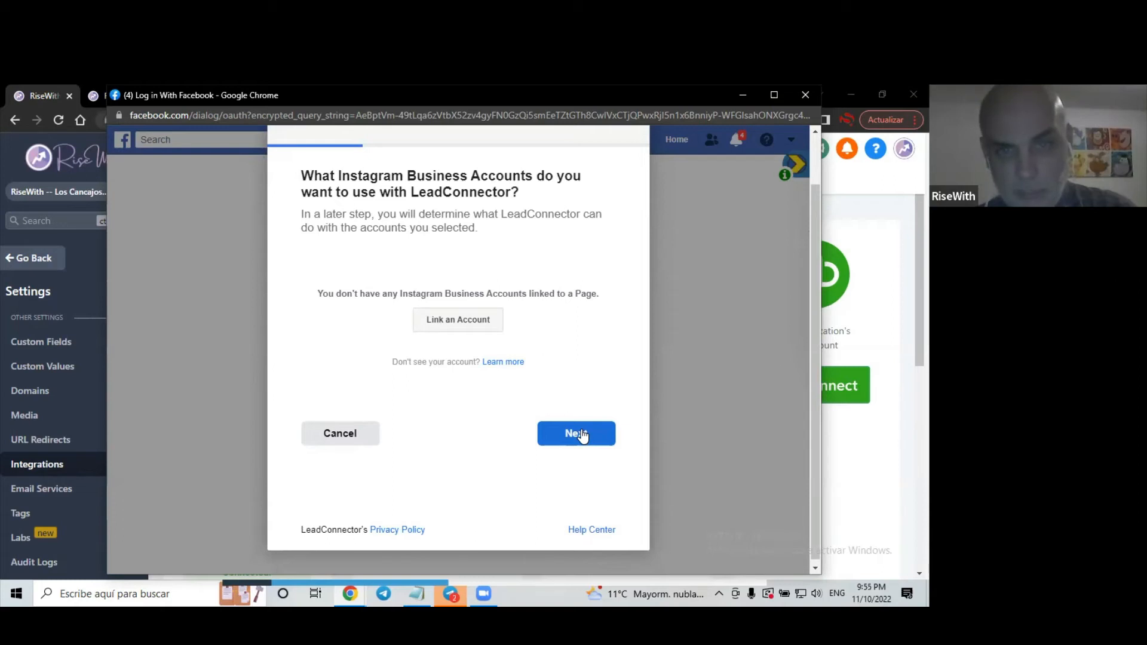
left_click(576, 433)
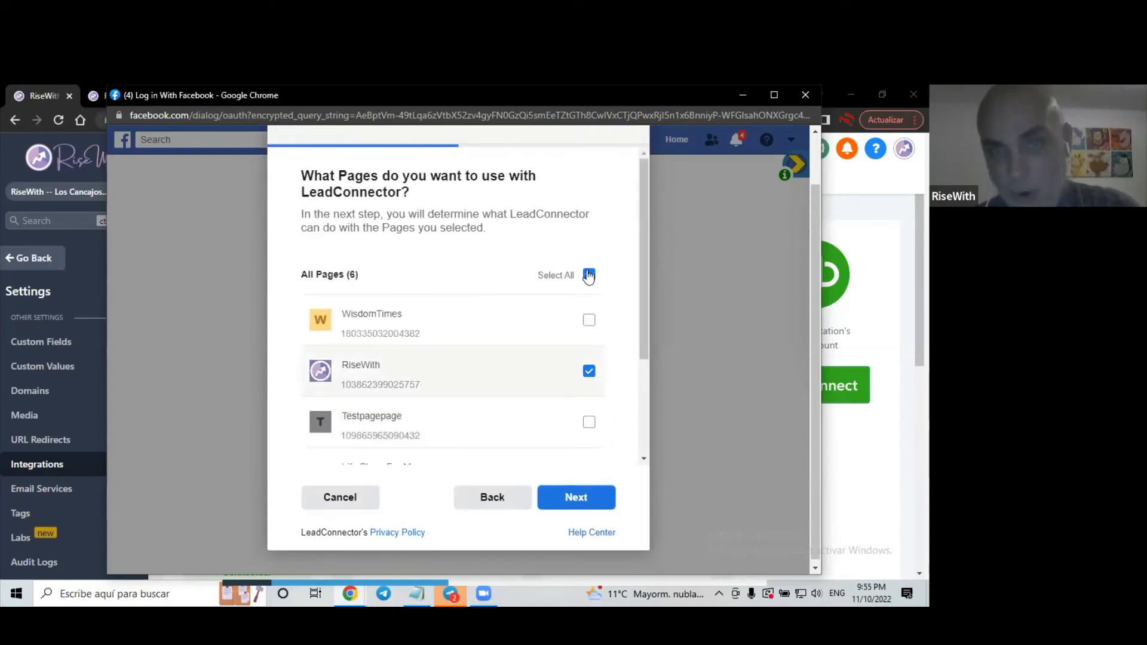
left_click(589, 275)
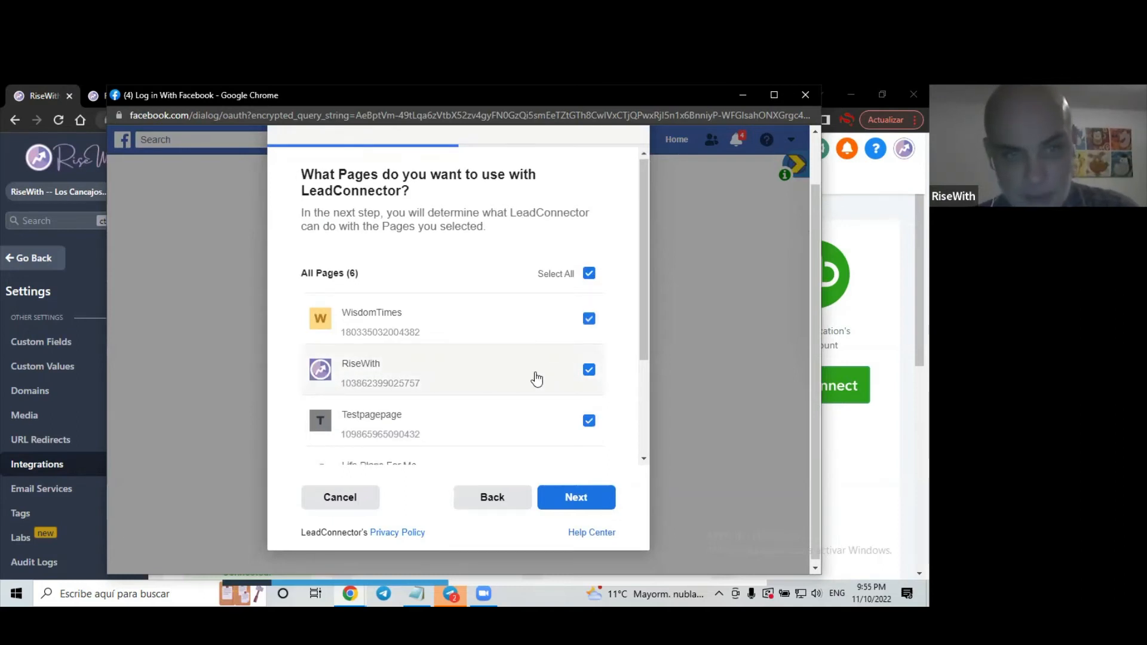
scroll("down", 3)
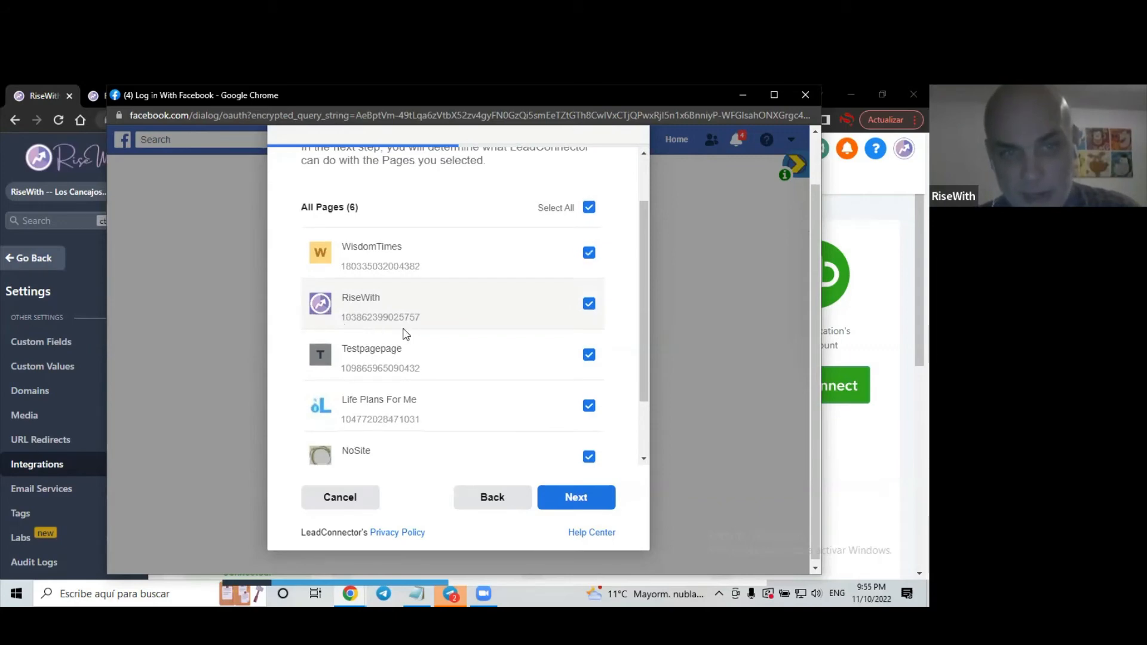
scroll("down", 3)
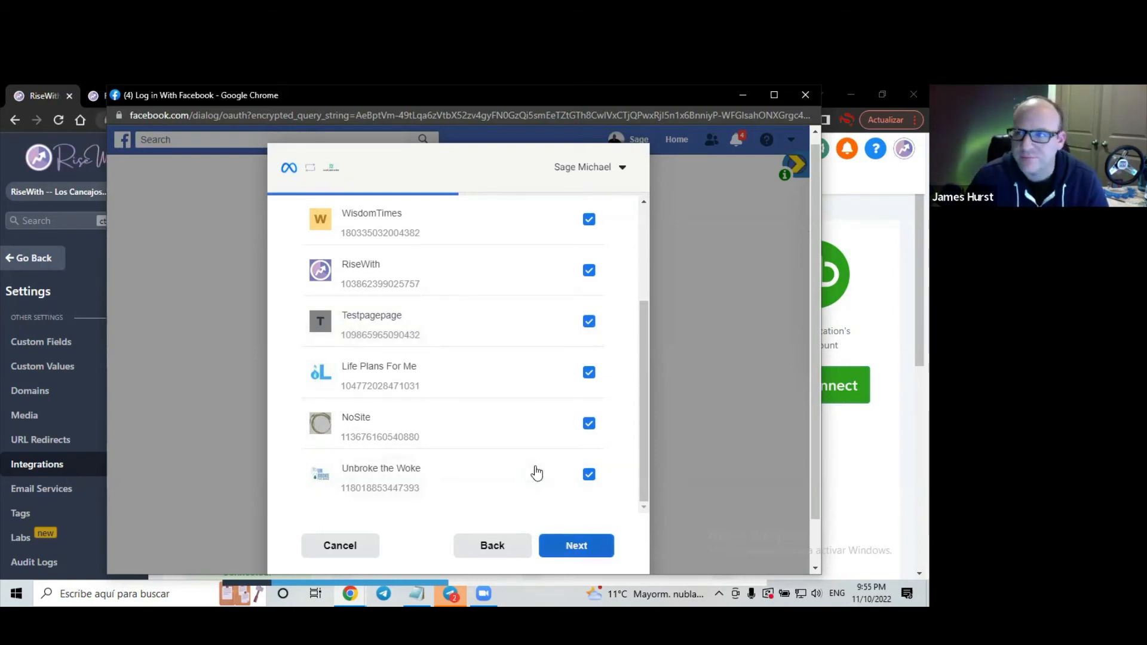
Keep every LeadConnector permission granted, finish, and dismiss the success message
left_click(576, 545)
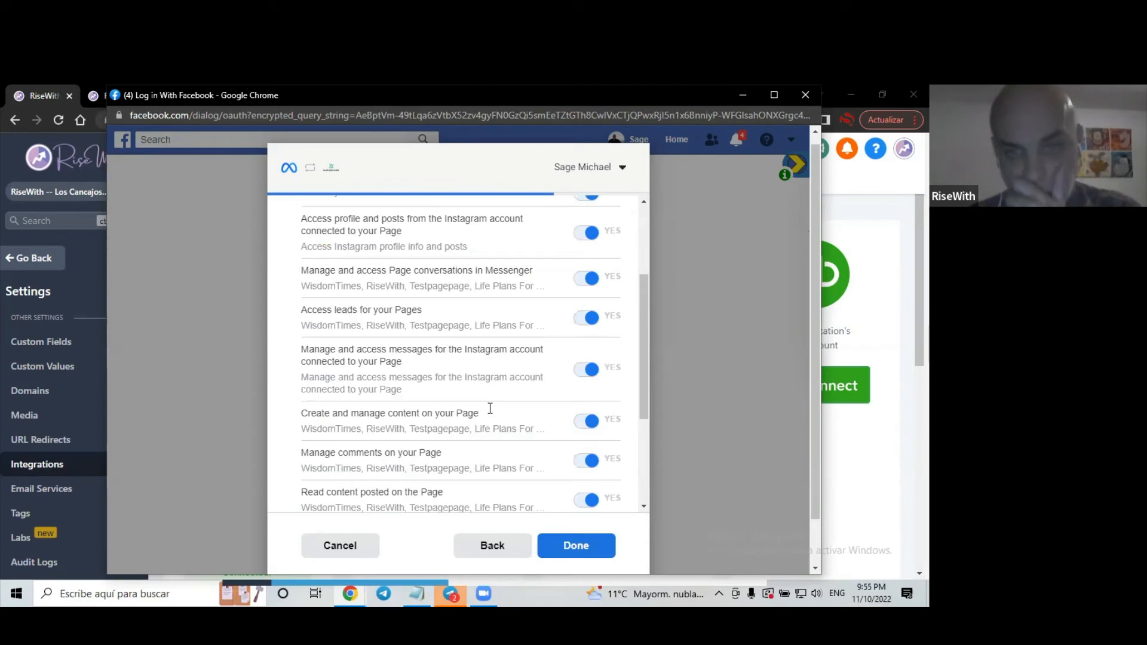
scroll("down", 3)
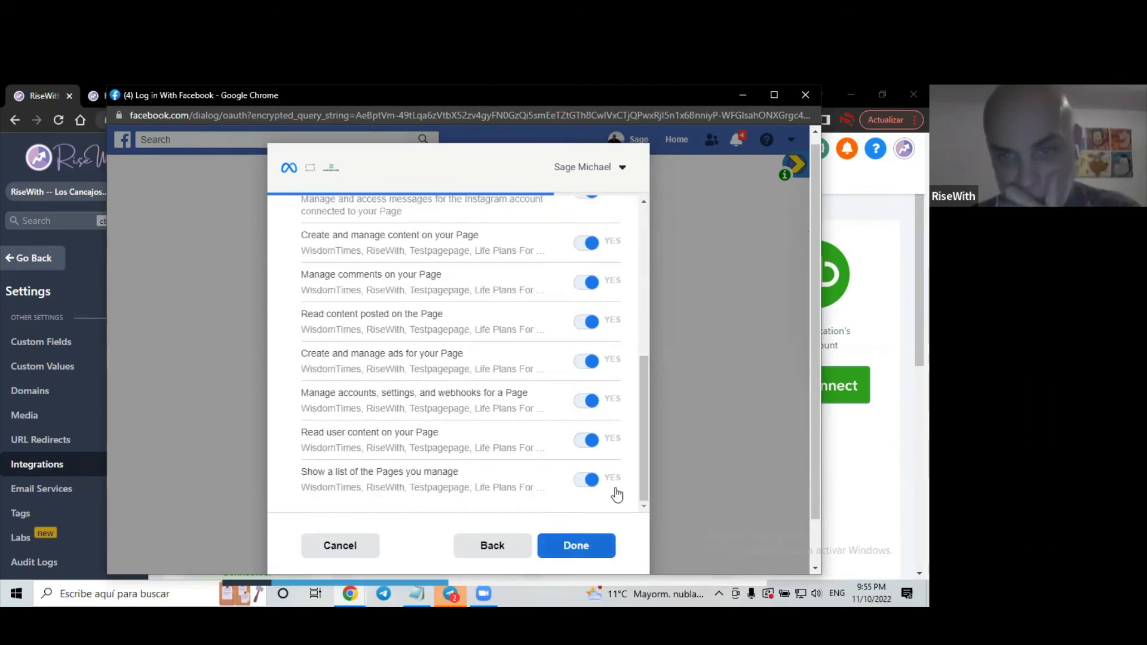
left_click(576, 544)
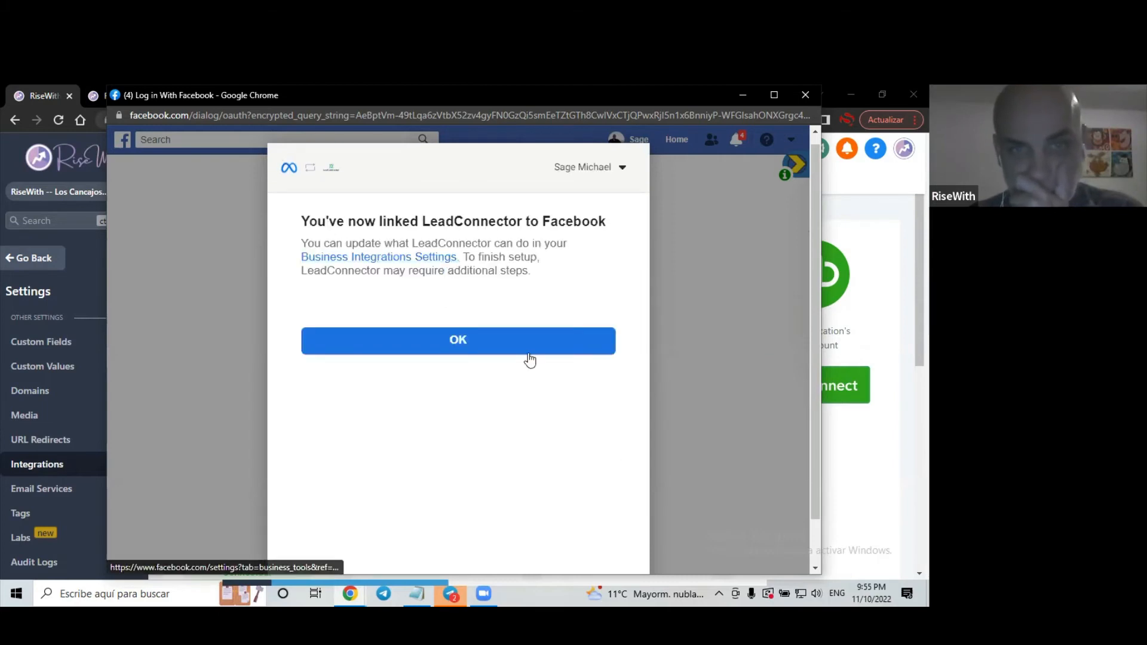
left_click(457, 339)
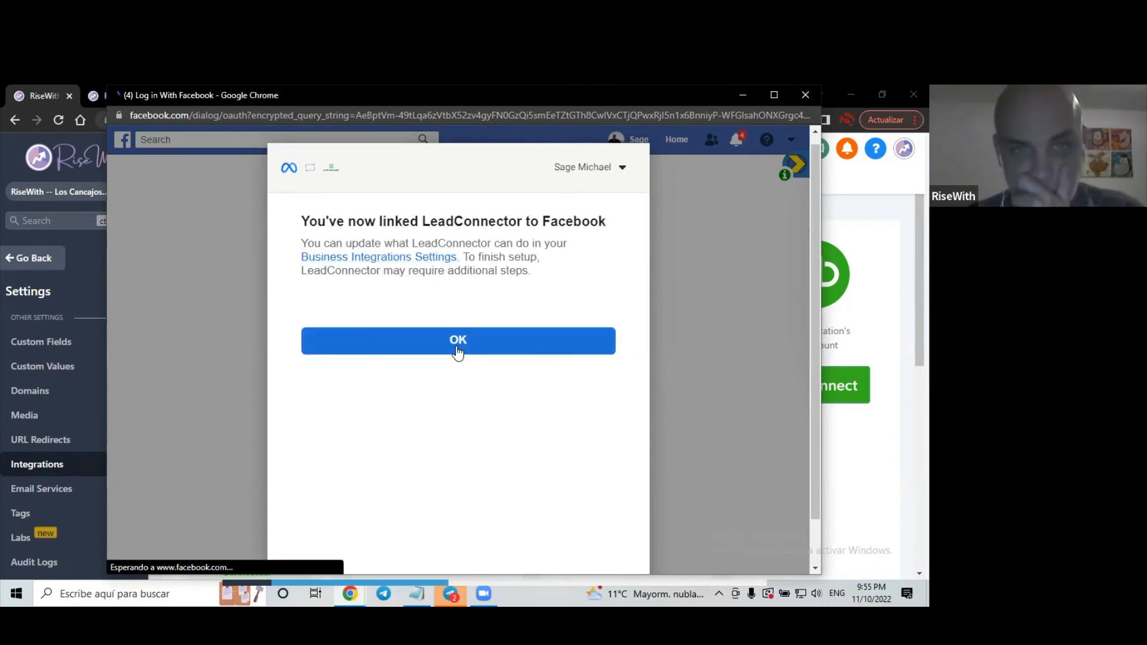
left_click(457, 339)
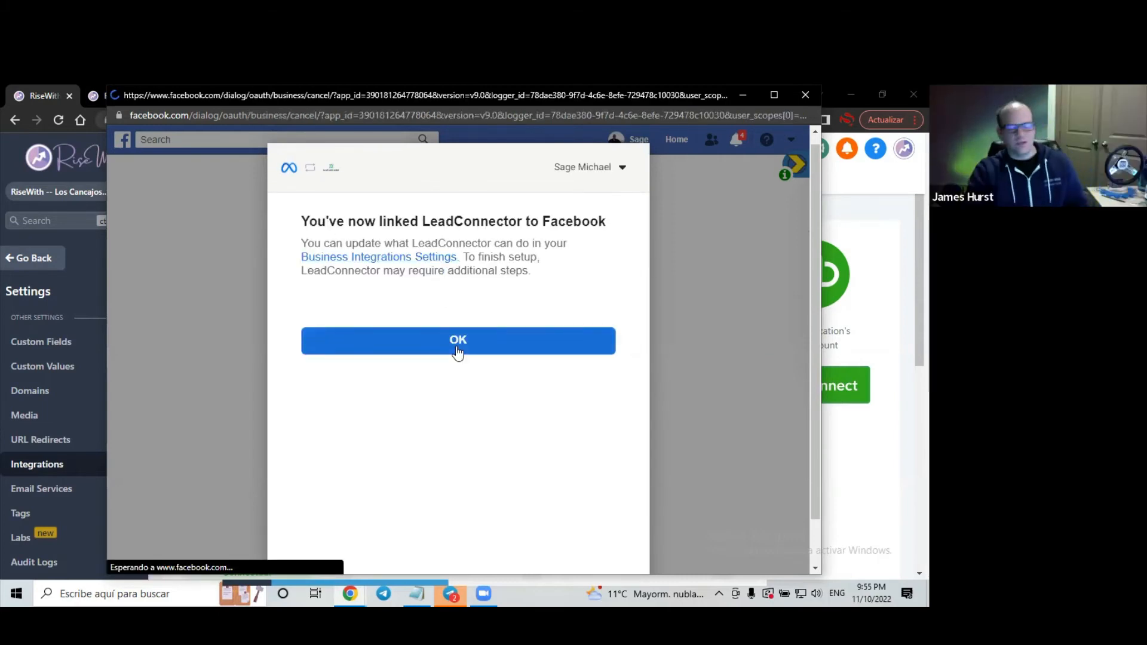
left_click(458, 339)
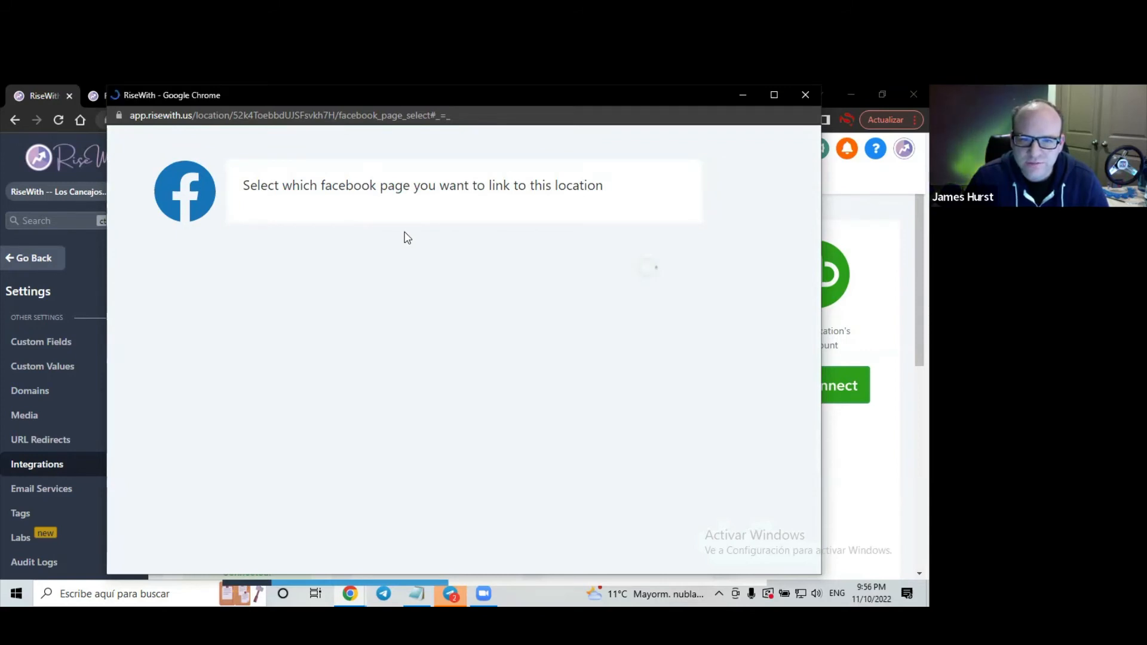
mouse_move(475, 215)
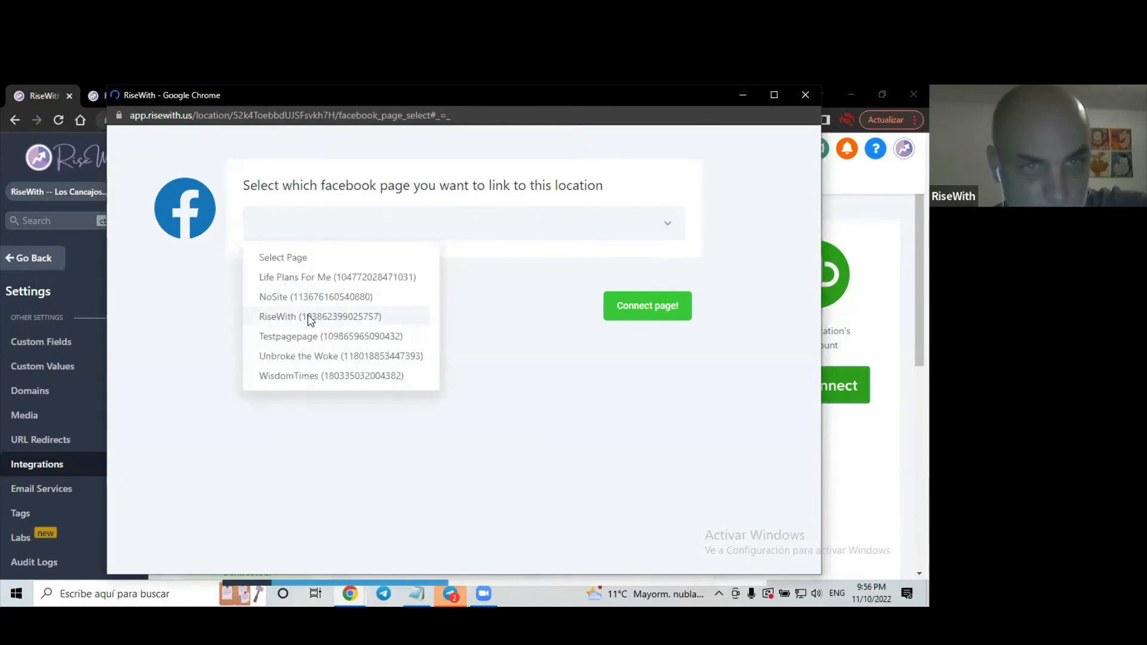
left_click(320, 316)
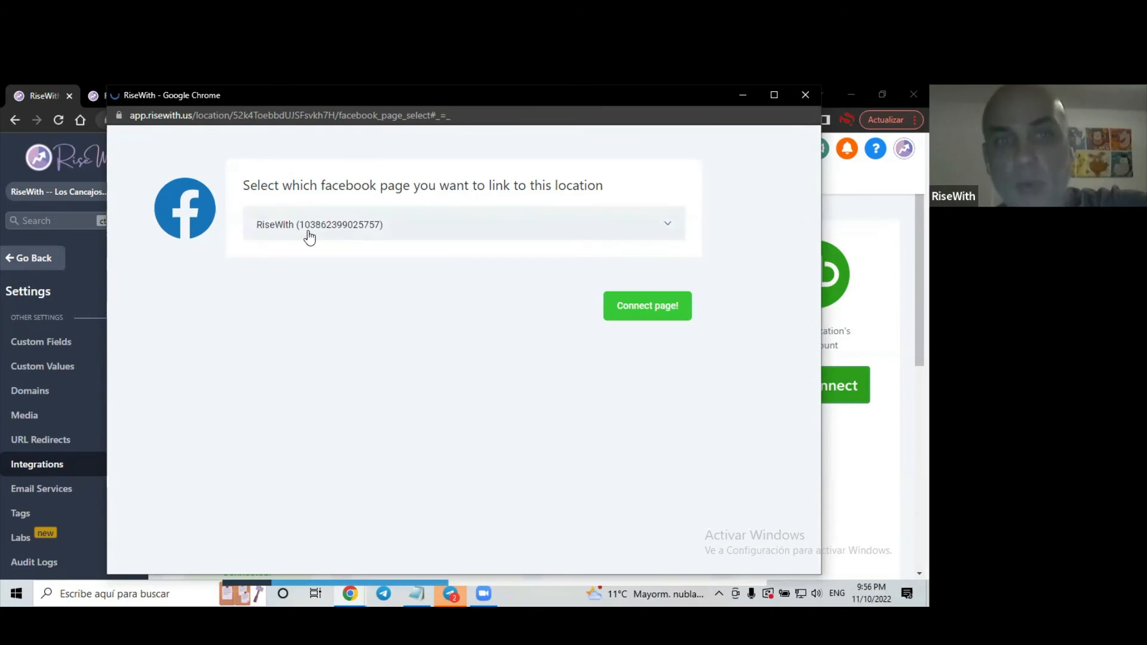
mouse_move(367, 245)
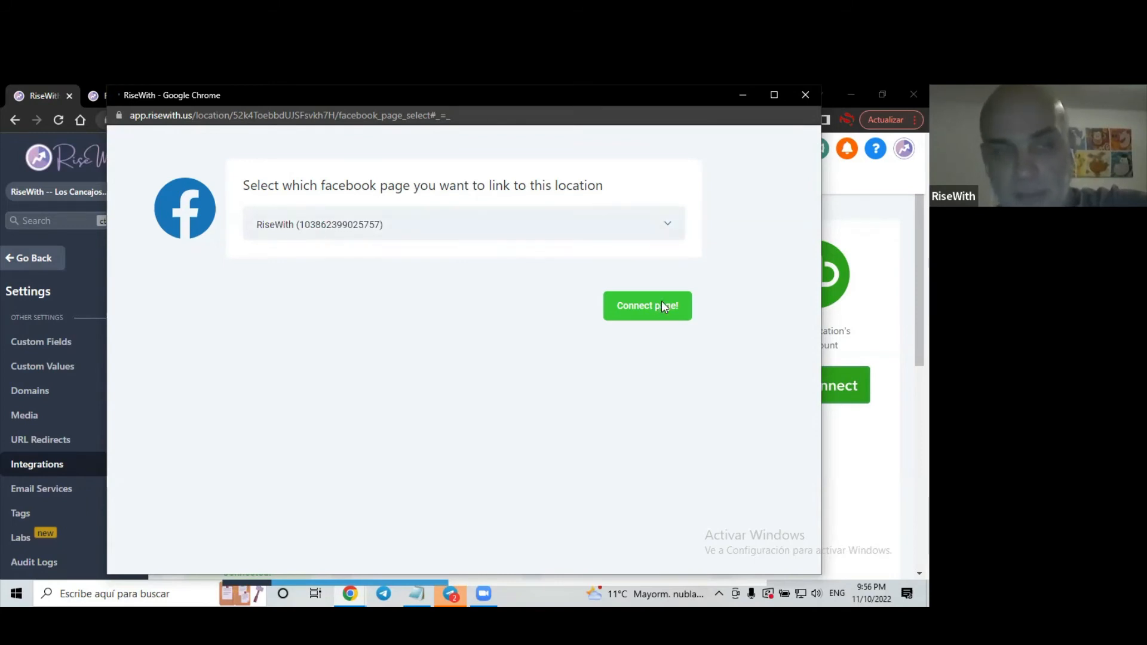
left_click(646, 306)
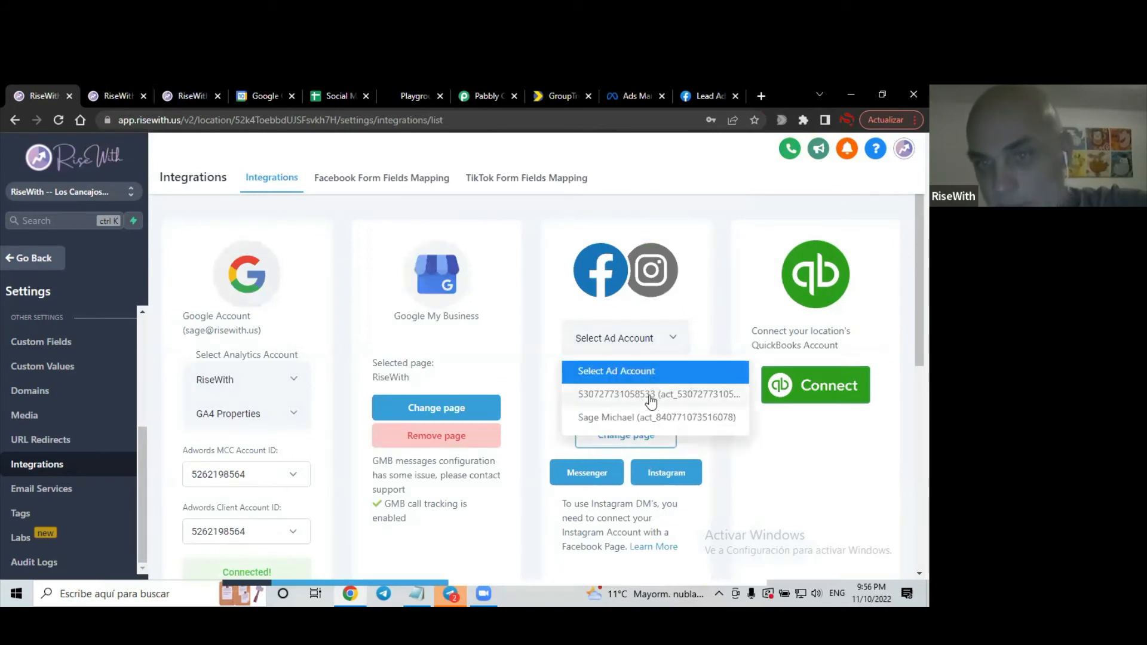
mouse_move(628, 400)
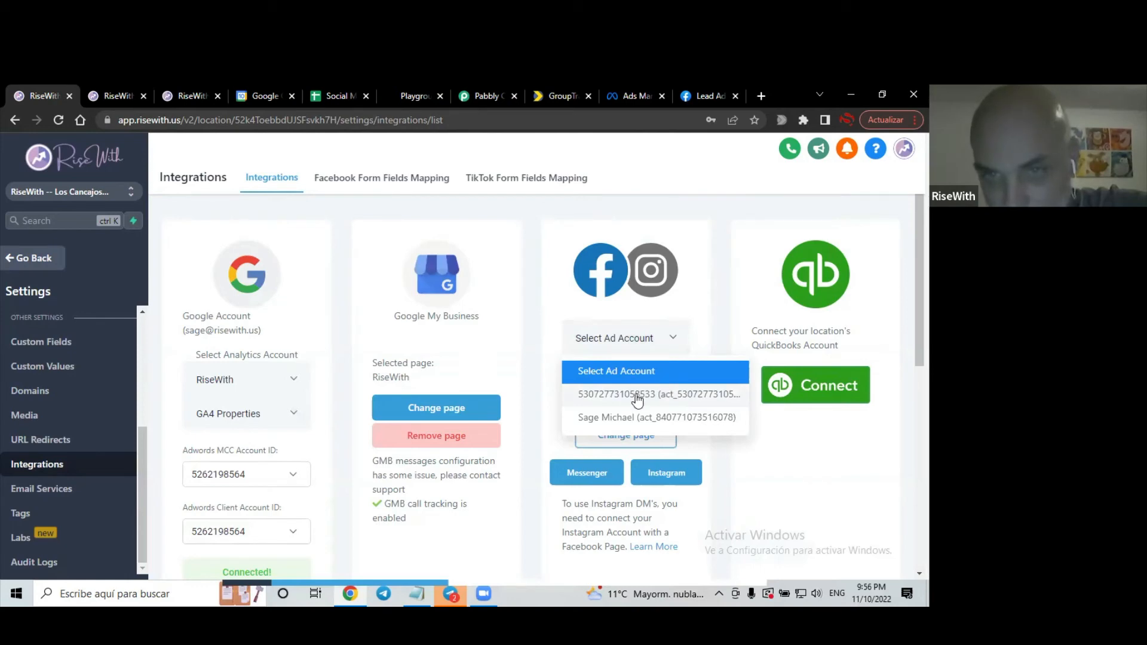
left_click(658, 394)
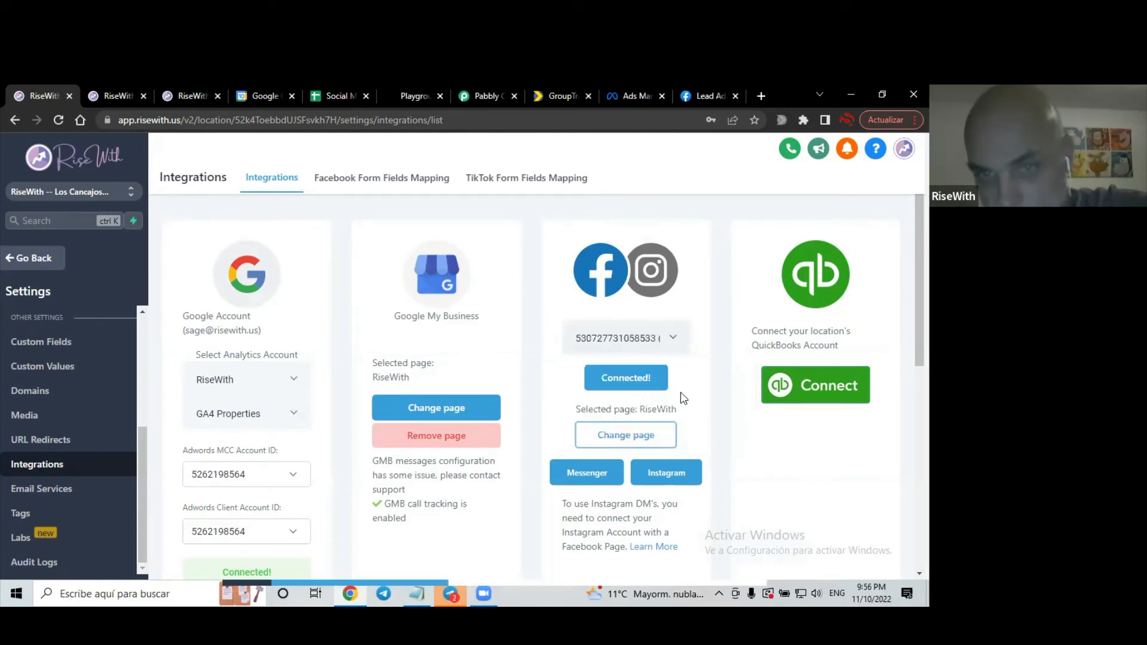
scroll("down", 3)
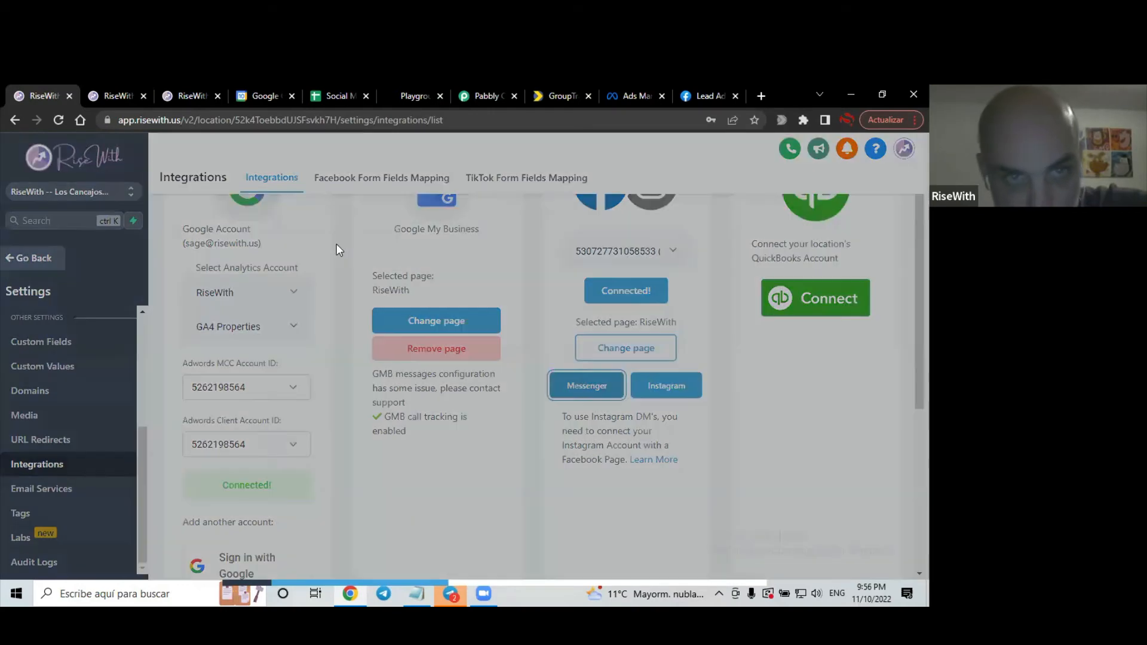
Save the Messenger settings with Receive Facebook Messenger messages left on
left_click(586, 386)
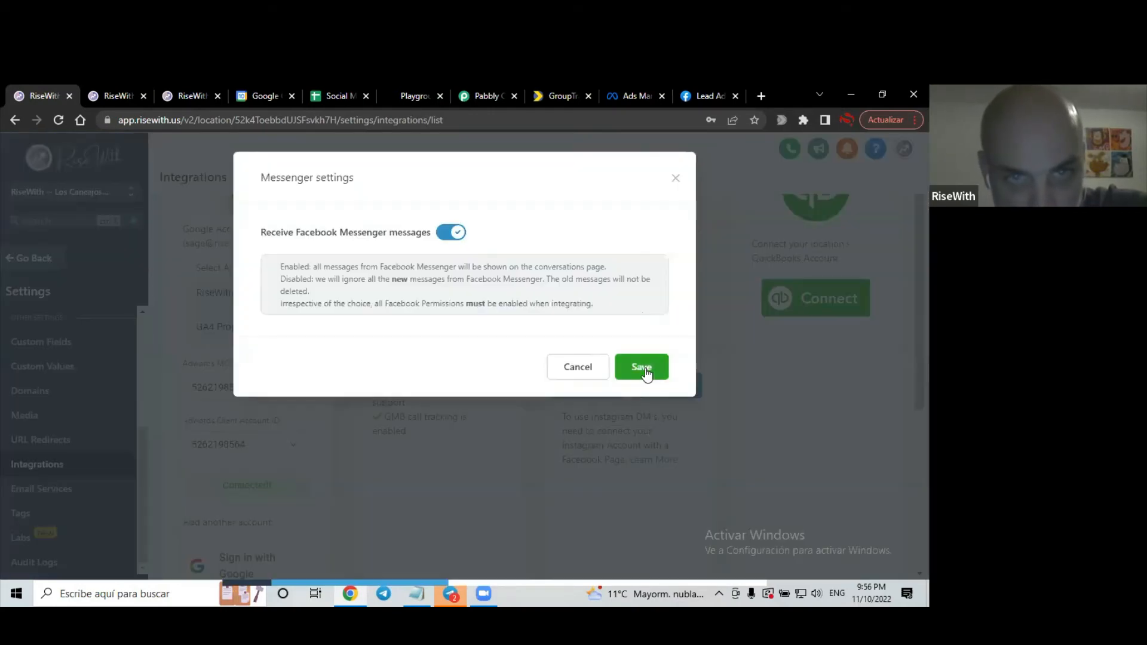
left_click(640, 366)
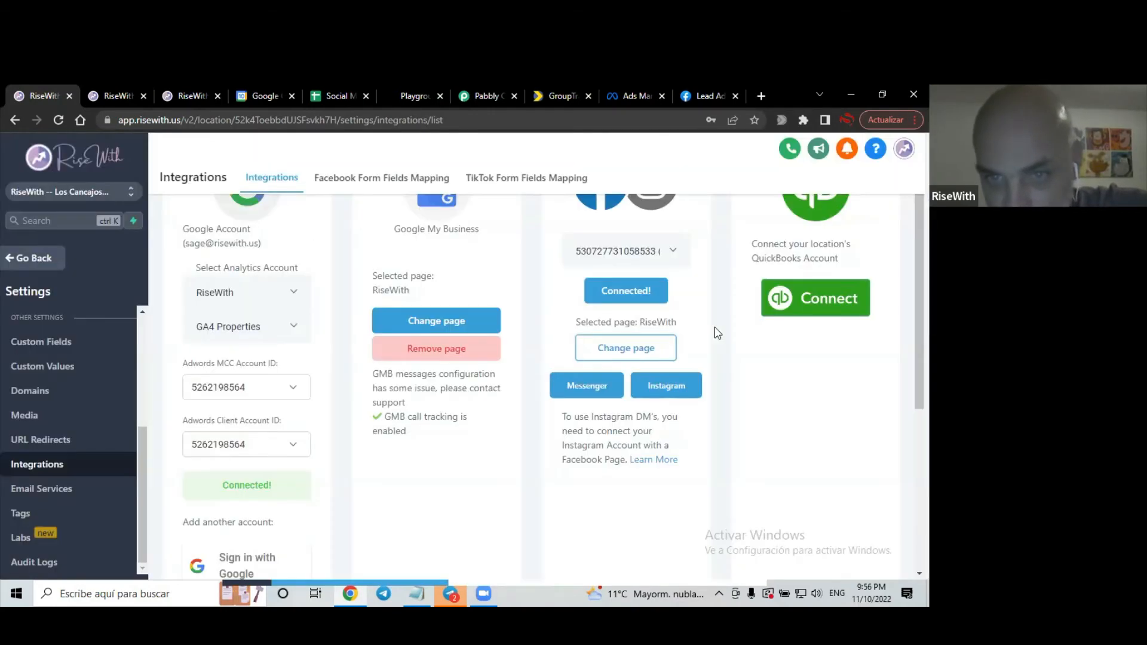
scroll("up", 3)
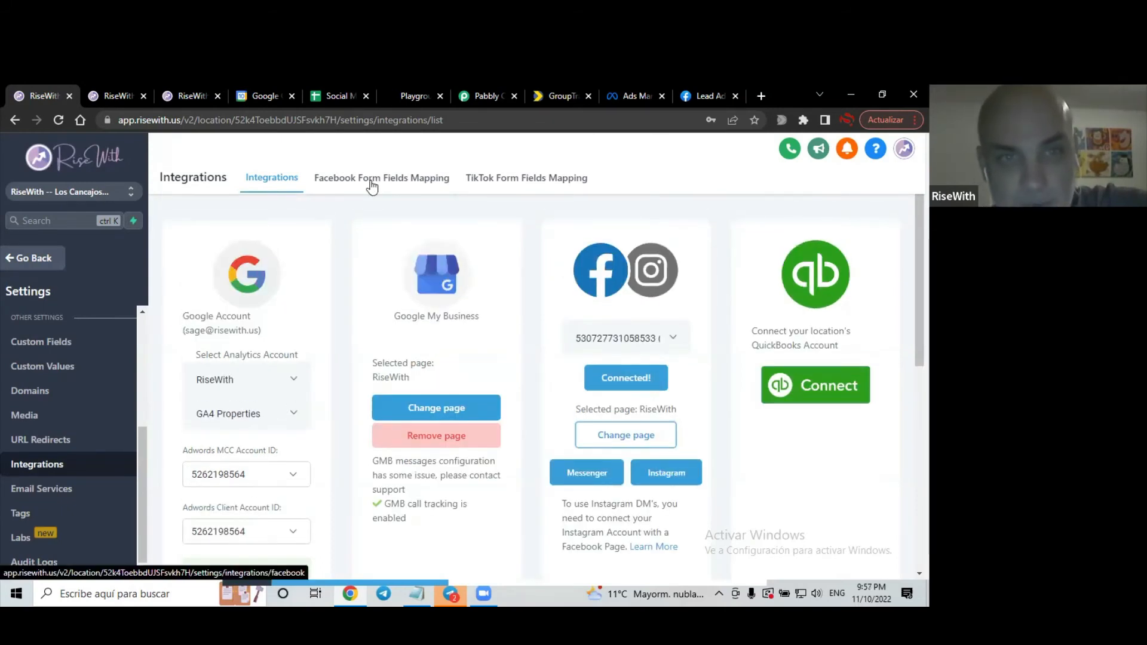
Review and save the New Solopreneur form mapping, toggling its status off and back on
left_click(381, 178)
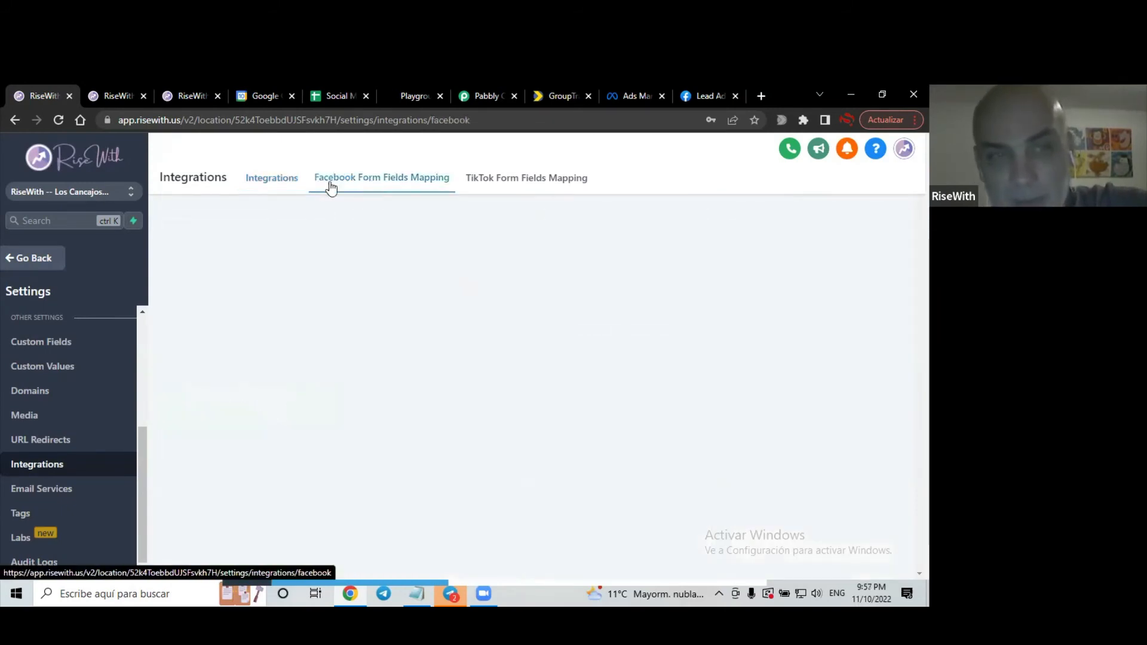
mouse_move(400, 198)
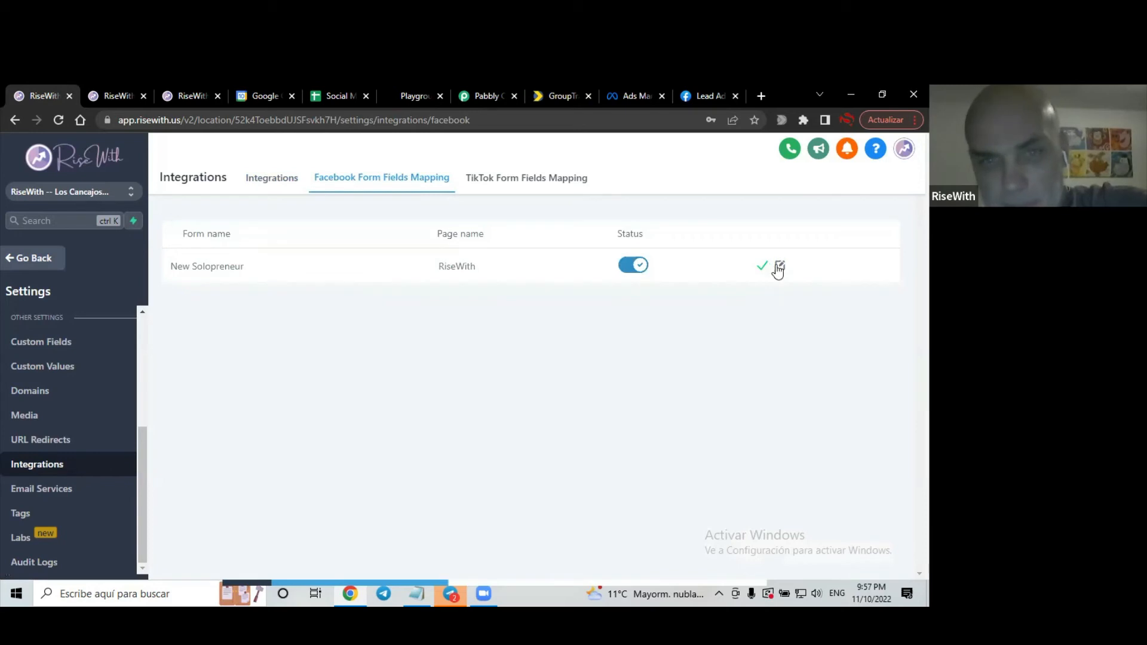
left_click(778, 265)
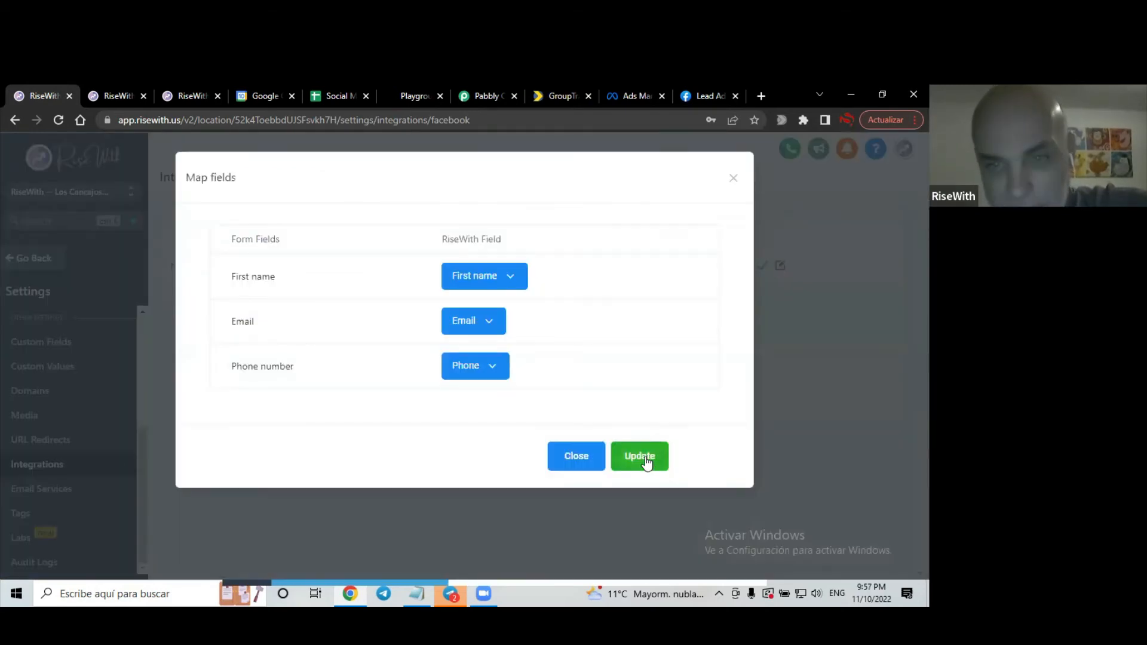
left_click(638, 456)
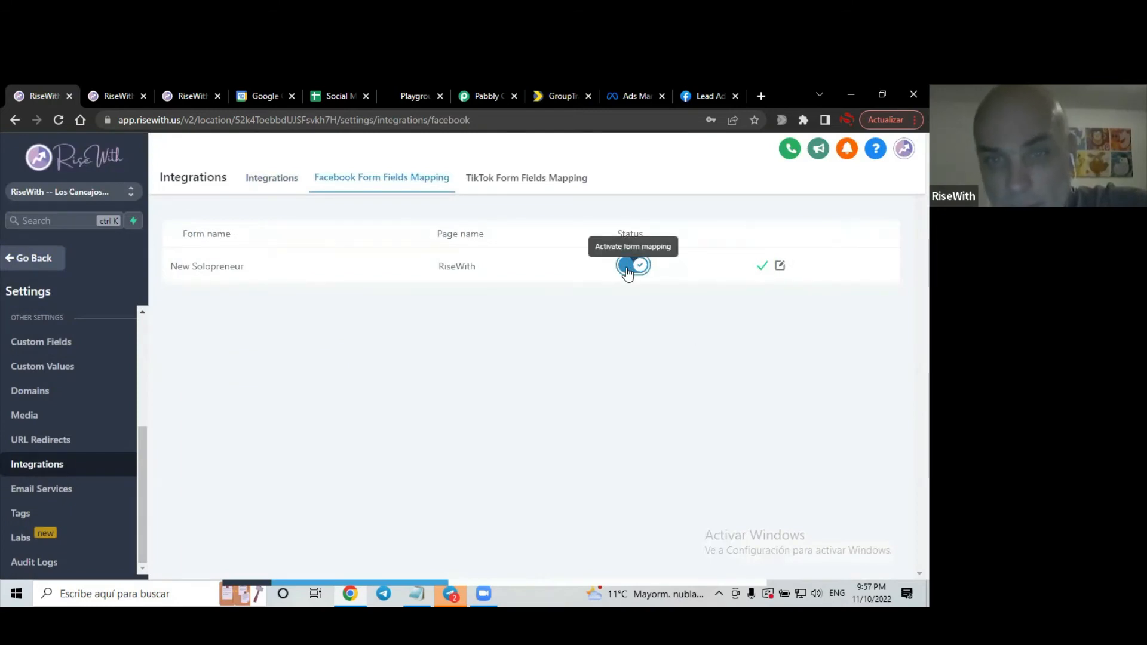
left_click(631, 264)
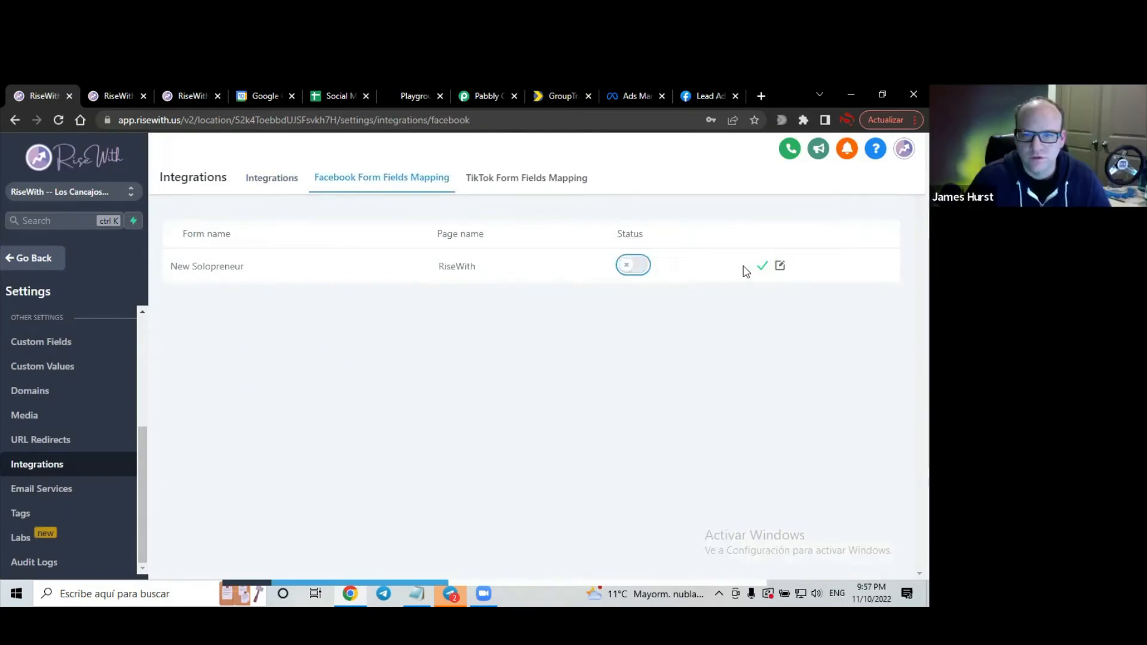
left_click(632, 265)
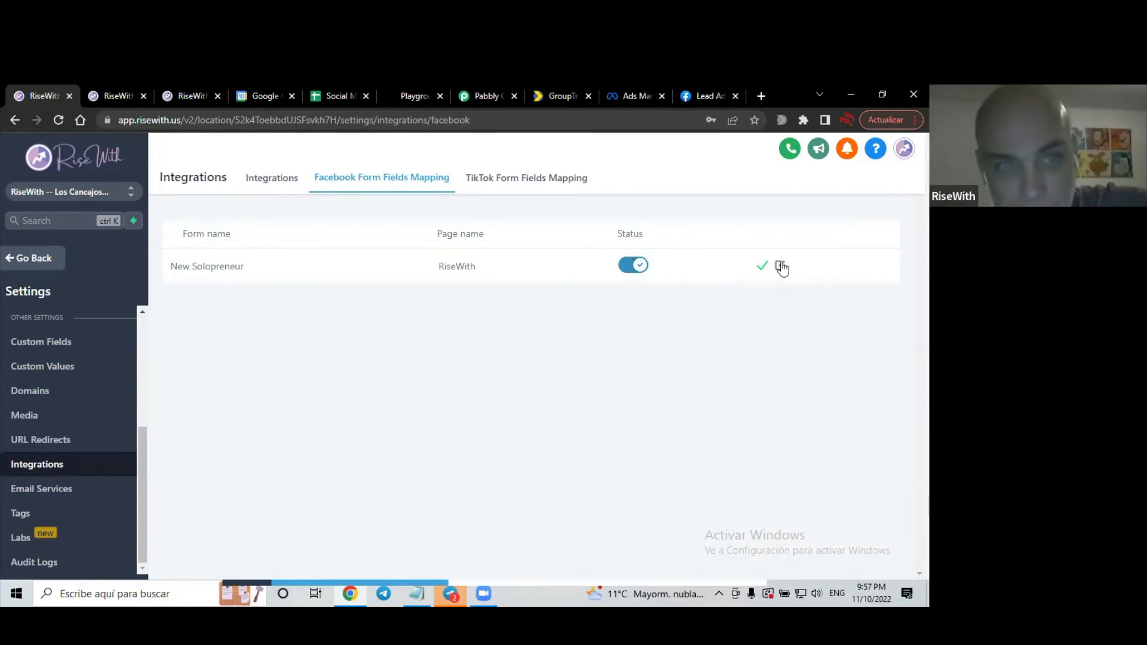
left_click(781, 265)
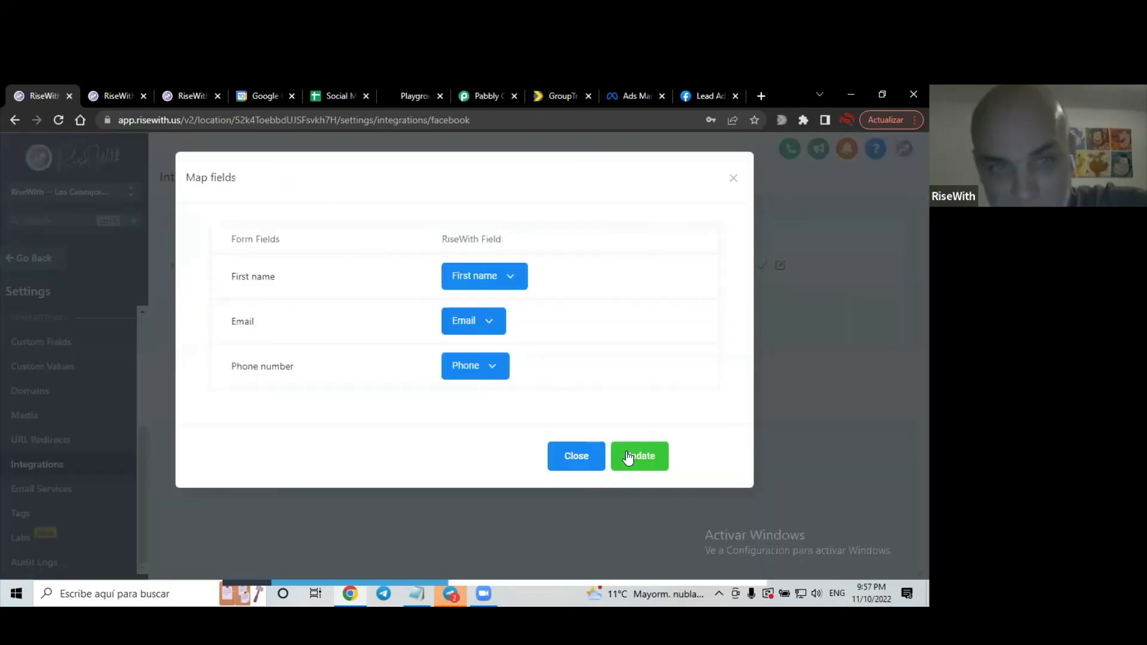
left_click(639, 456)
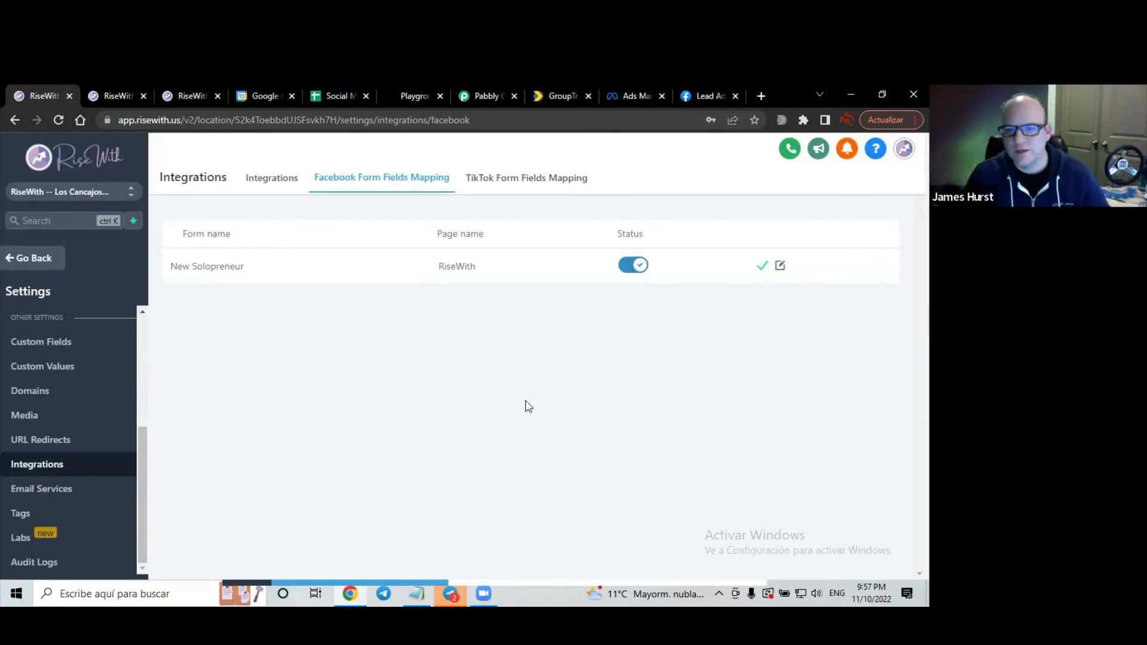
mouse_move(758, 255)
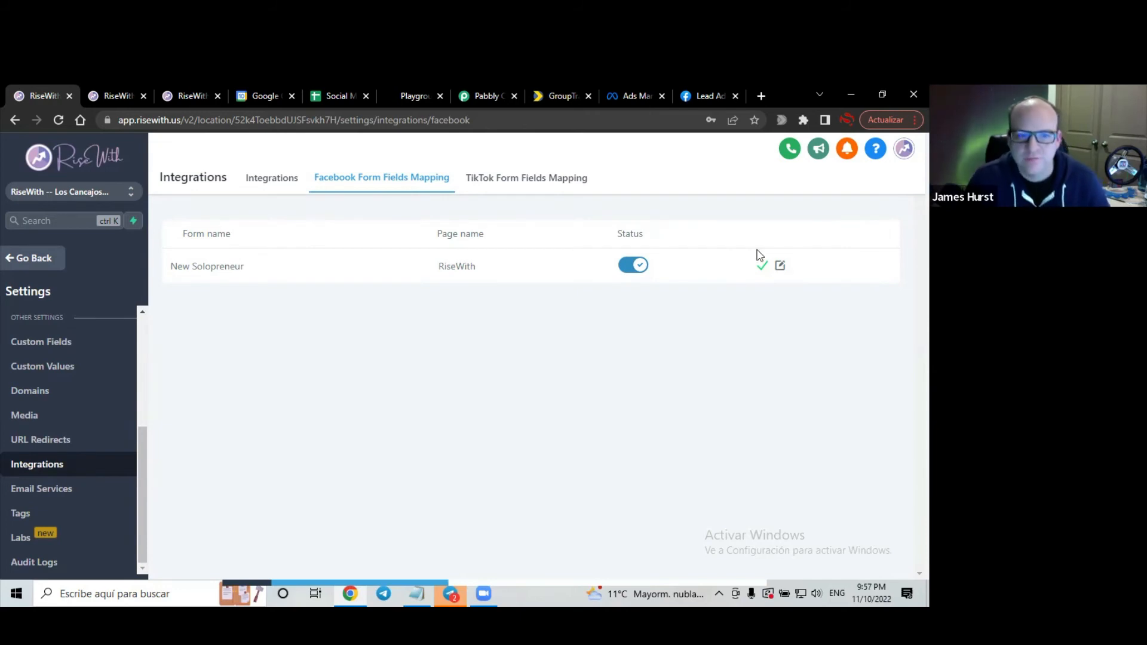
mouse_move(781, 269)
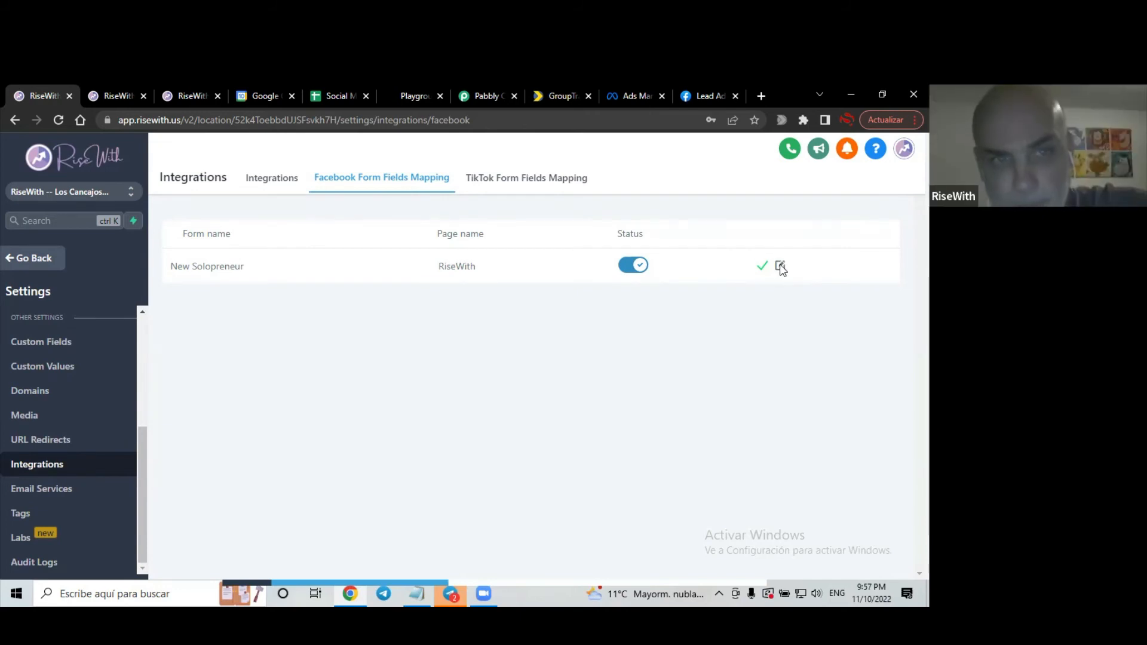
Map First name, Email and Phone number to matching contact fields and update
left_click(780, 265)
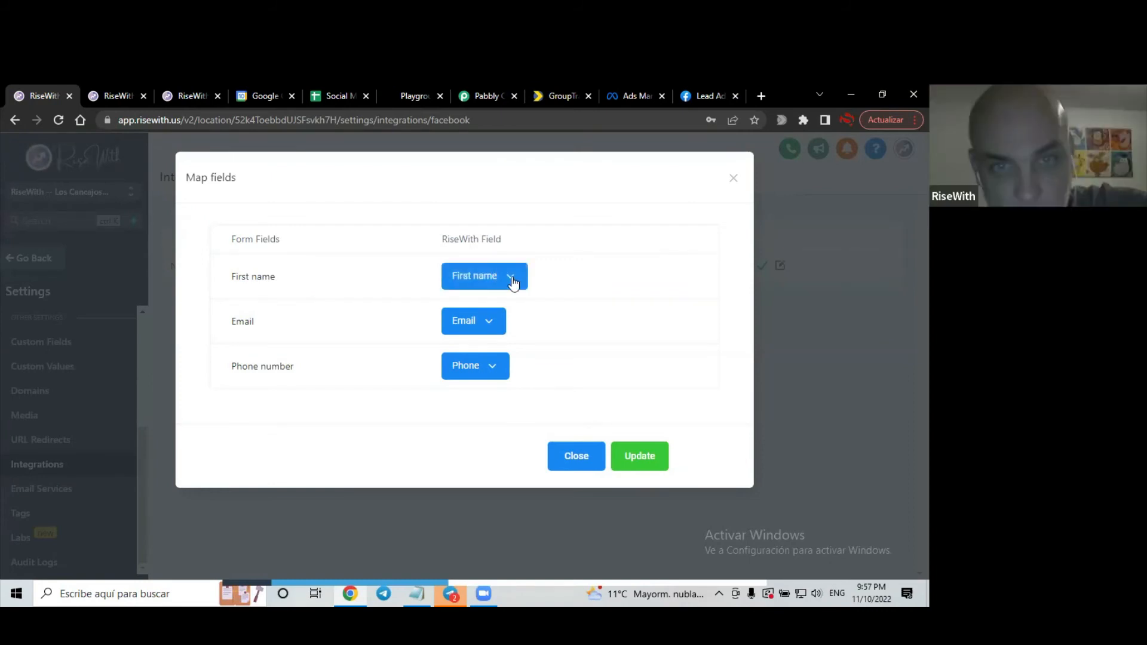
left_click(485, 276)
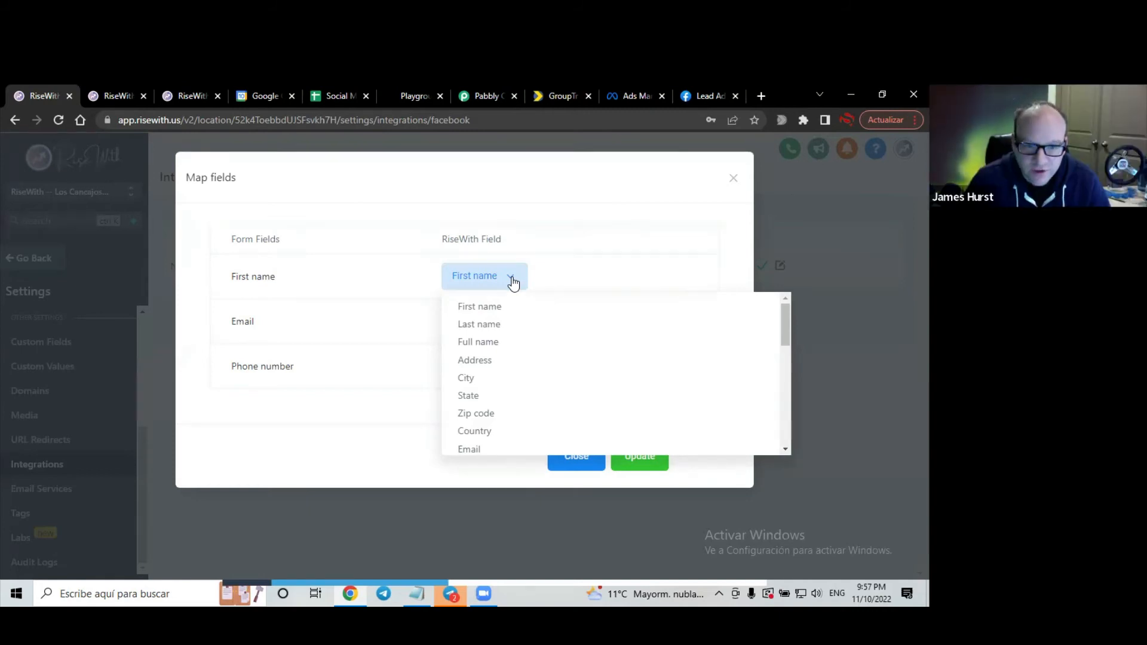
mouse_move(479, 306)
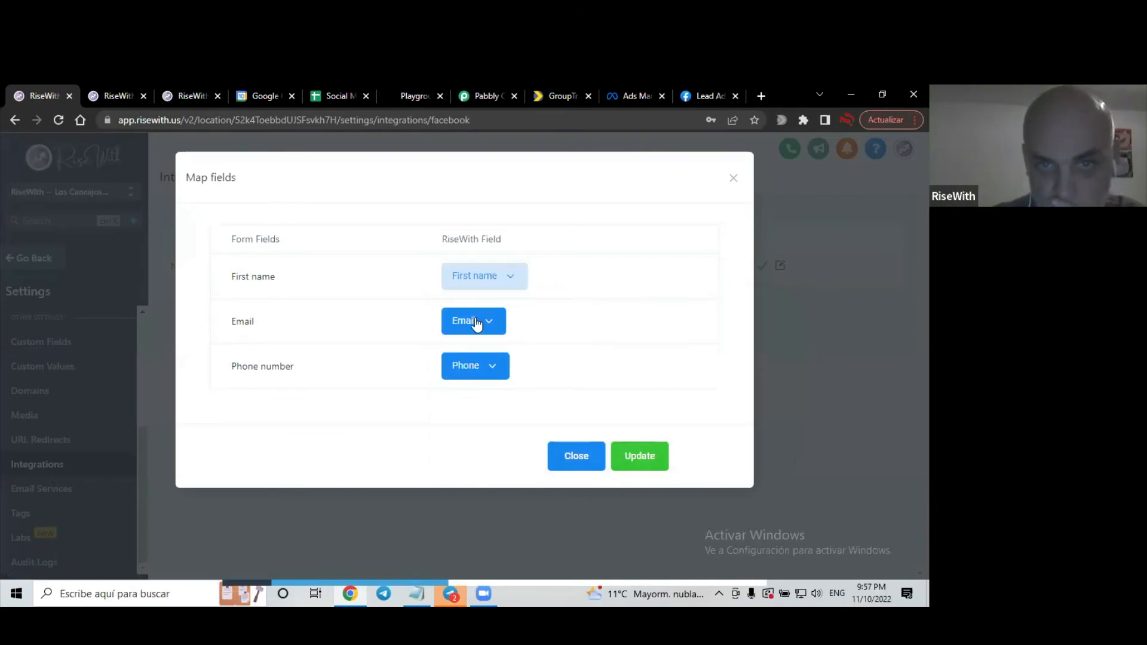
left_click(473, 322)
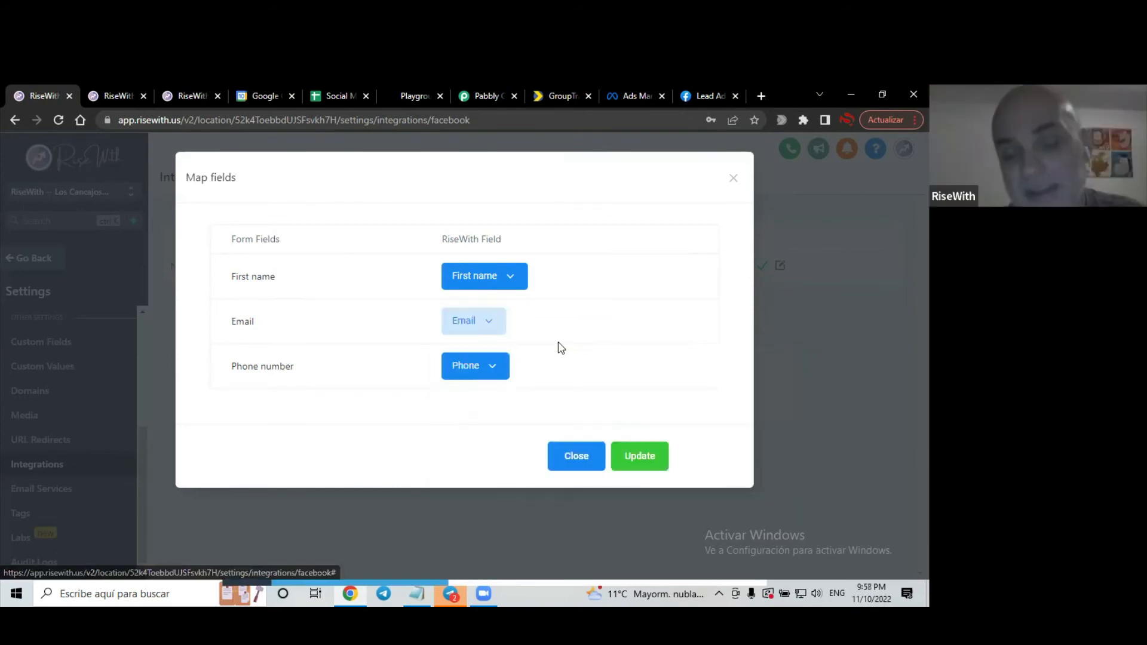
mouse_move(491, 365)
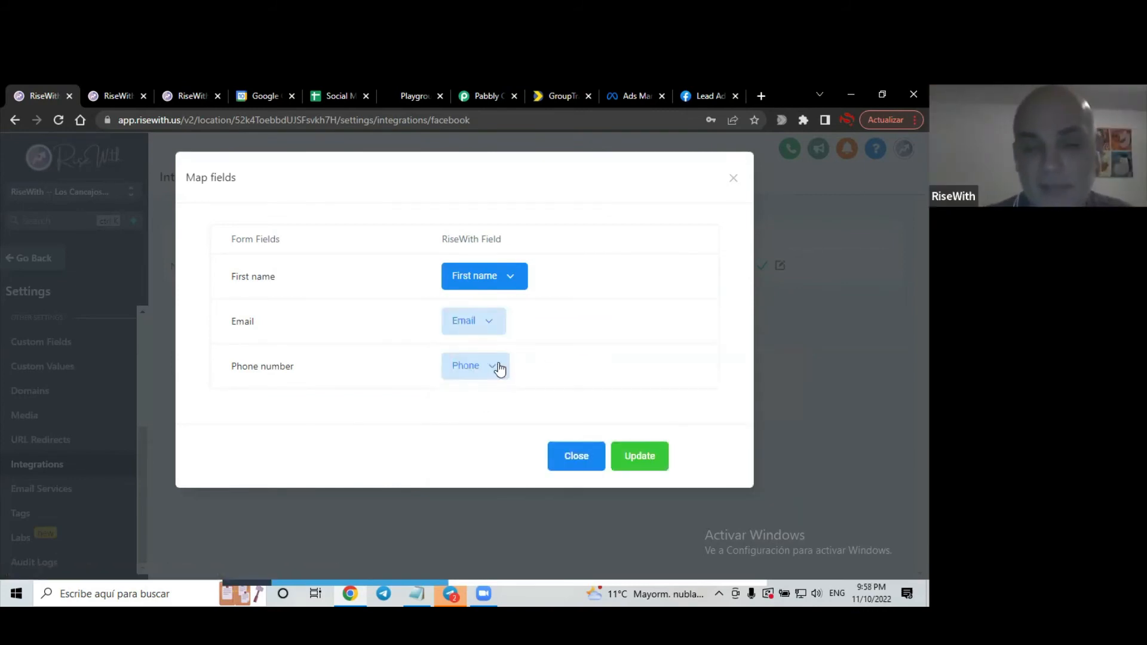
left_click(473, 366)
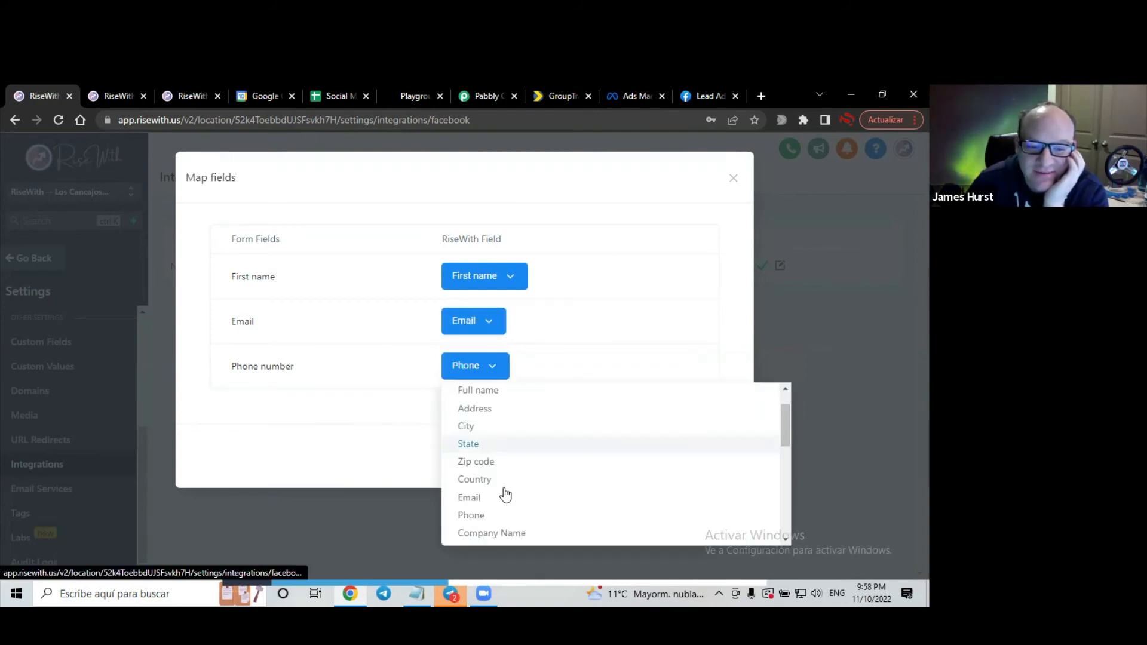
scroll("down", 3)
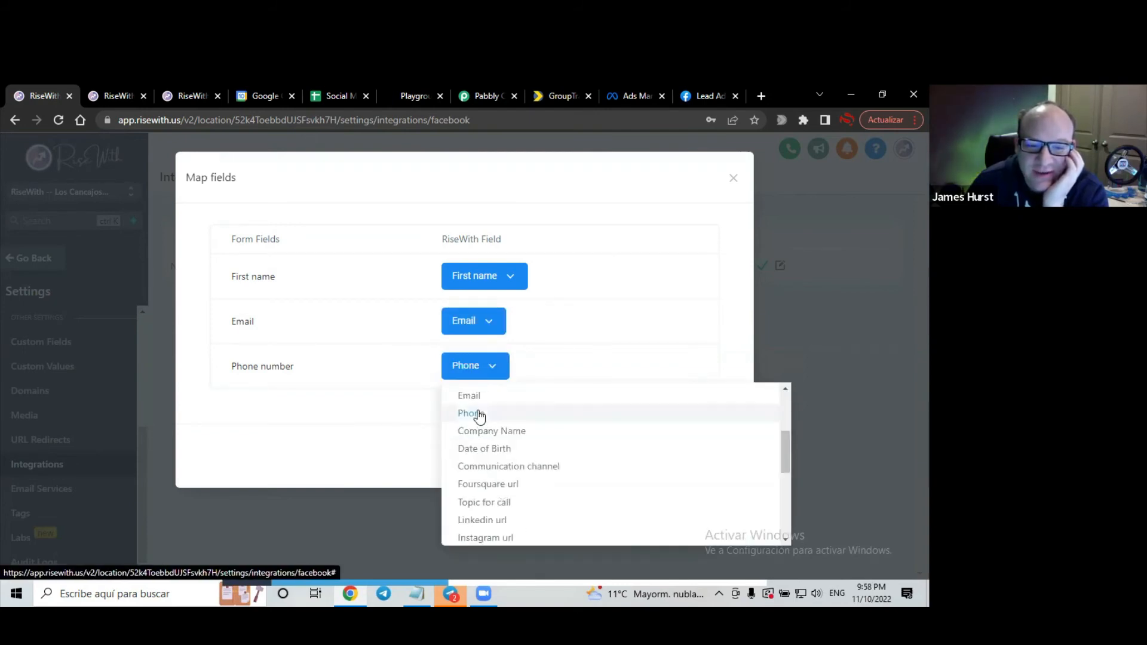
left_click(470, 414)
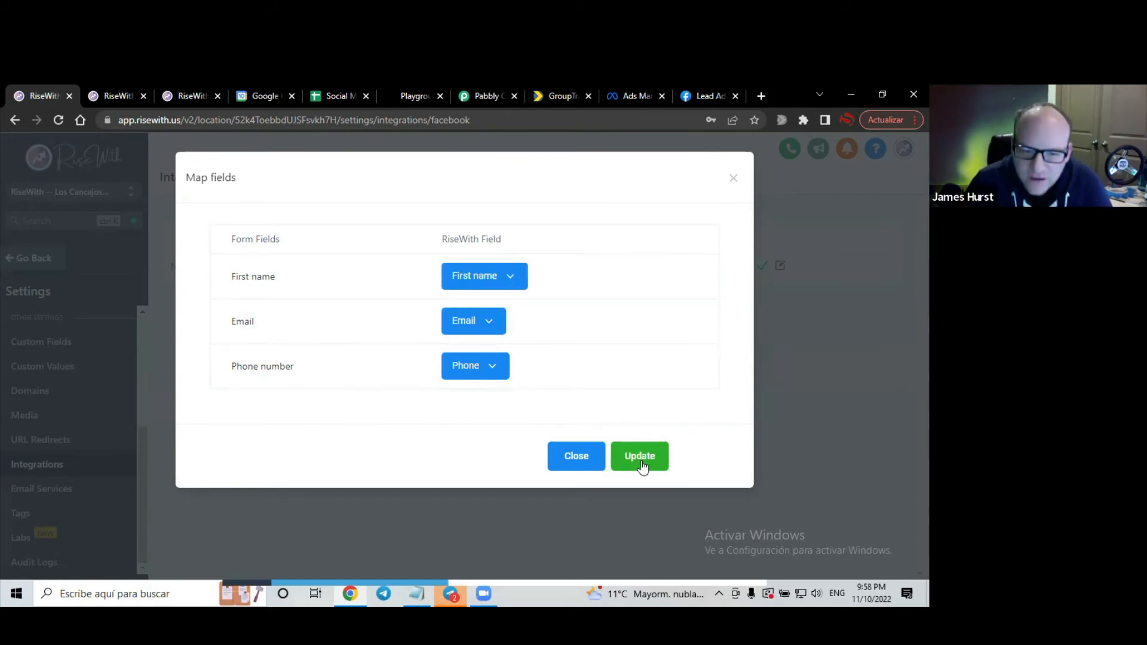
left_click(638, 456)
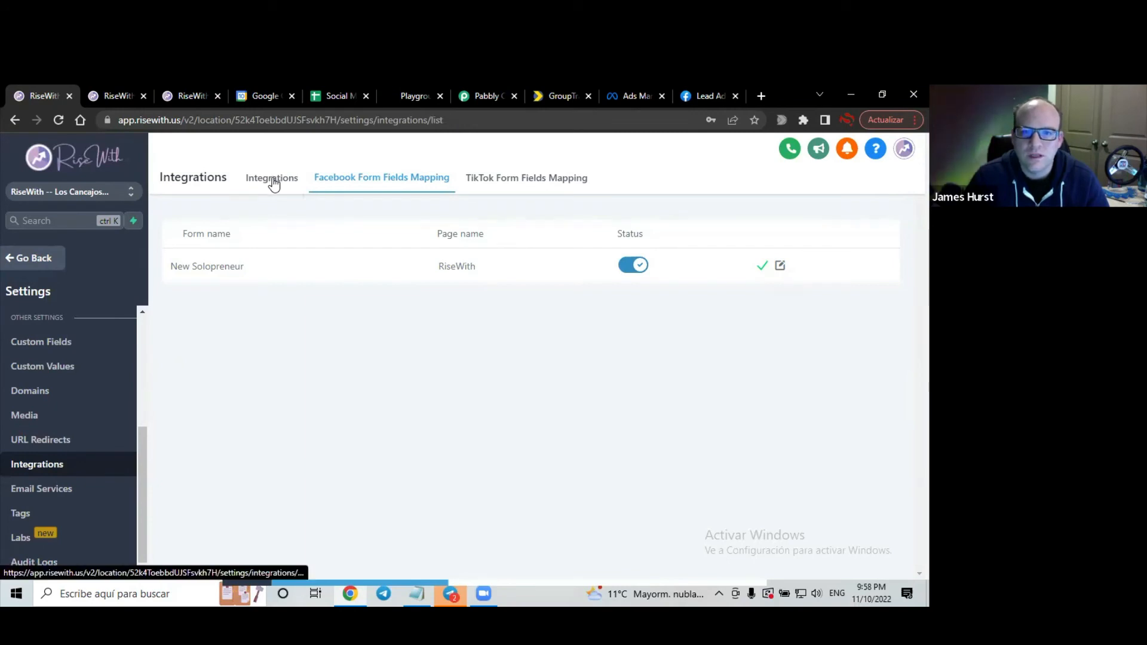
Switch to the Lead Ads Testing Tool, close its error dialog, and reload the page
left_click(271, 178)
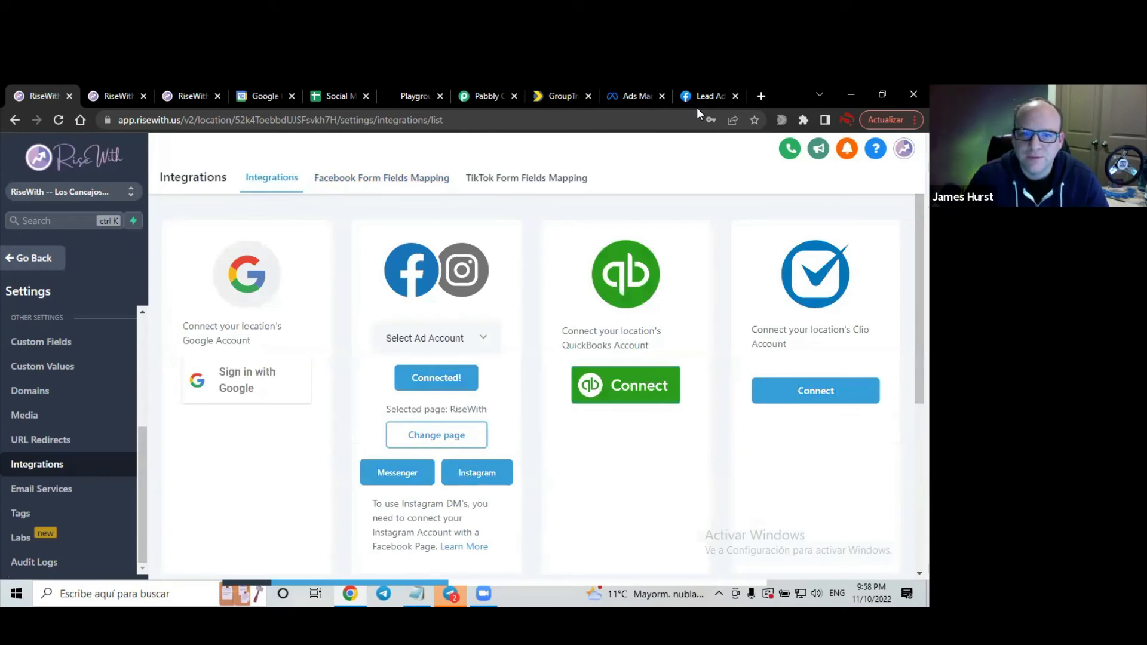
left_click(708, 96)
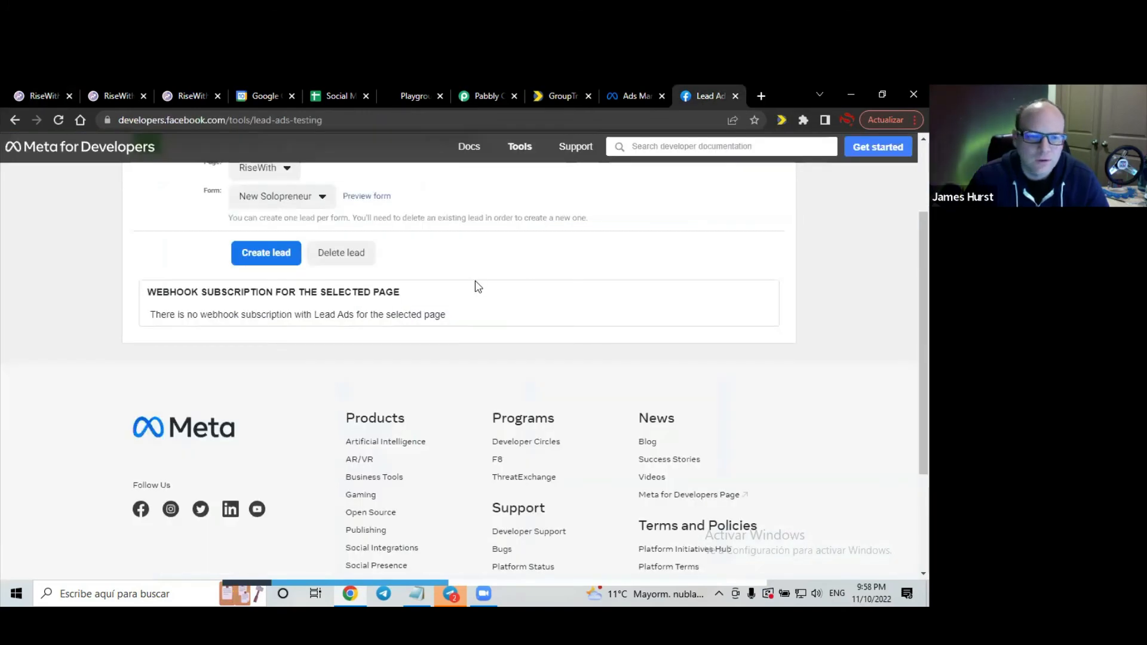
left_click(266, 252)
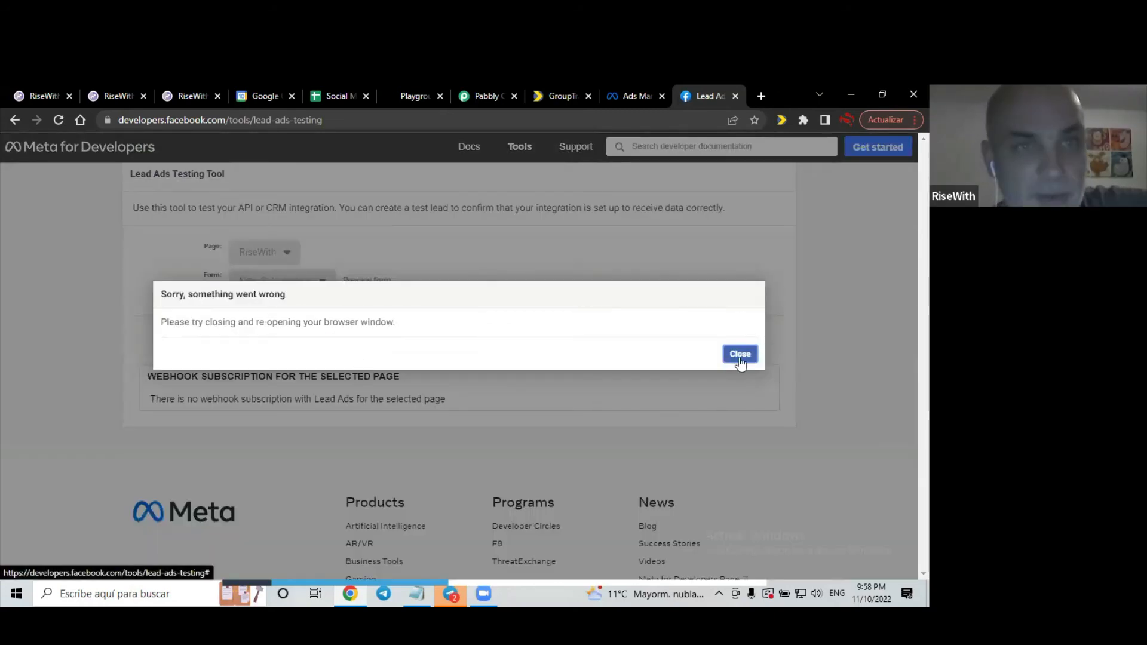
left_click(234, 120)
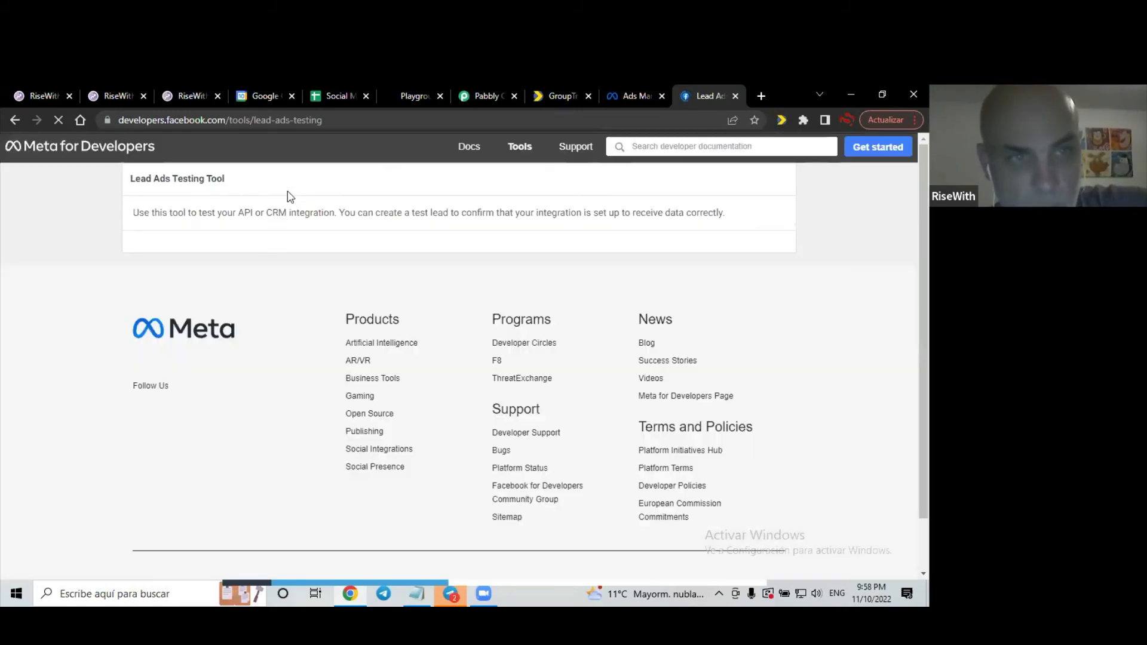
mouse_move(238, 211)
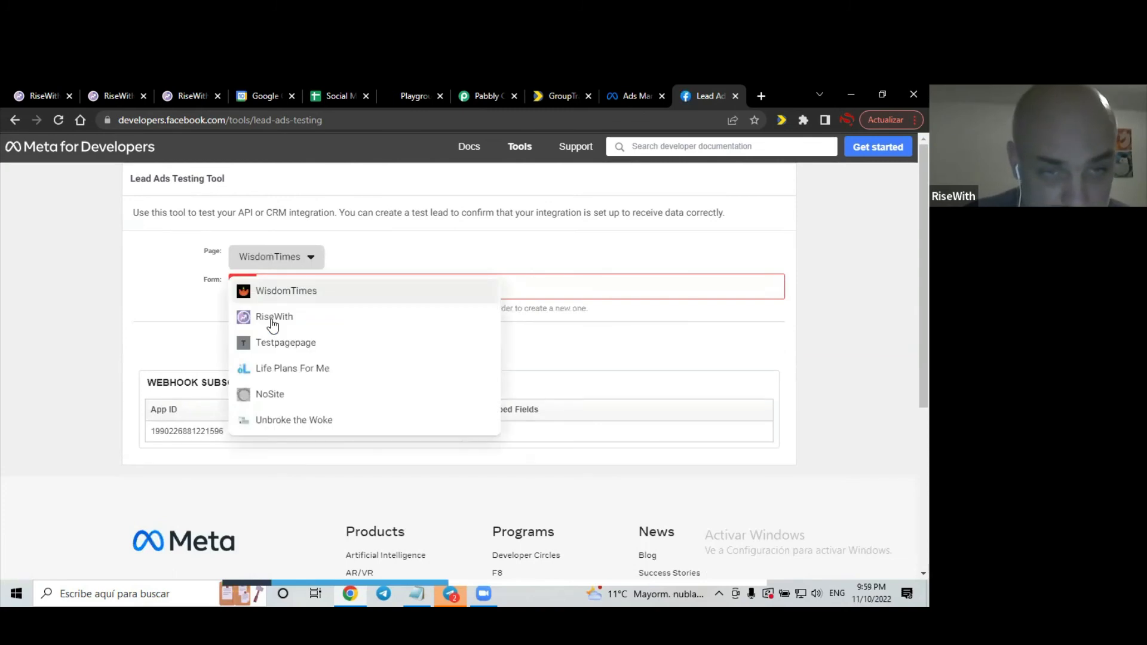
Select the RiseWith page and preview its New Solopreneur form, noting the existing test lead
left_click(274, 316)
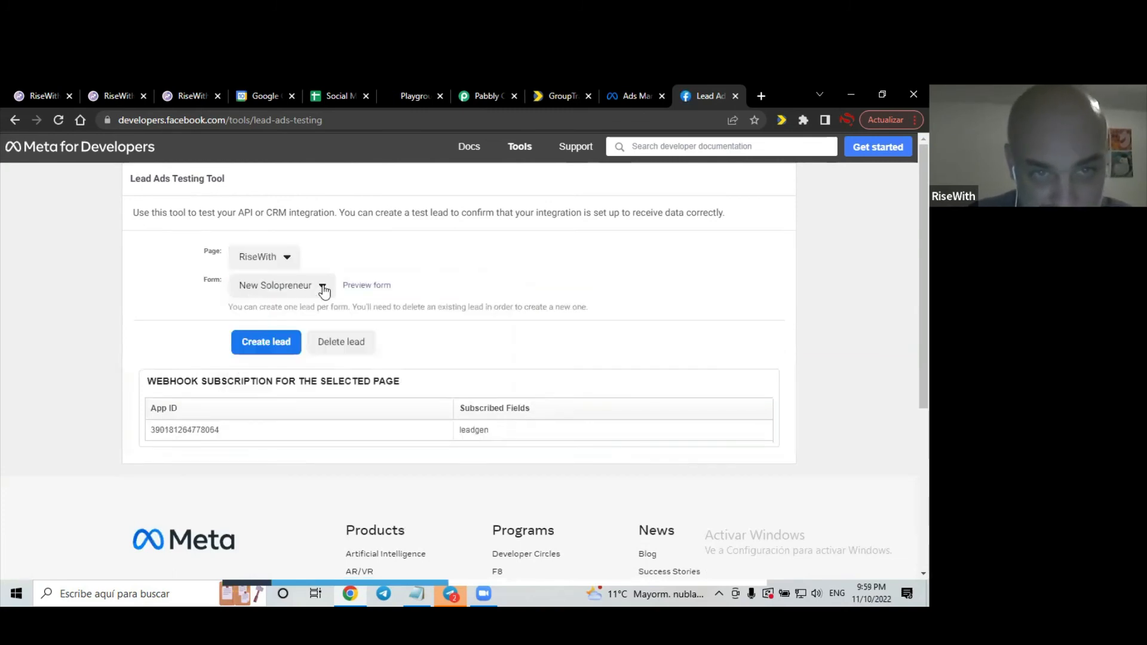
mouse_move(365, 285)
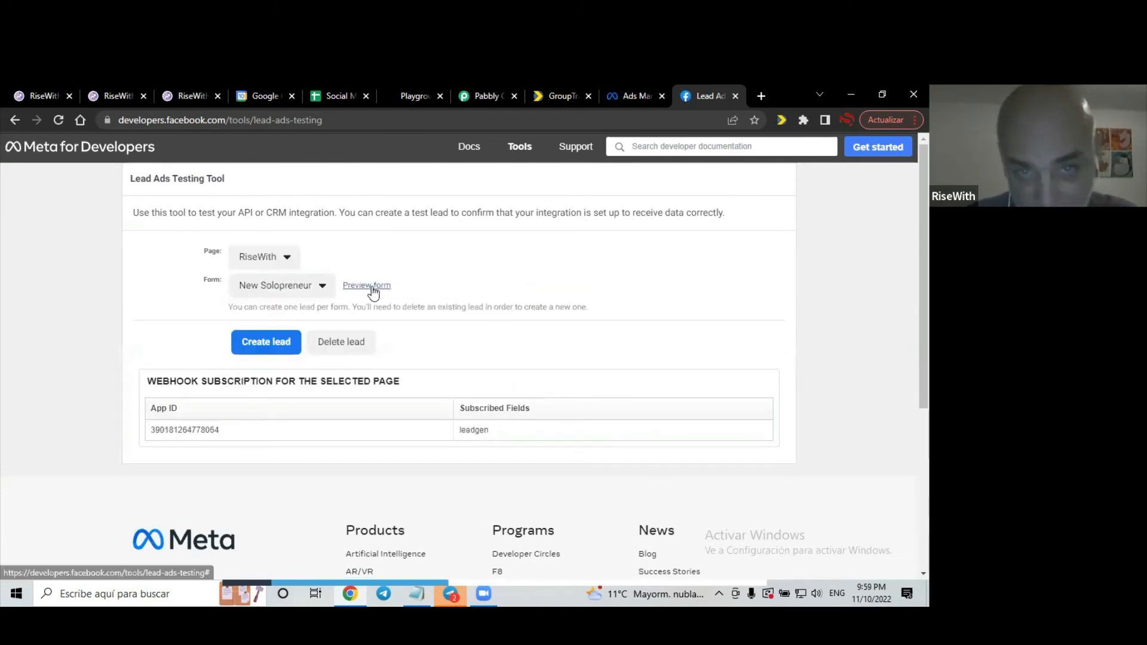
left_click(366, 286)
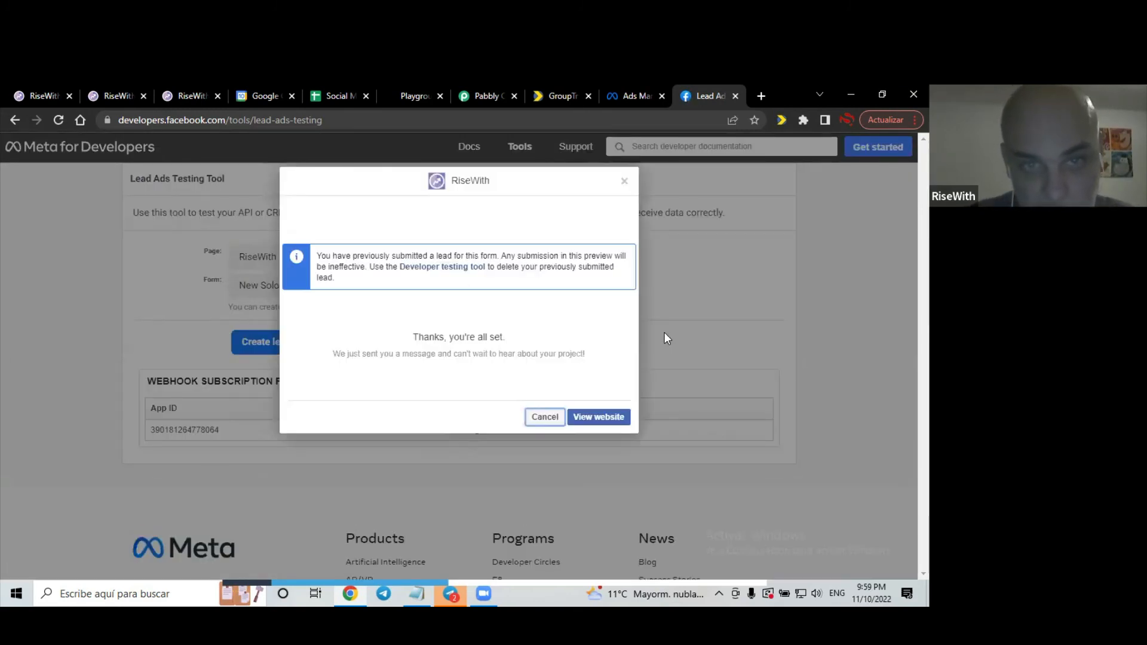
mouse_move(448, 277)
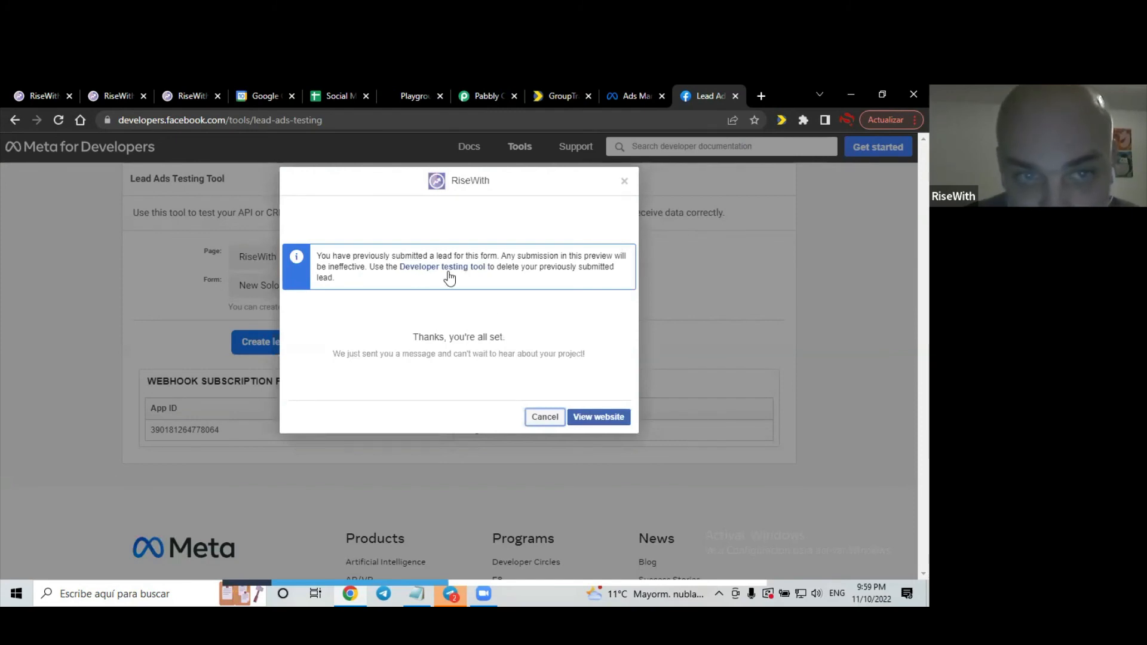
mouse_move(414, 282)
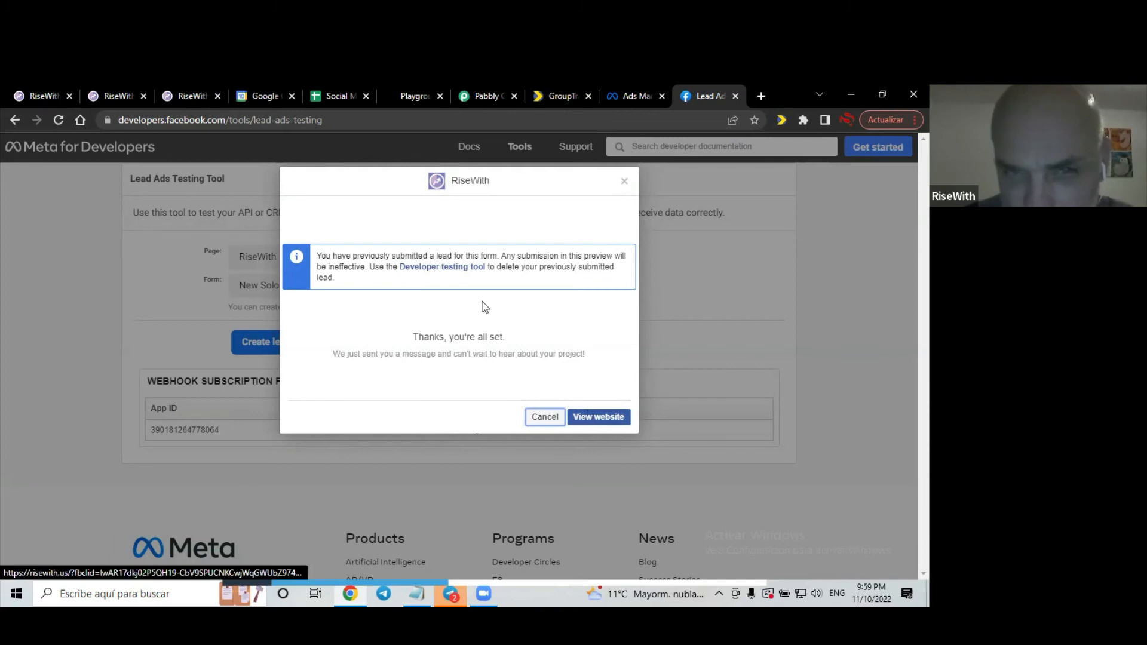
mouse_move(450, 292)
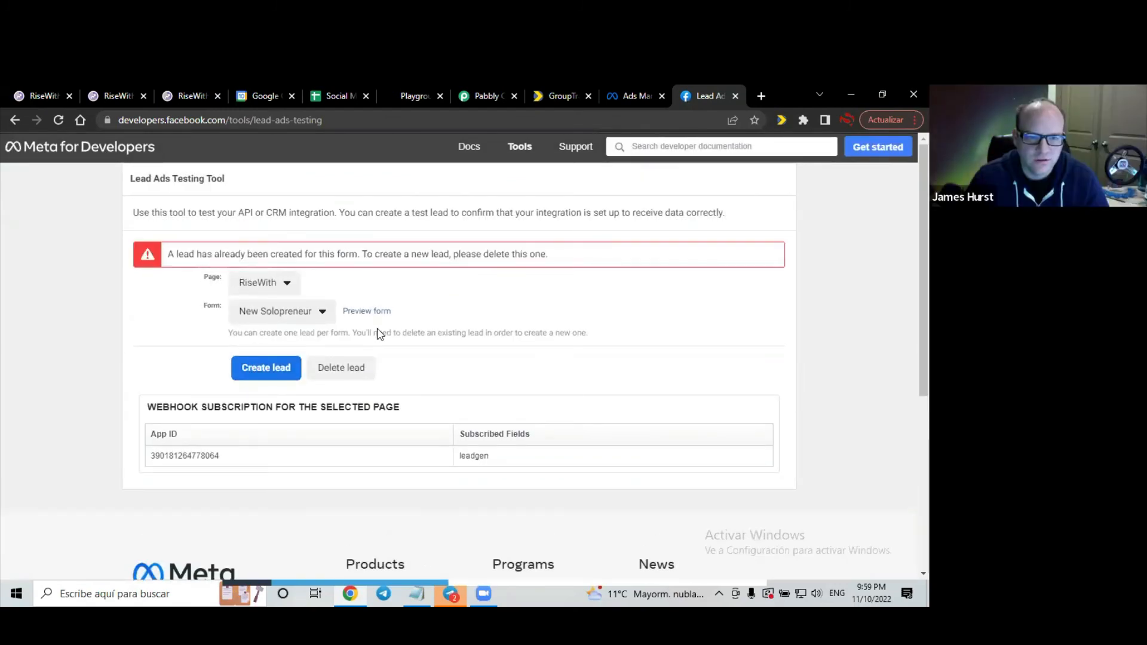
Delete the old New Solopreneur test lead and send a new test lead
left_click(265, 368)
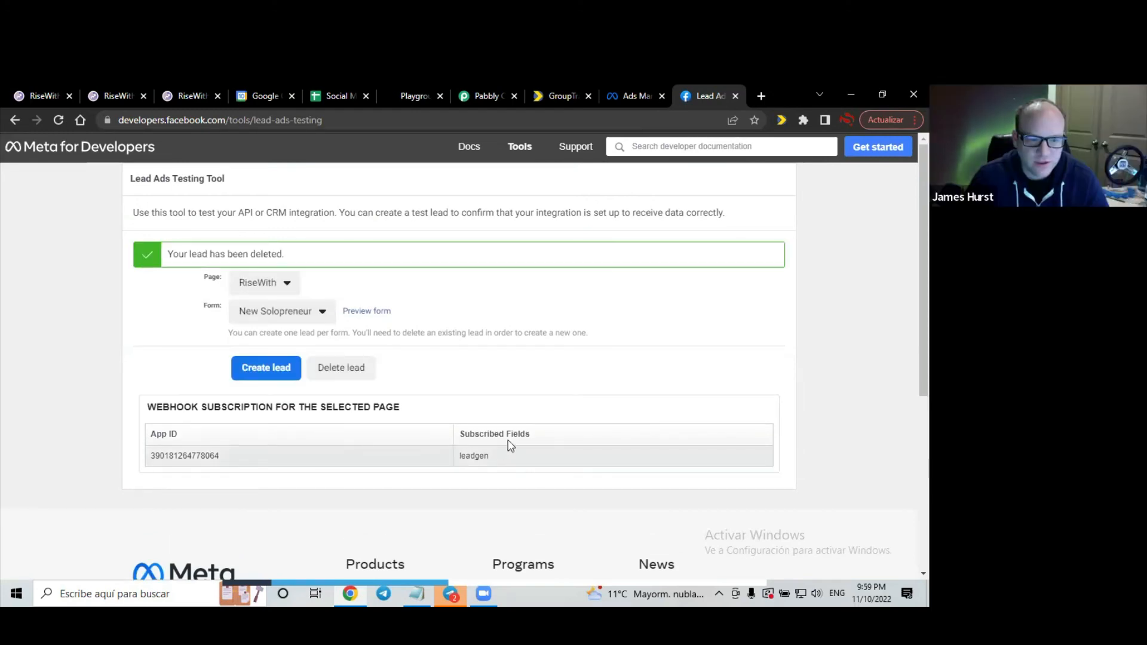
scroll("down", 3)
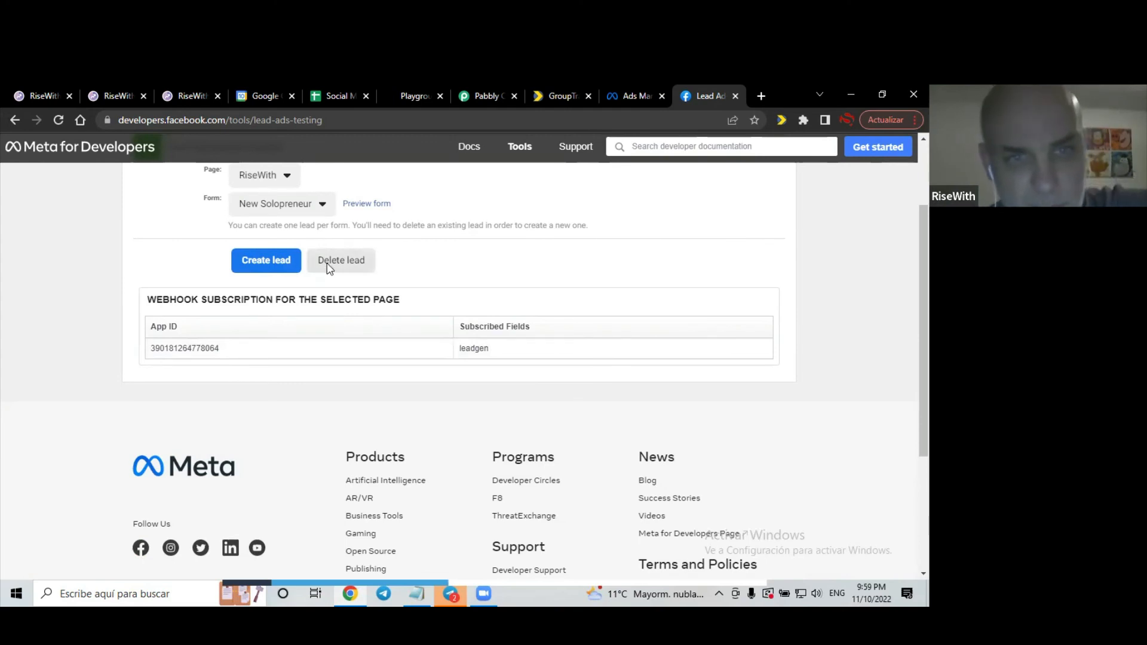
mouse_move(375, 265)
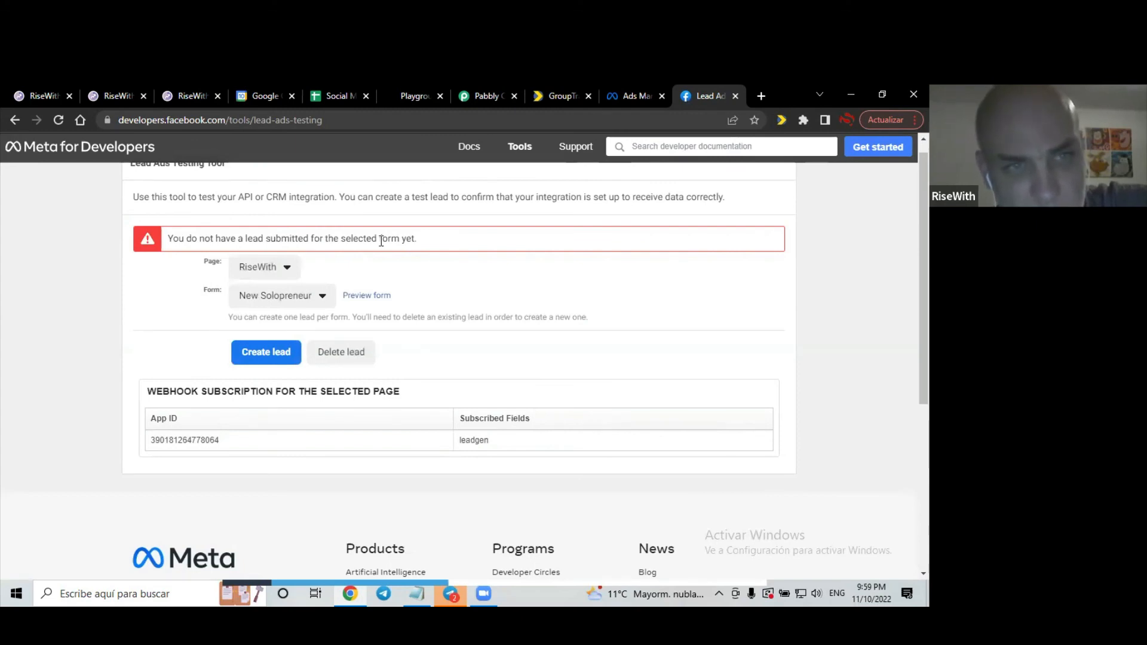
mouse_move(381, 245)
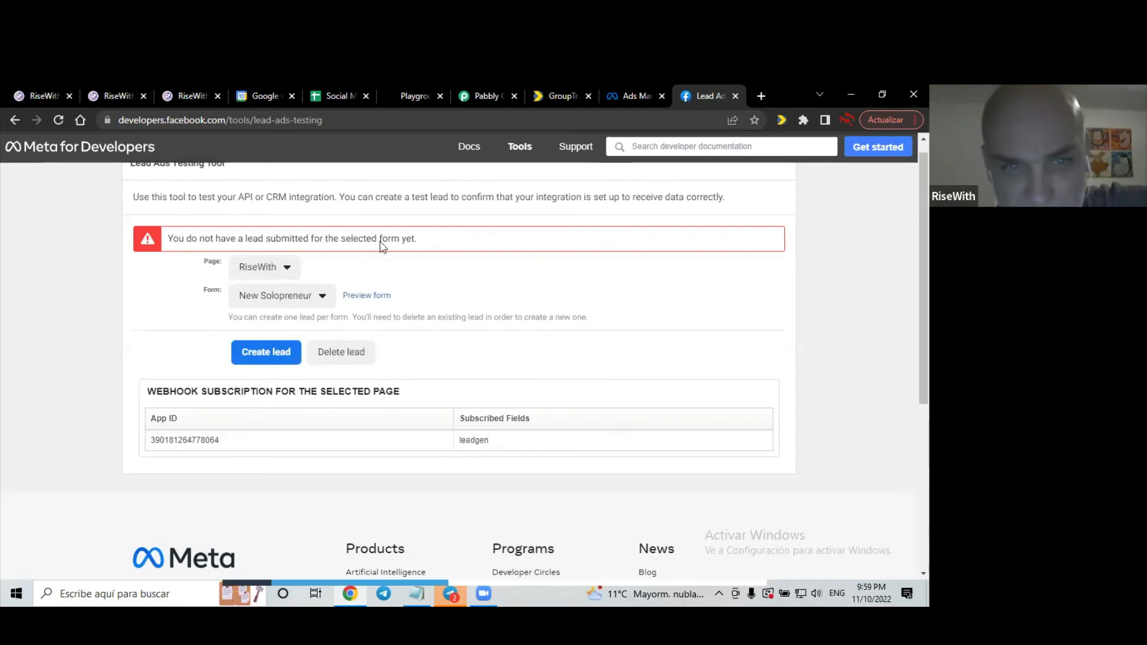
scroll("up", 3)
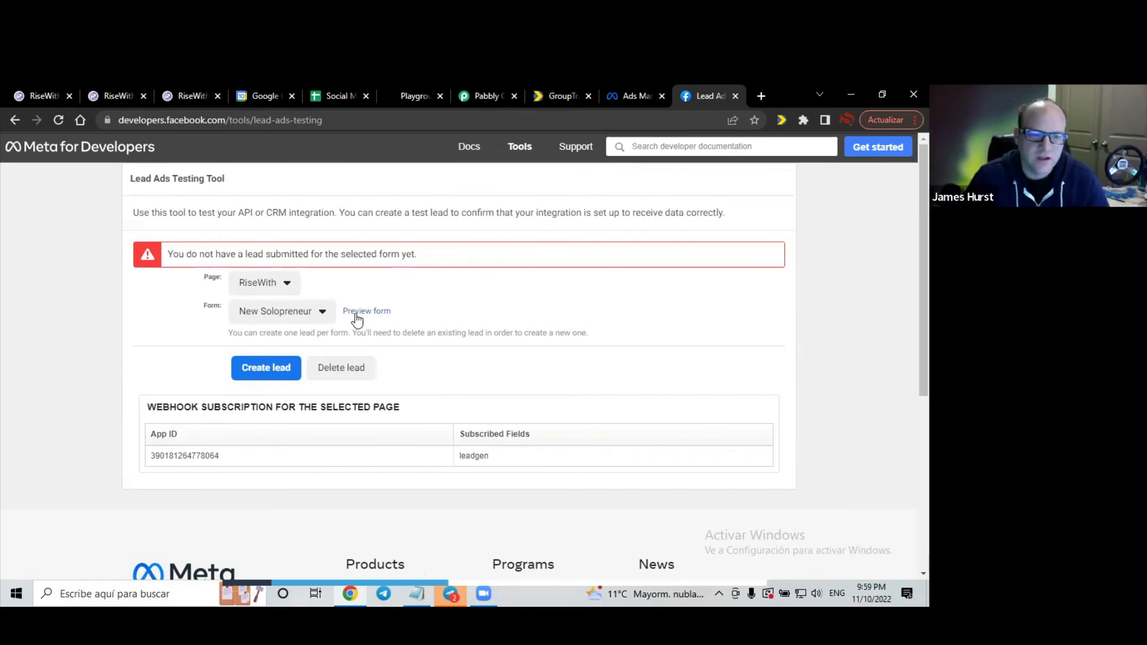
left_click(265, 368)
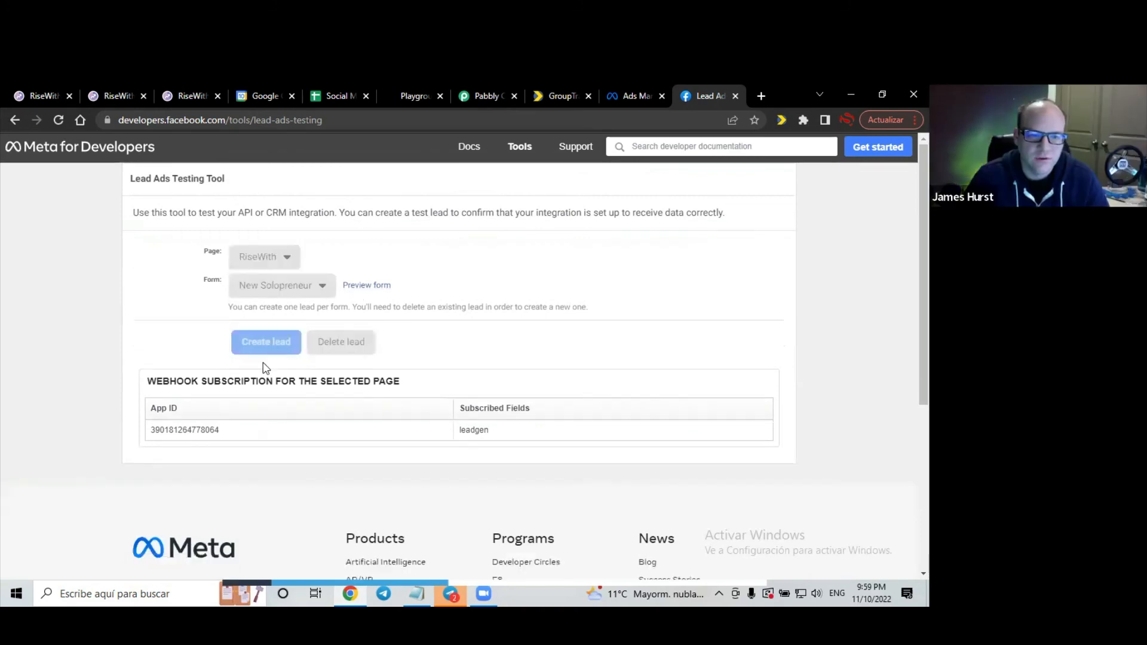
left_click(265, 342)
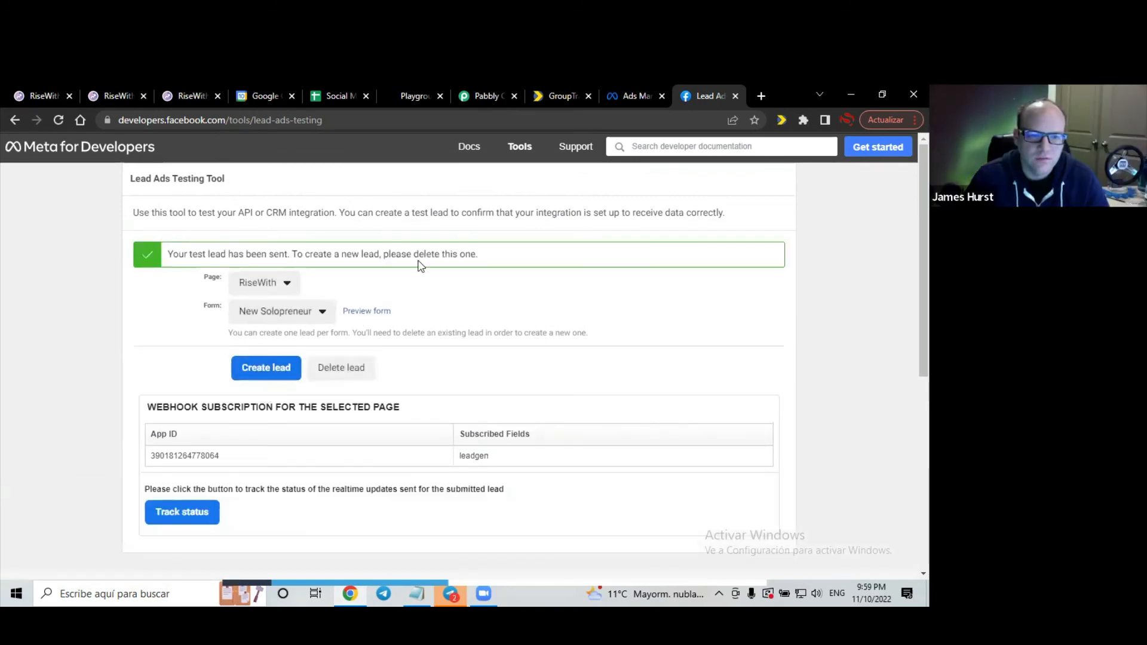
mouse_move(248, 470)
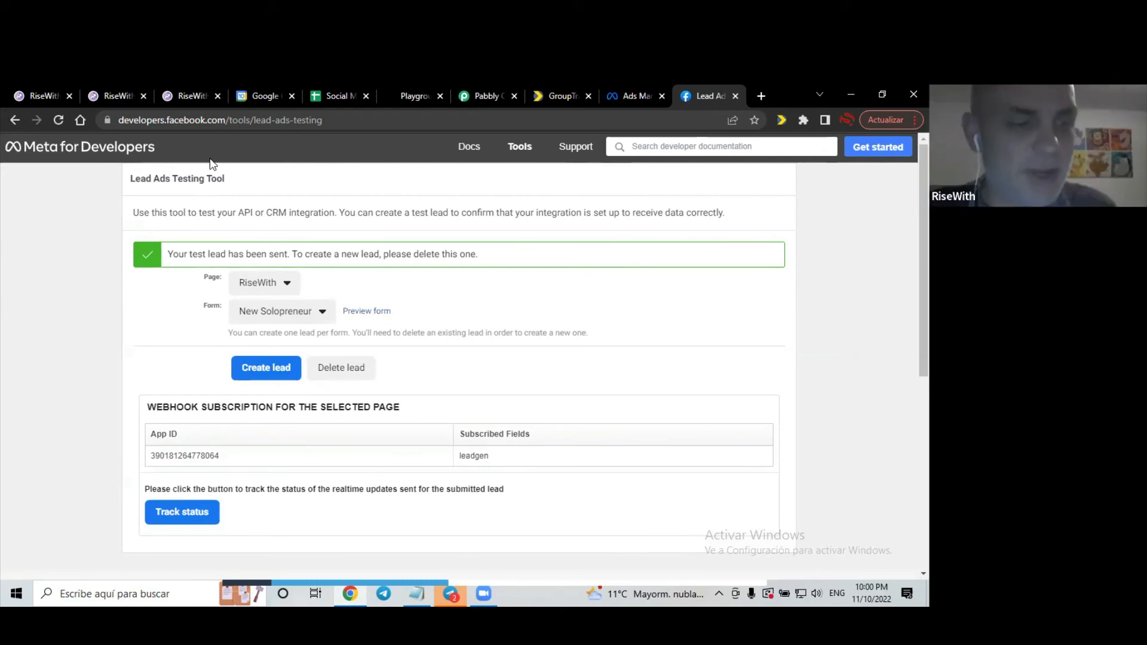
mouse_move(172, 102)
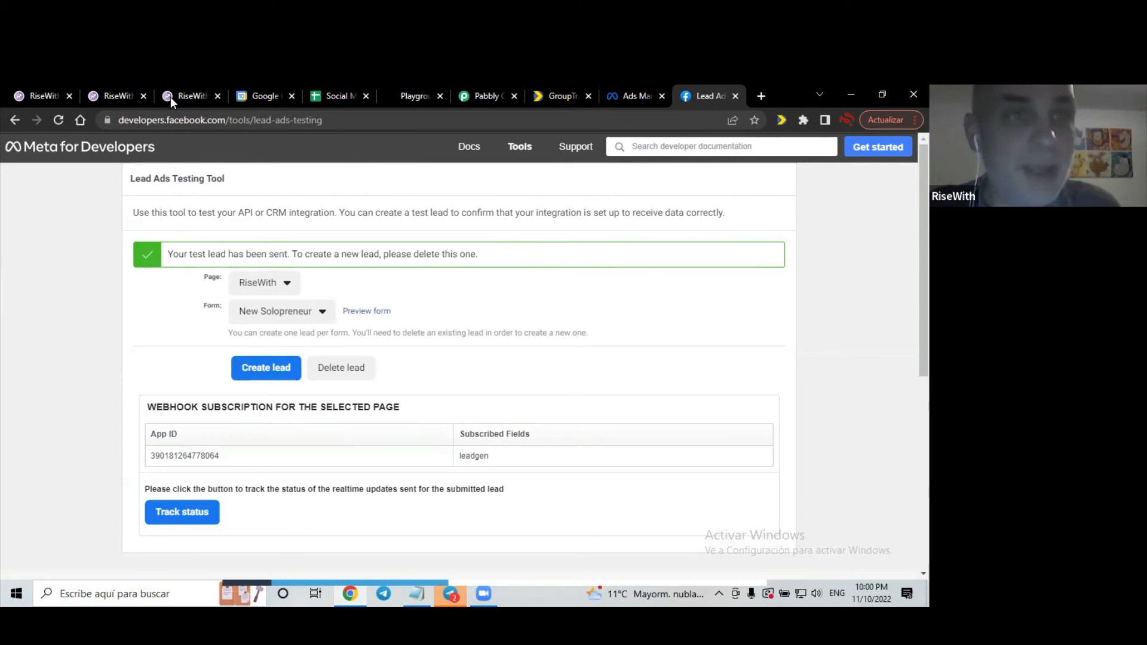
Reload the New Solopreneur Facebook Ad workflow history to check for action logs
left_click(190, 95)
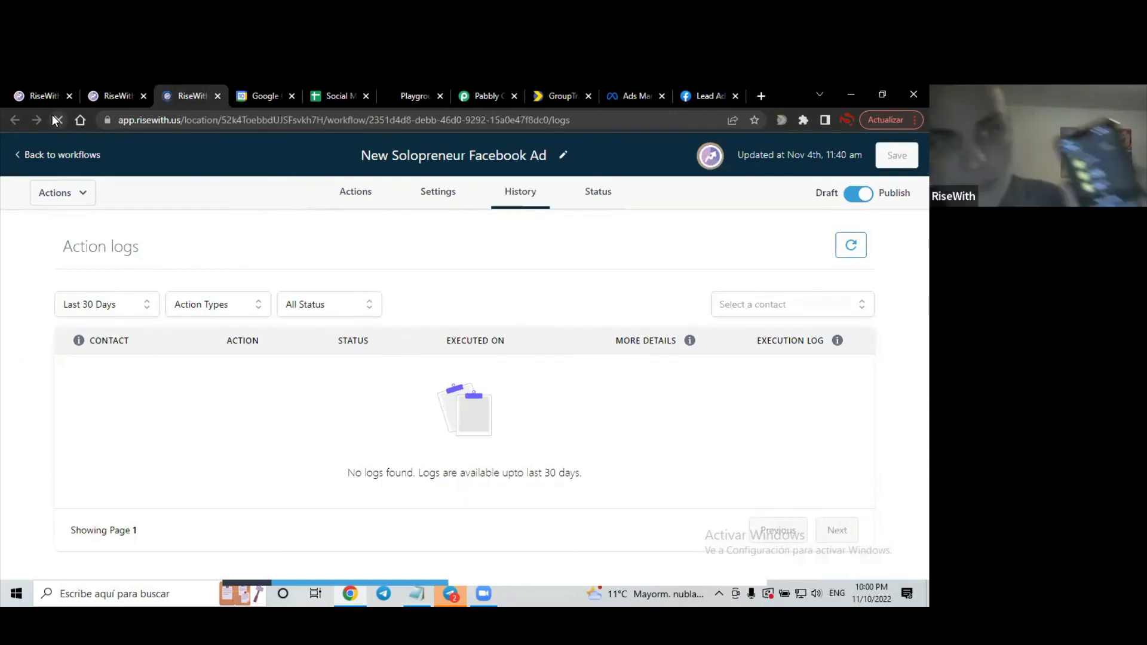
left_click(58, 120)
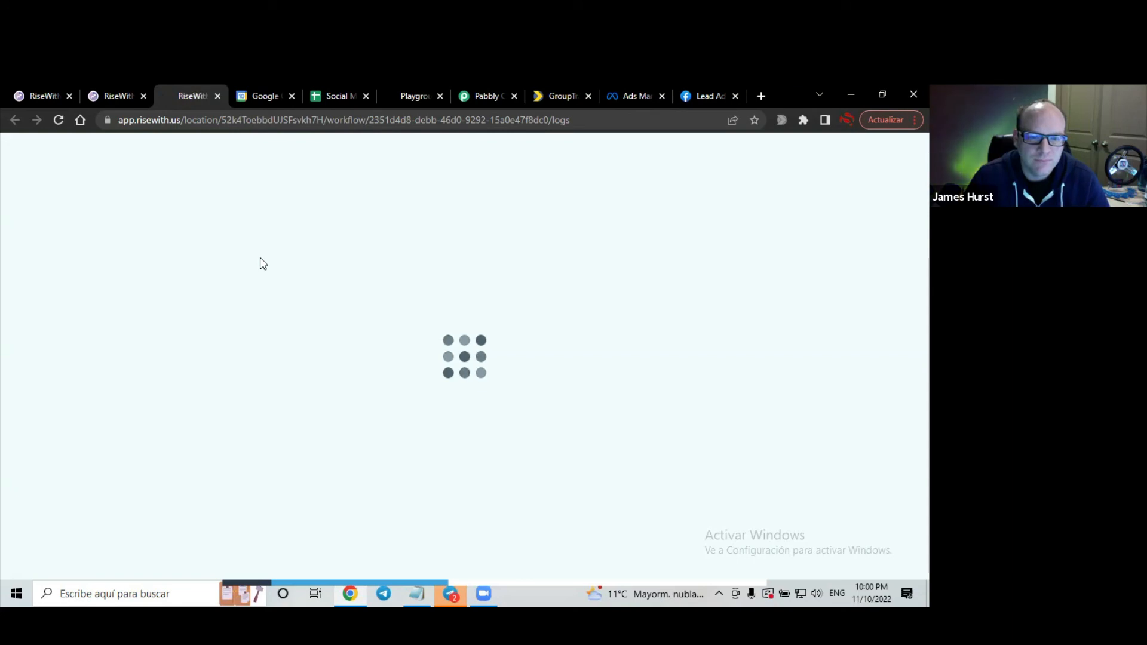
mouse_move(418, 293)
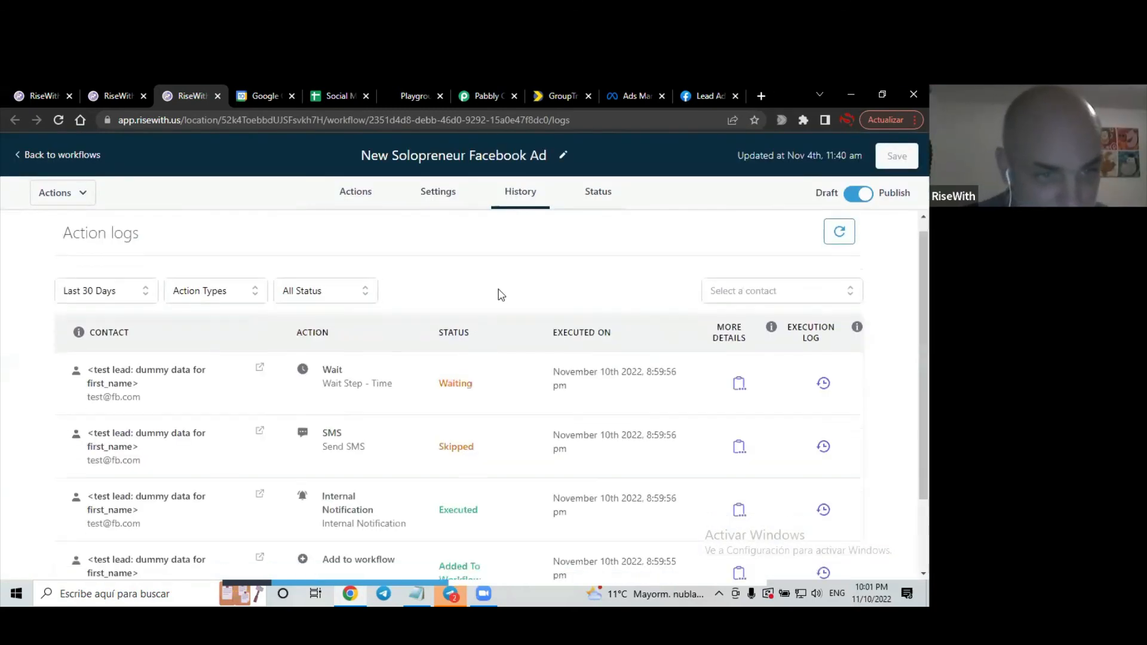
scroll("down", 3)
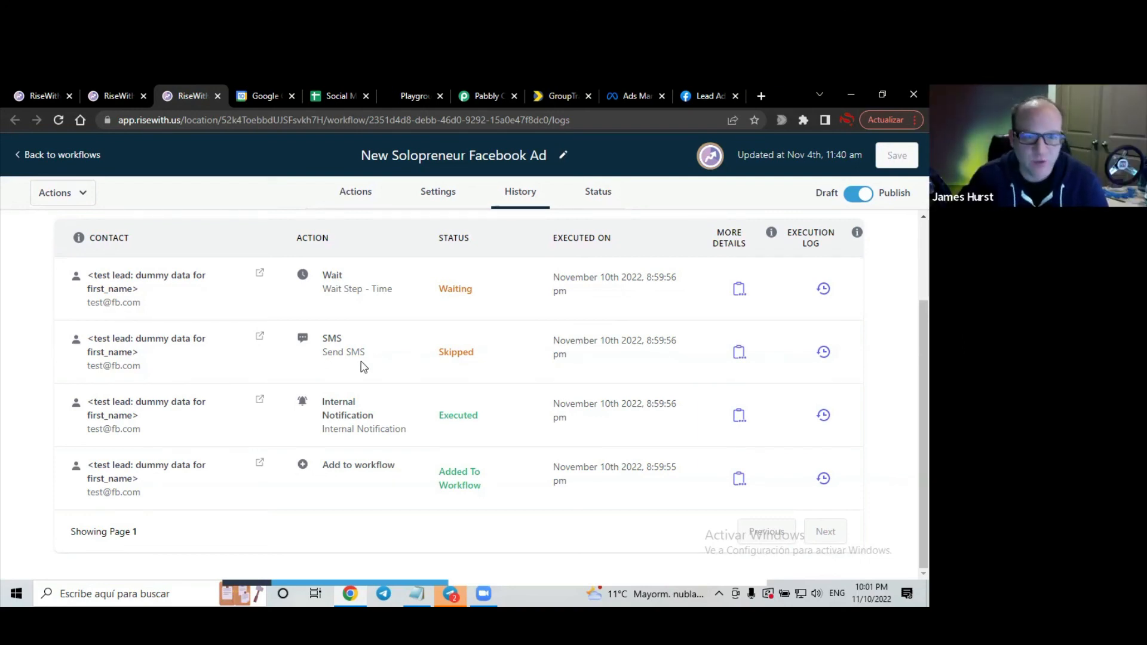
mouse_move(479, 363)
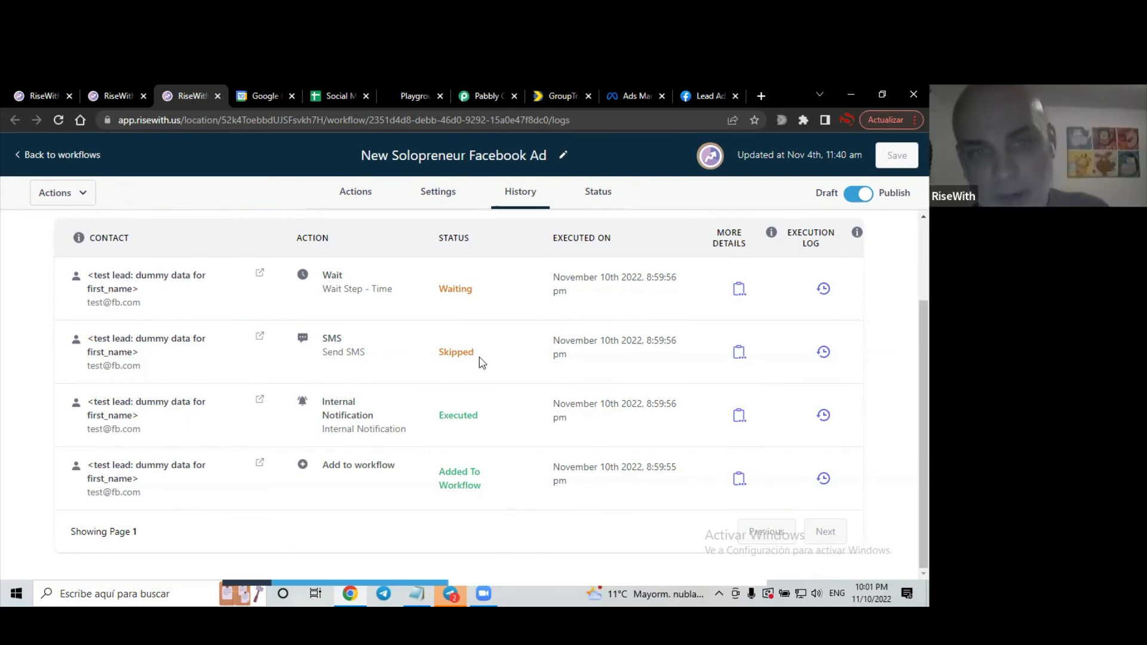
mouse_move(390, 306)
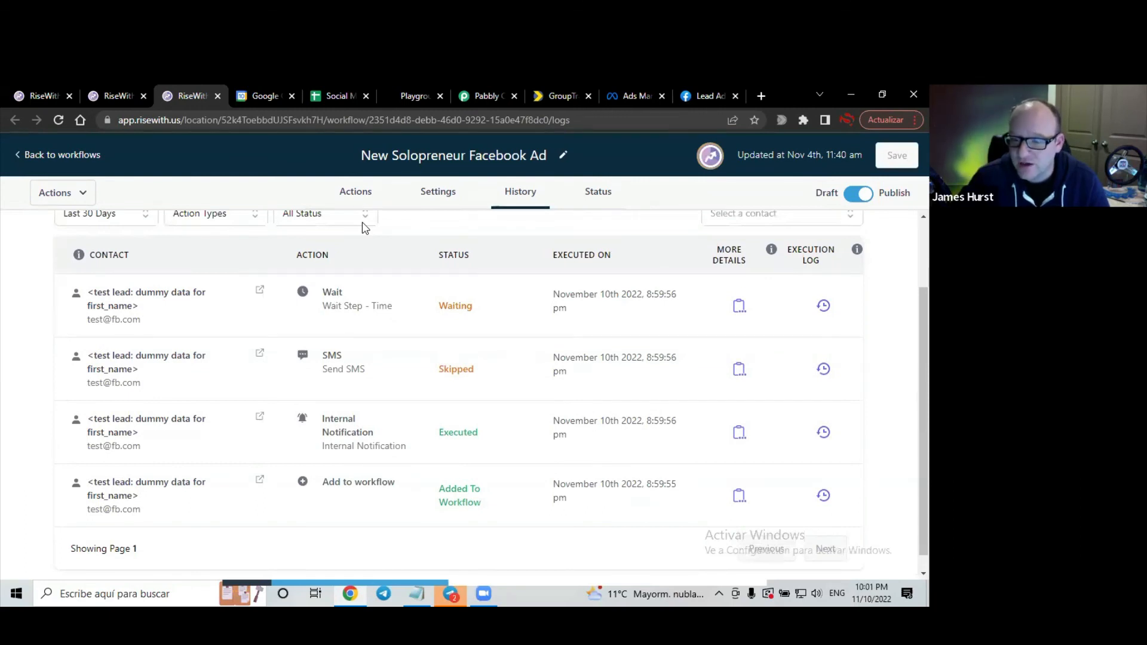
scroll("up", 3)
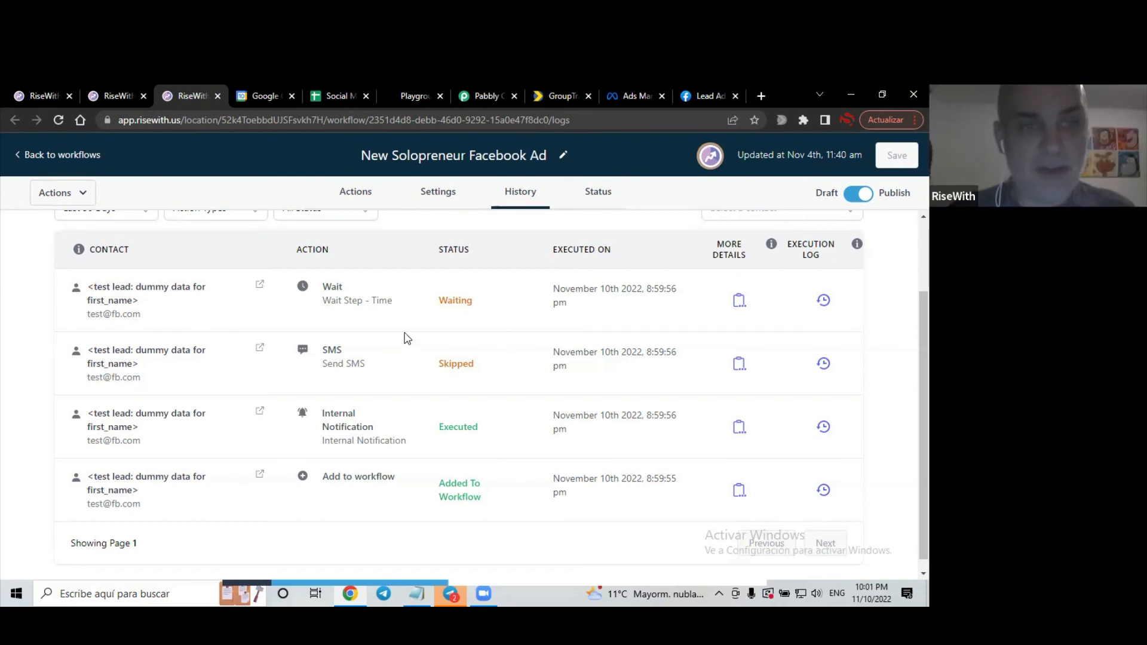
mouse_move(400, 254)
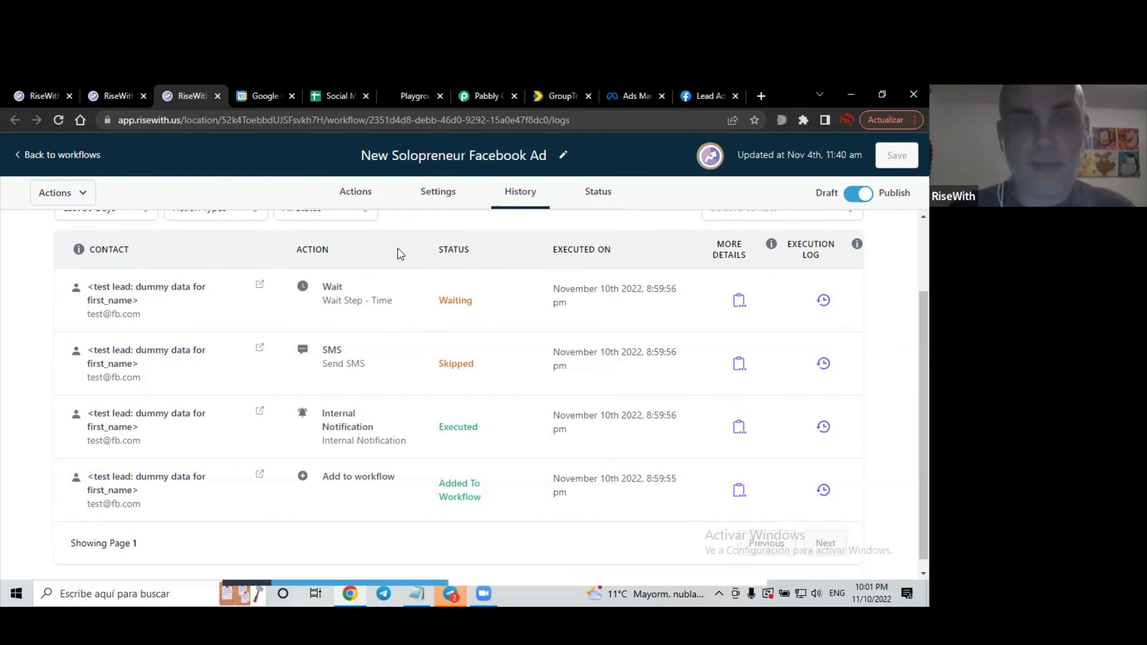